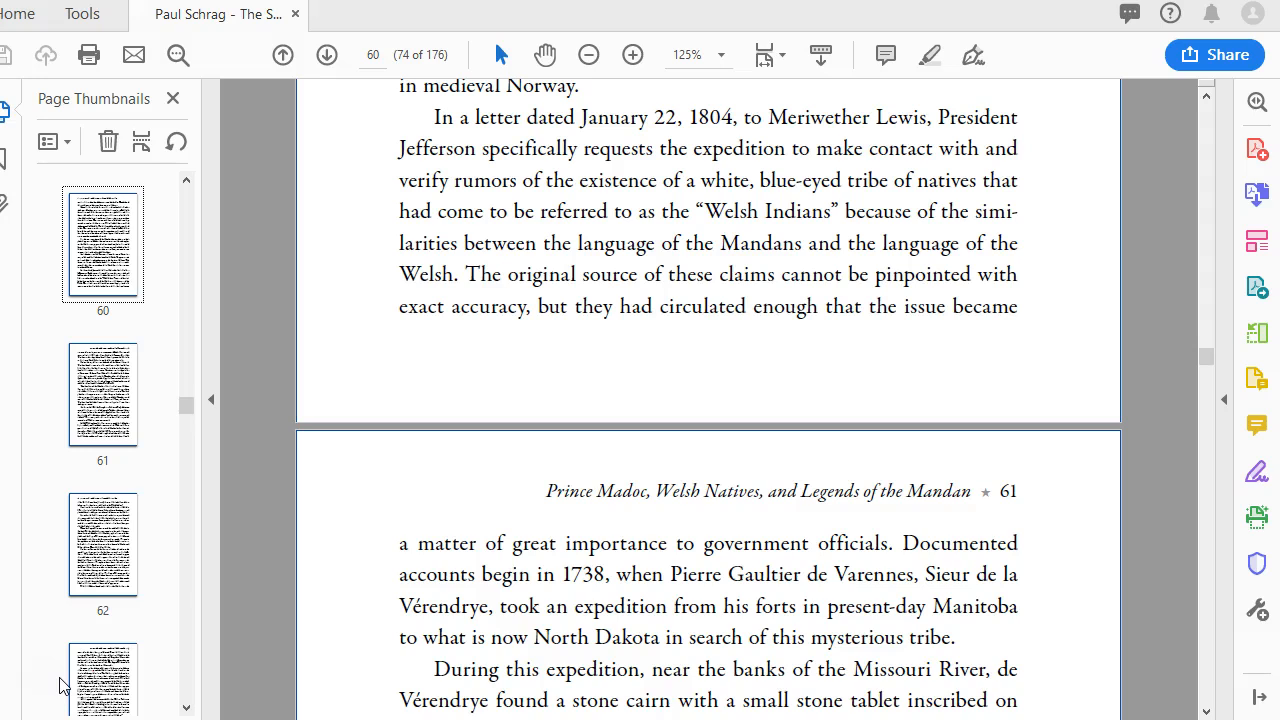
pyautogui.moveTo(55, 680)
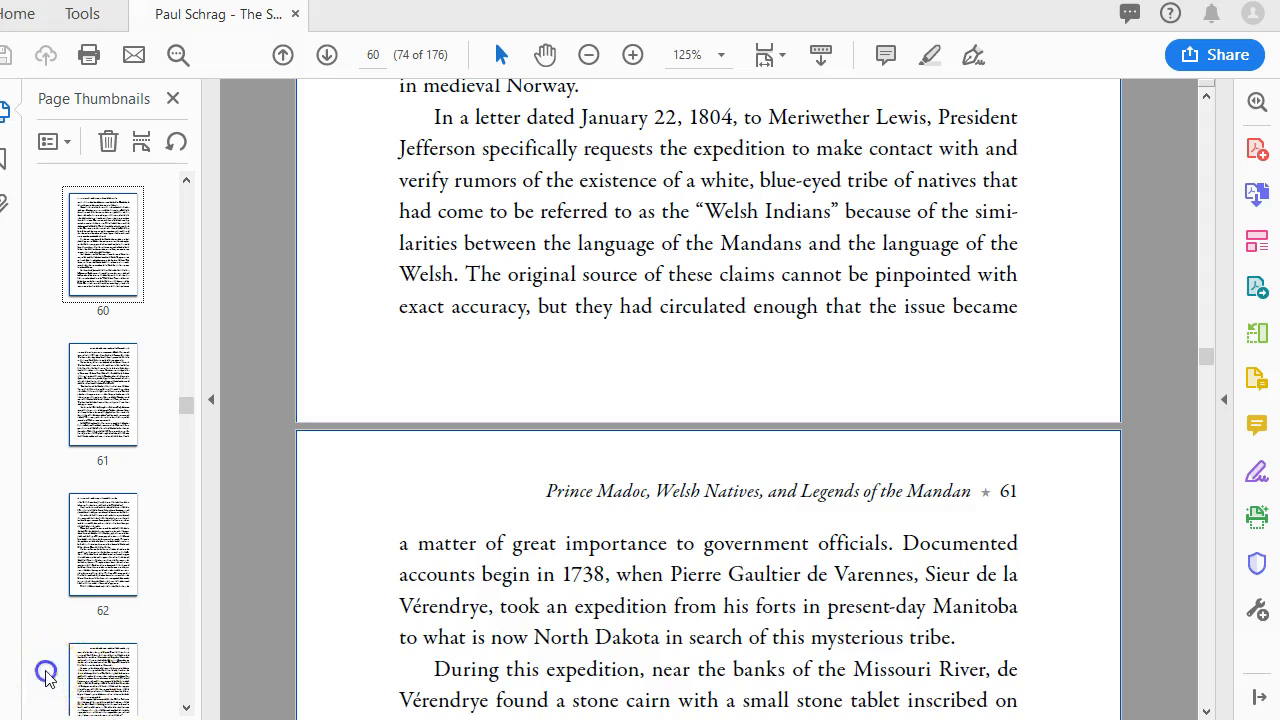
pyautogui.moveTo(240, 520)
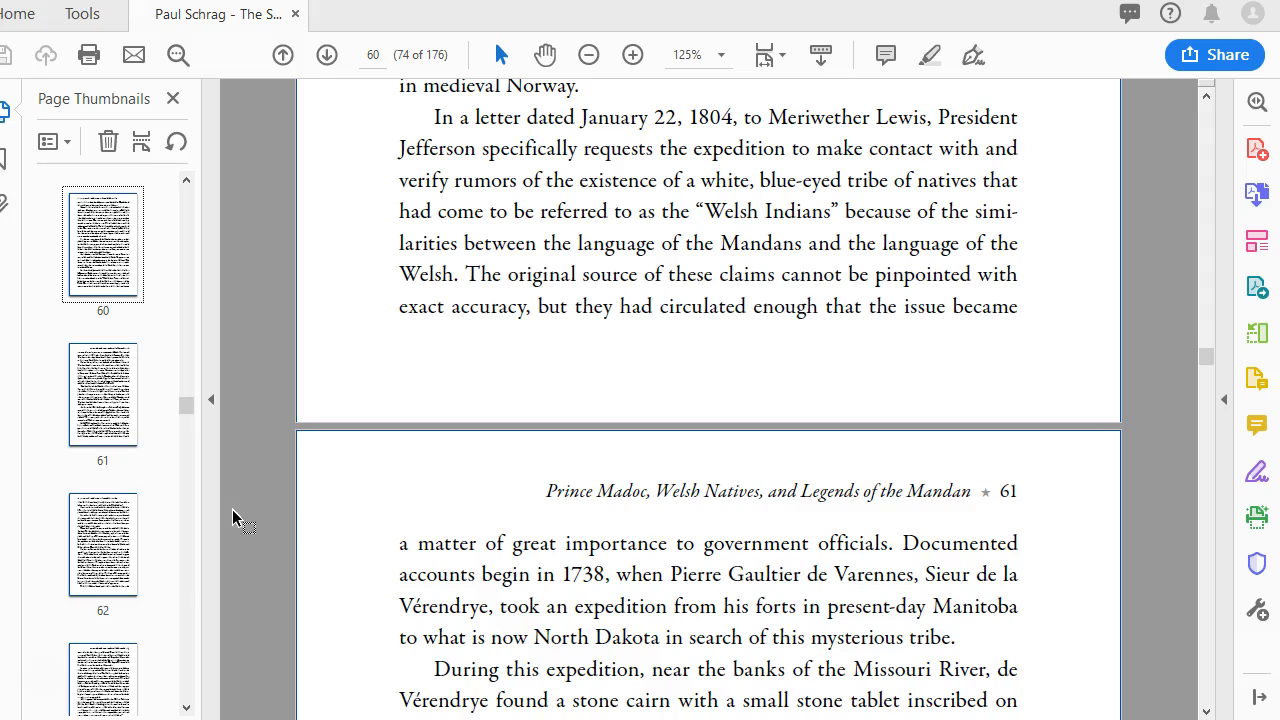
pyautogui.scroll(-3)
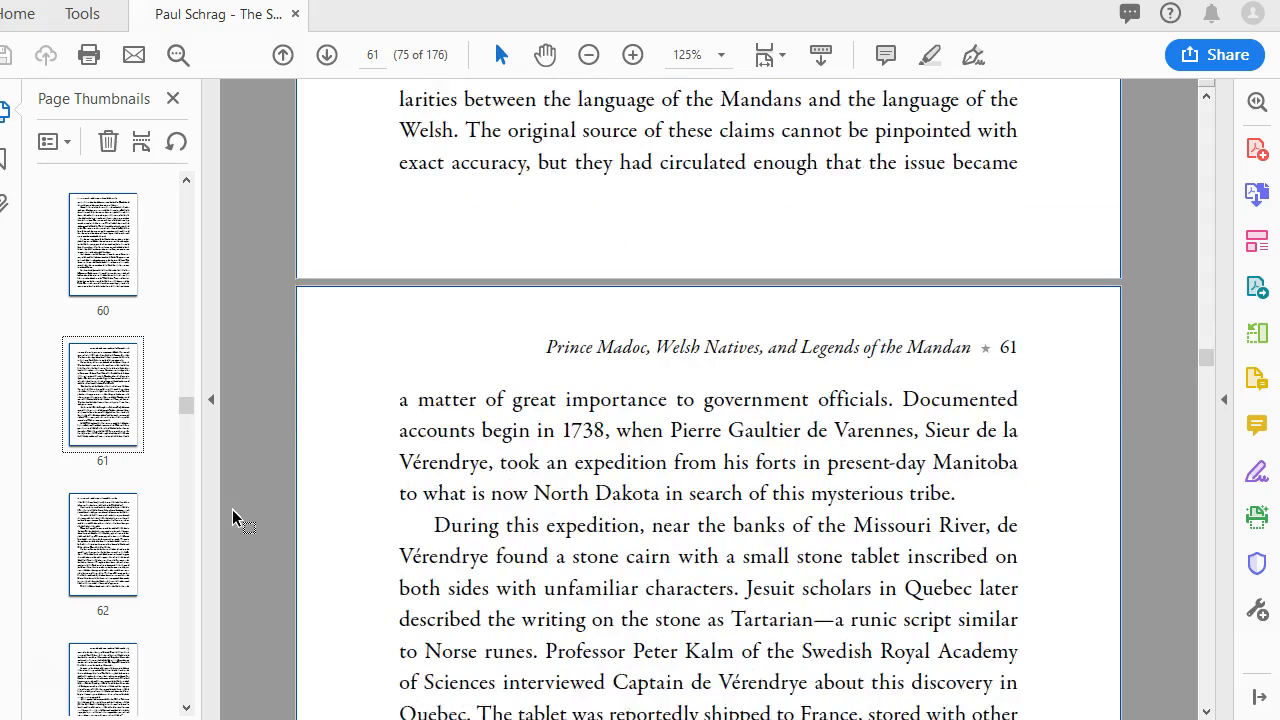
pyautogui.scroll(-3)
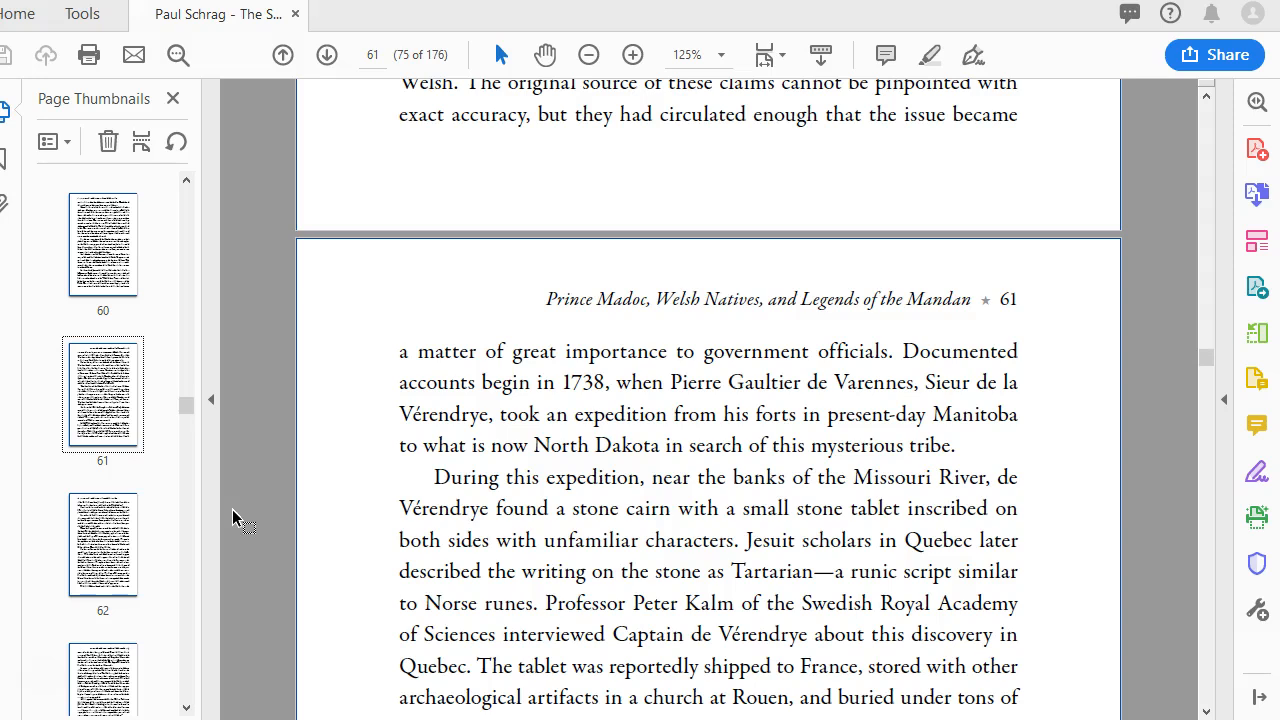
pyautogui.scroll(-3)
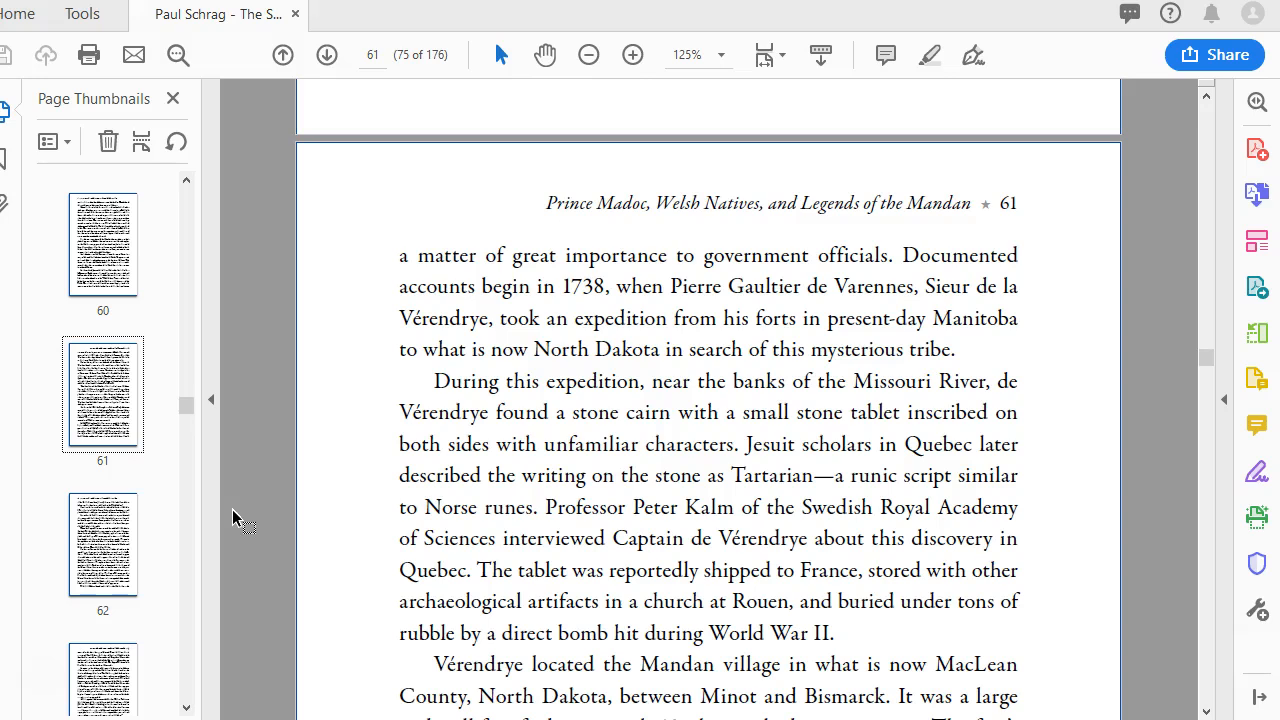
pyautogui.scroll(-3)
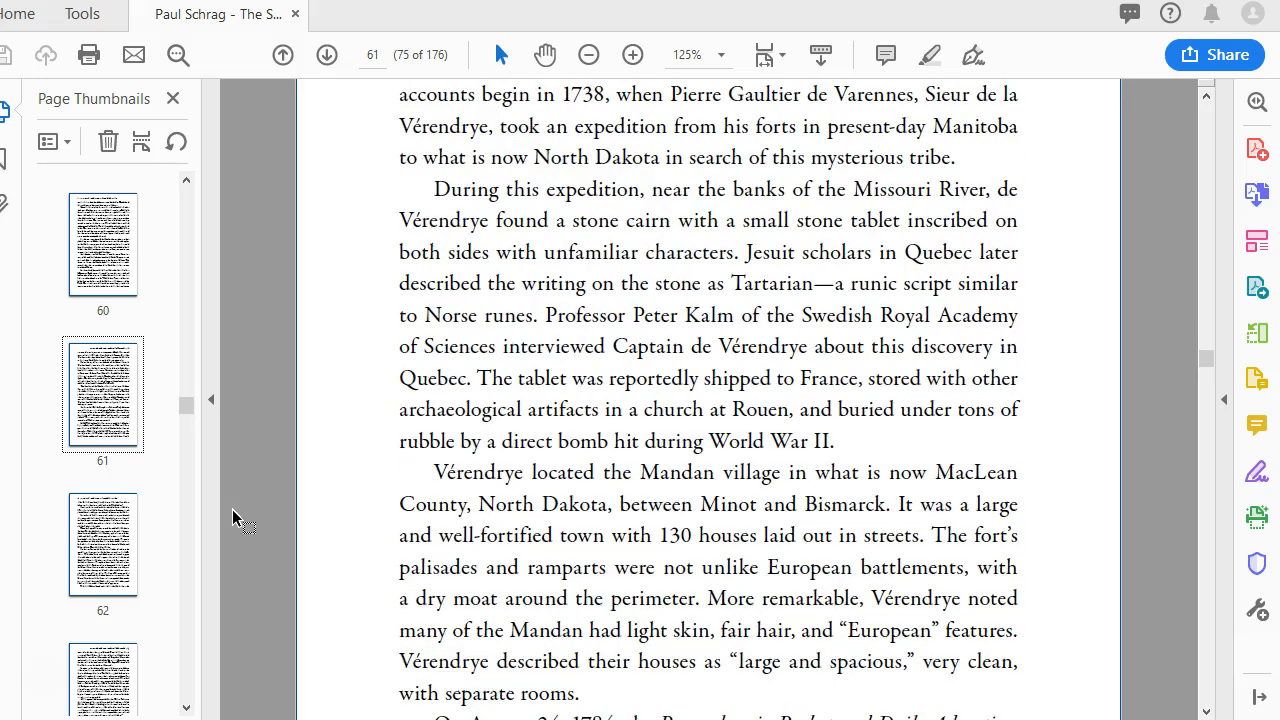
pyautogui.scroll(-3)
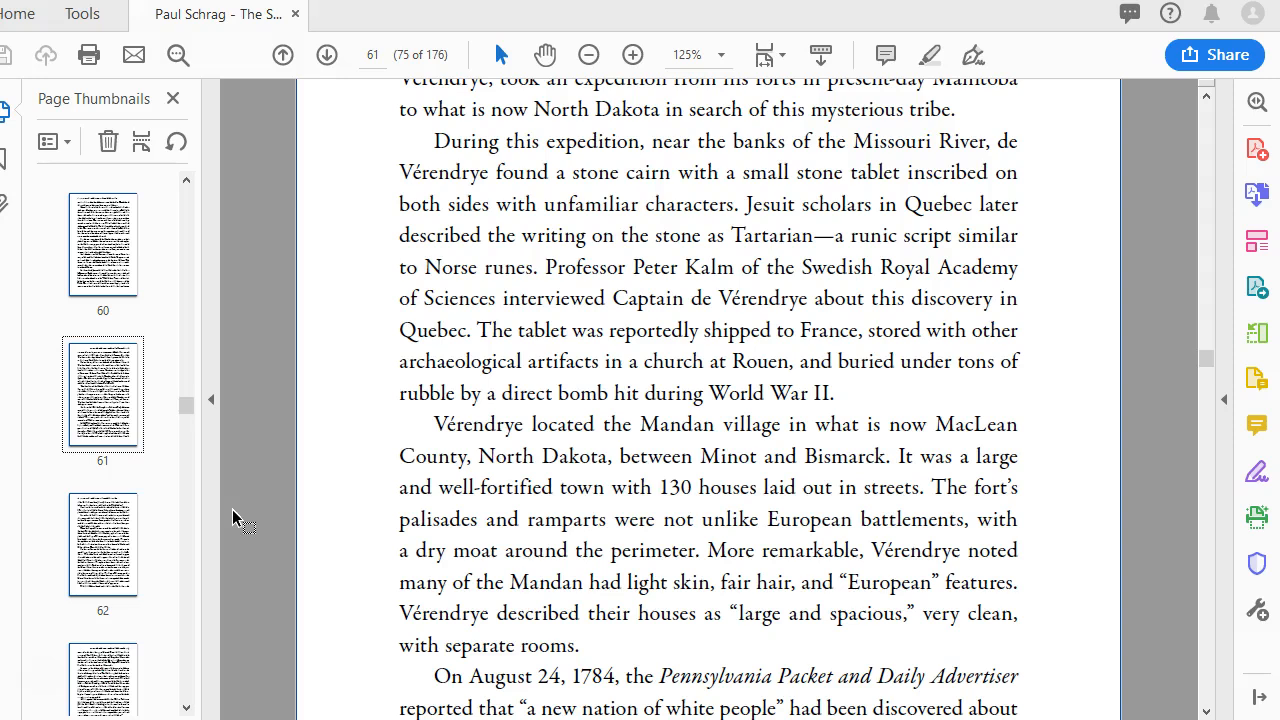
pyautogui.scroll(-3)
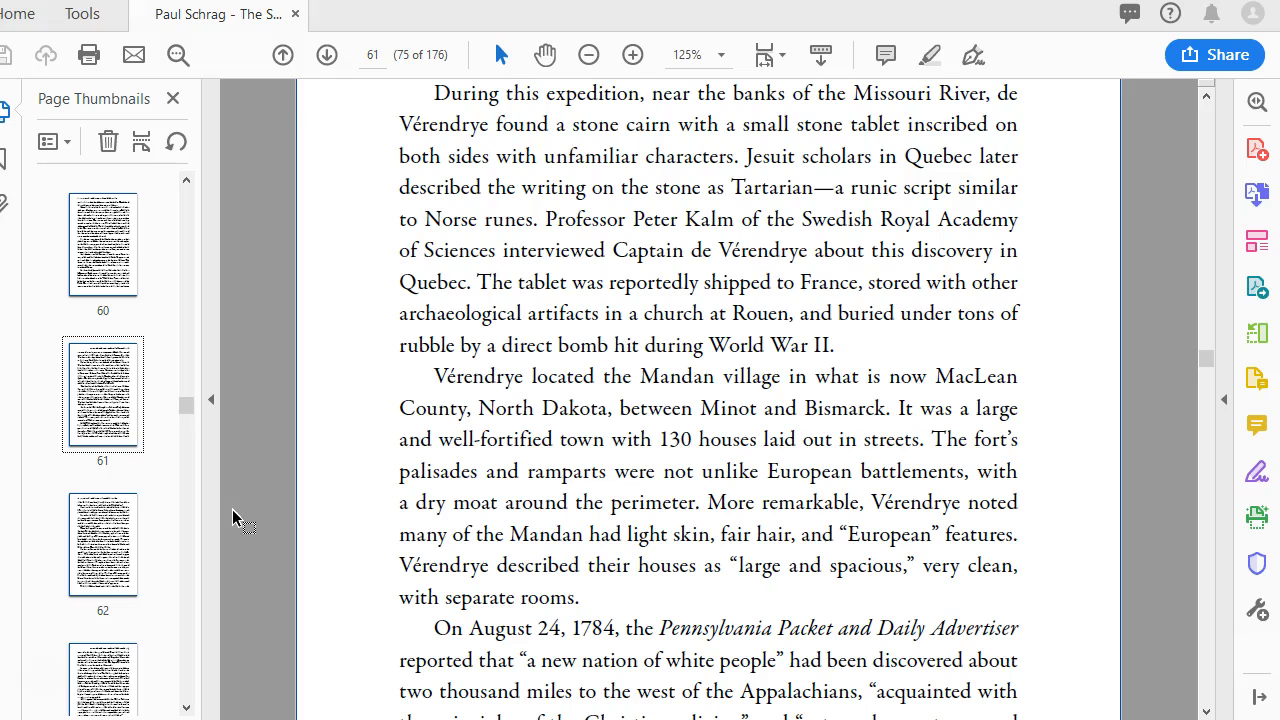
pyautogui.scroll(-3)
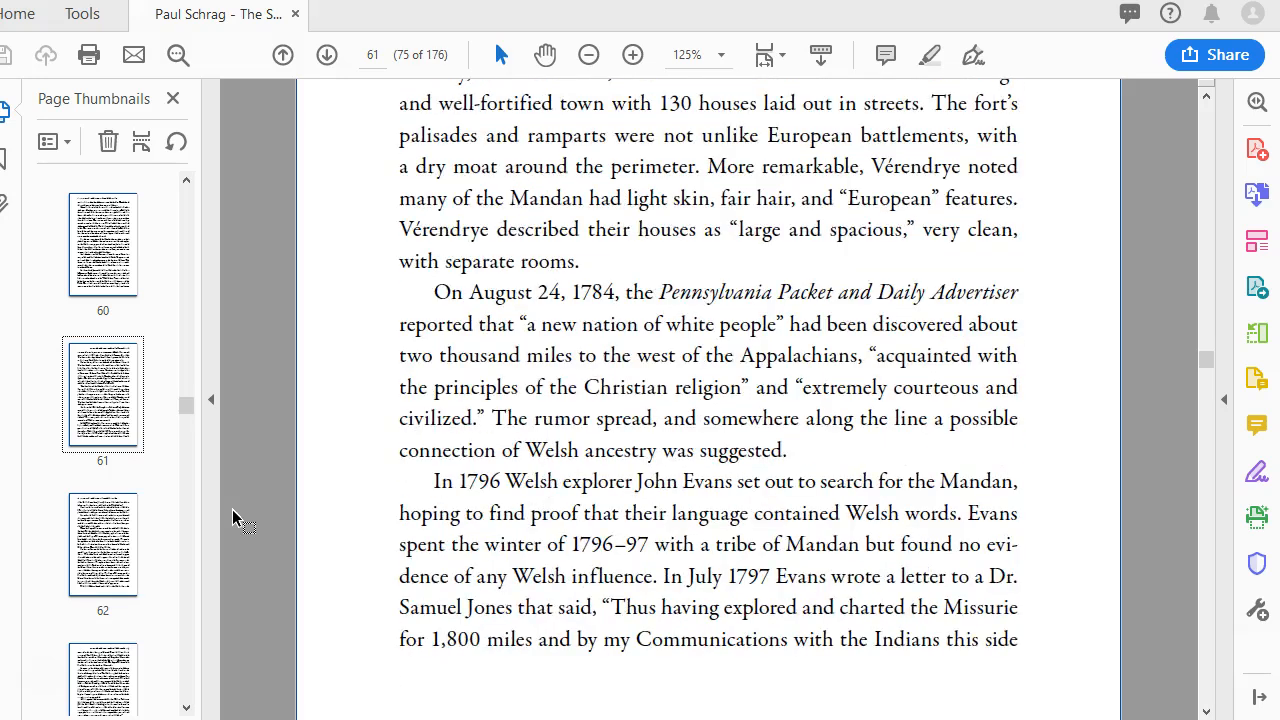
pyautogui.scroll(-3)
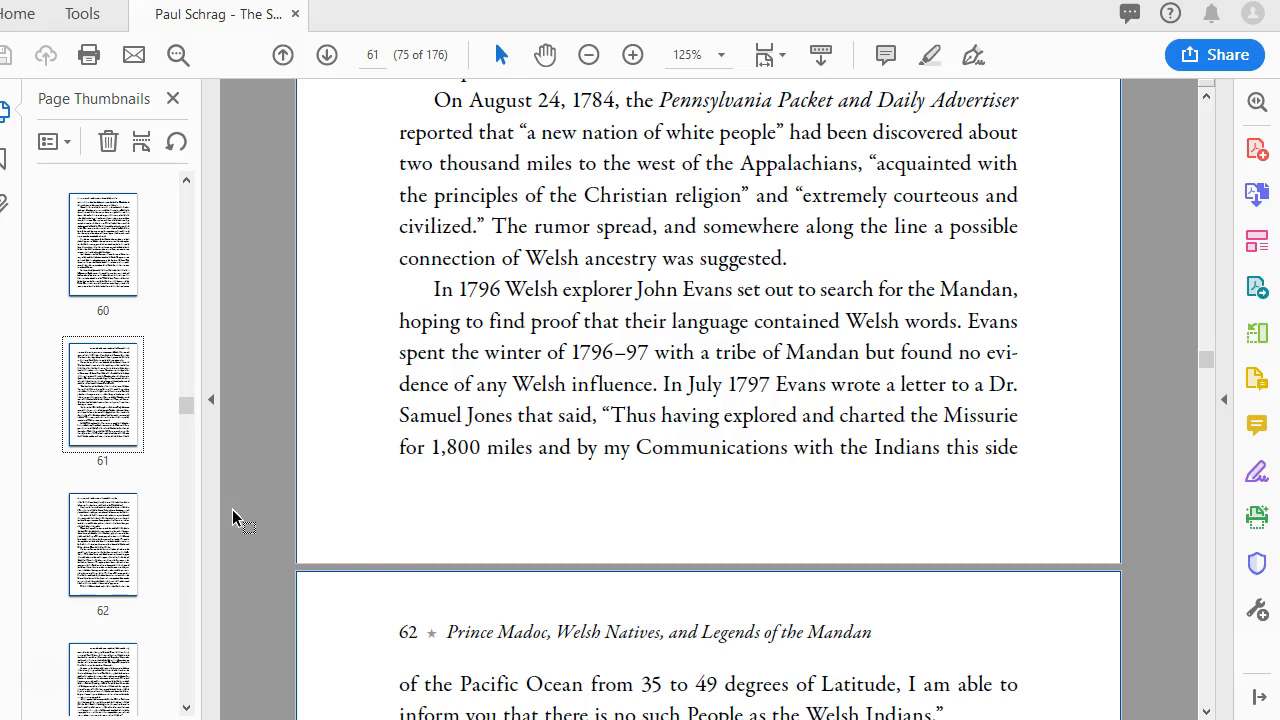
pyautogui.scroll(-3)
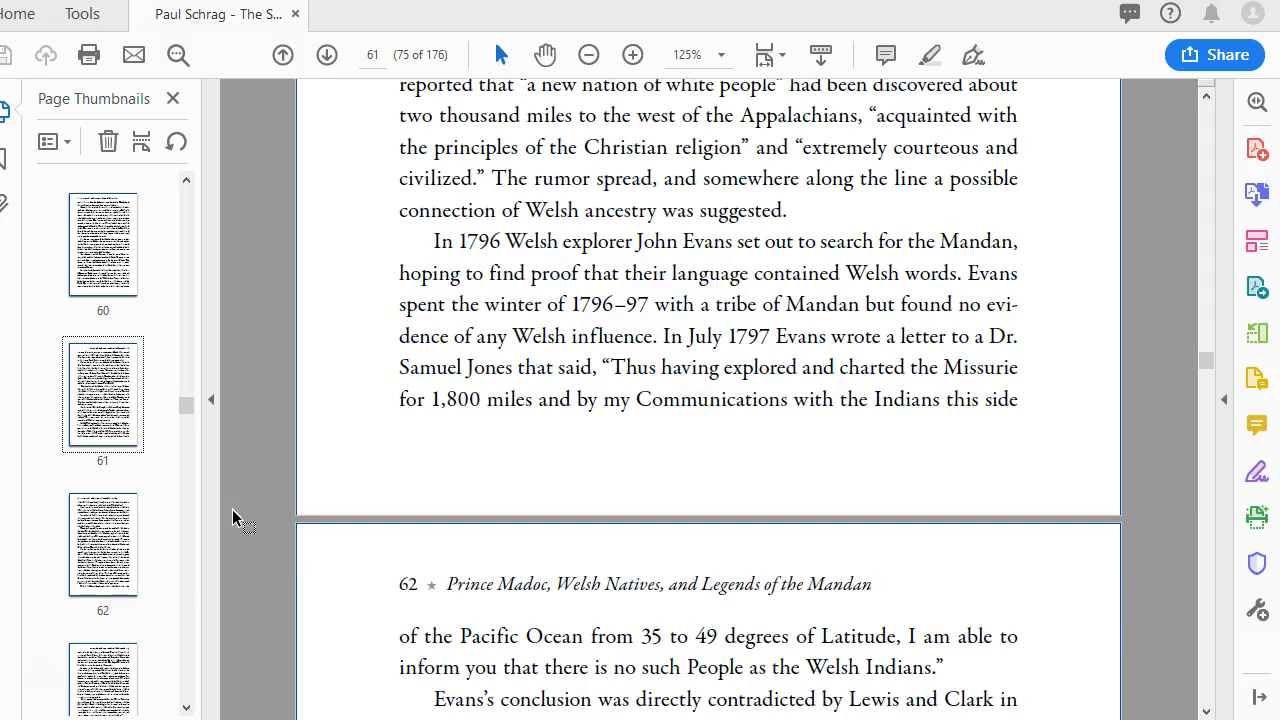
pyautogui.scroll(-3)
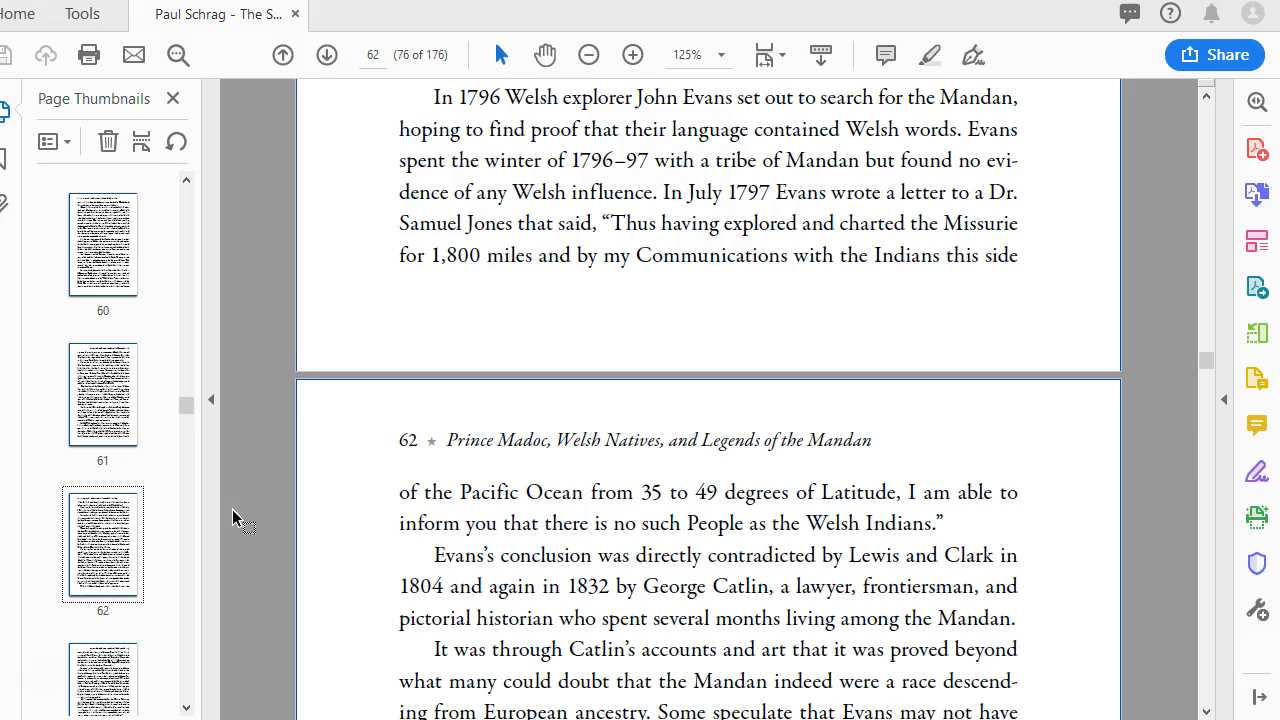
pyautogui.moveTo(240, 518)
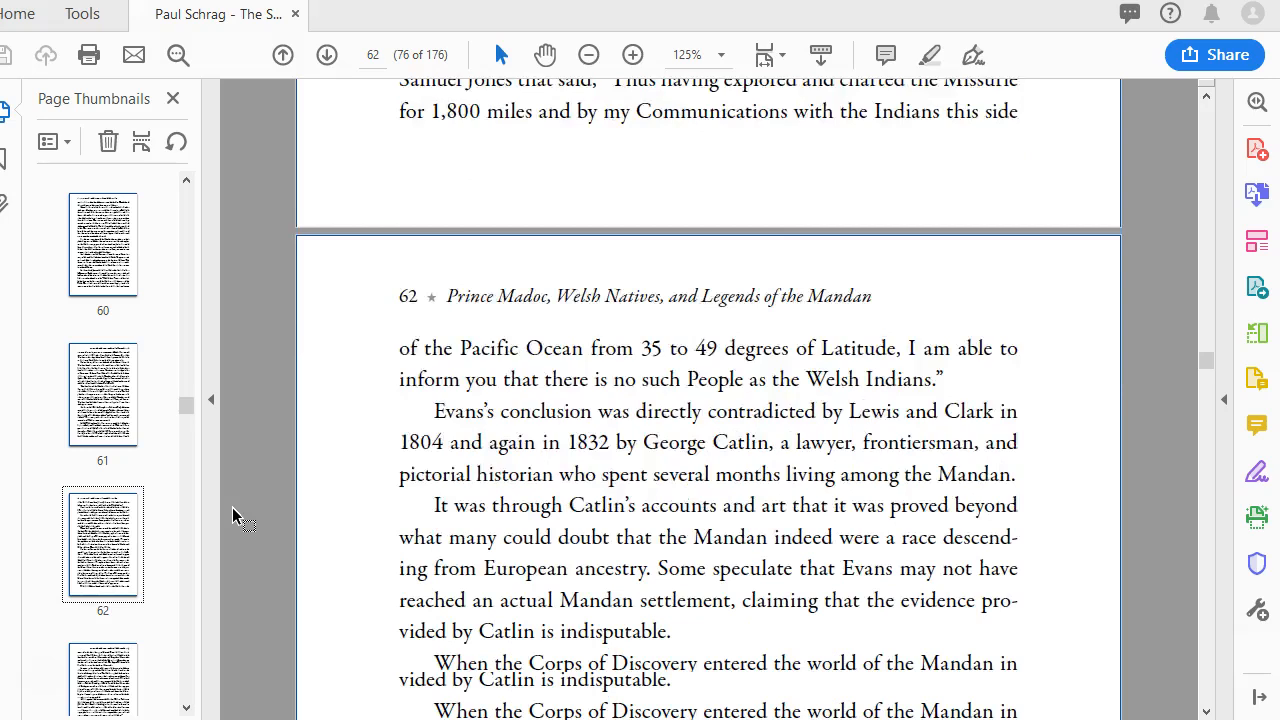
pyautogui.scroll(-3)
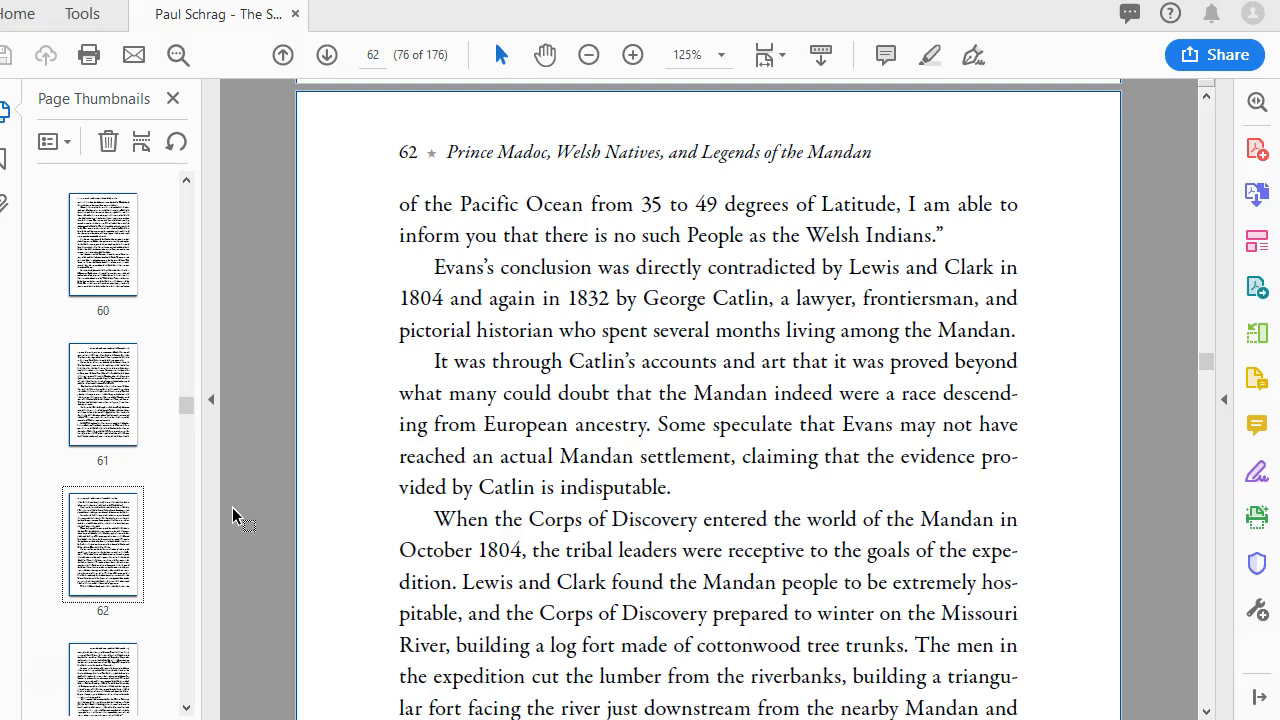
pyautogui.scroll(-3)
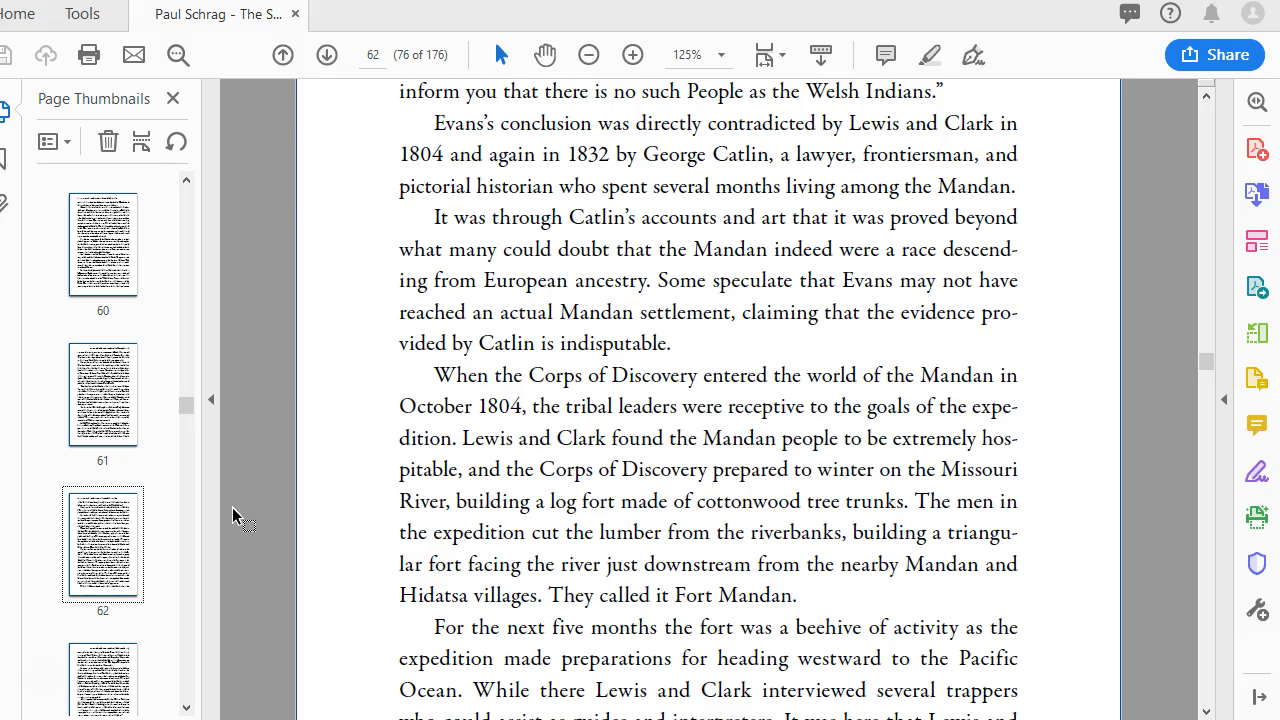
pyautogui.scroll(-3)
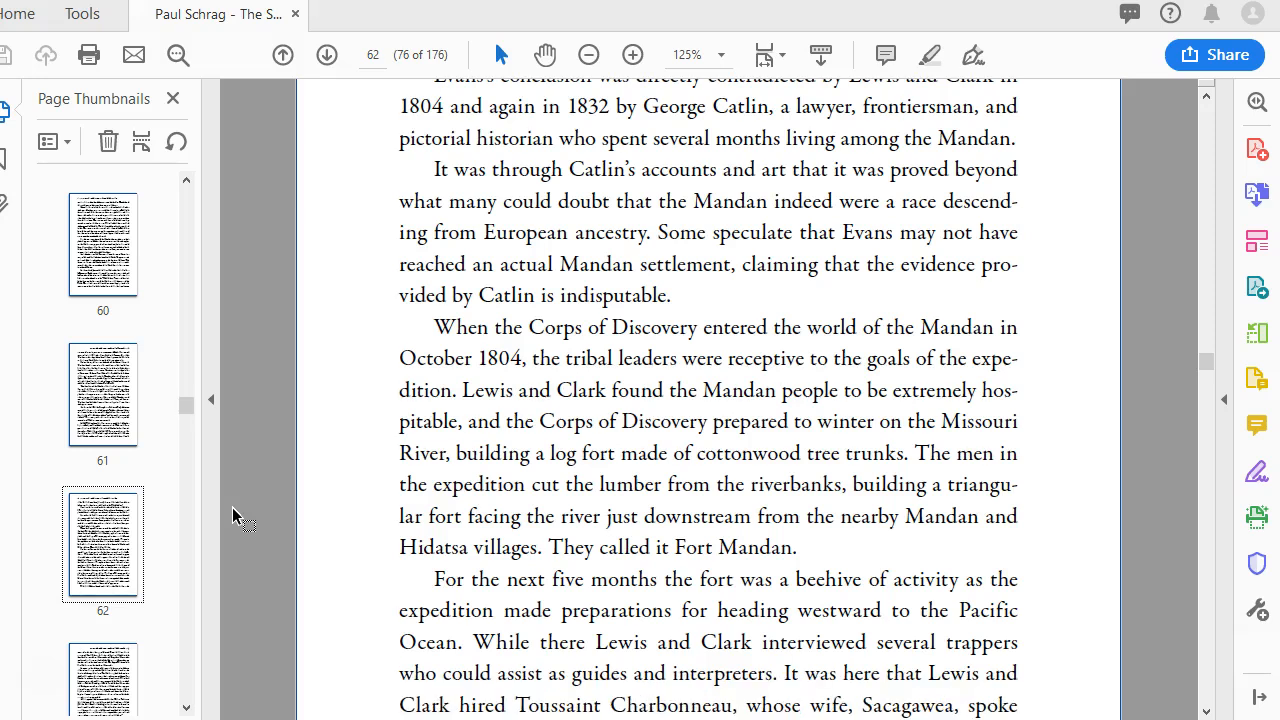
pyautogui.scroll(-3)
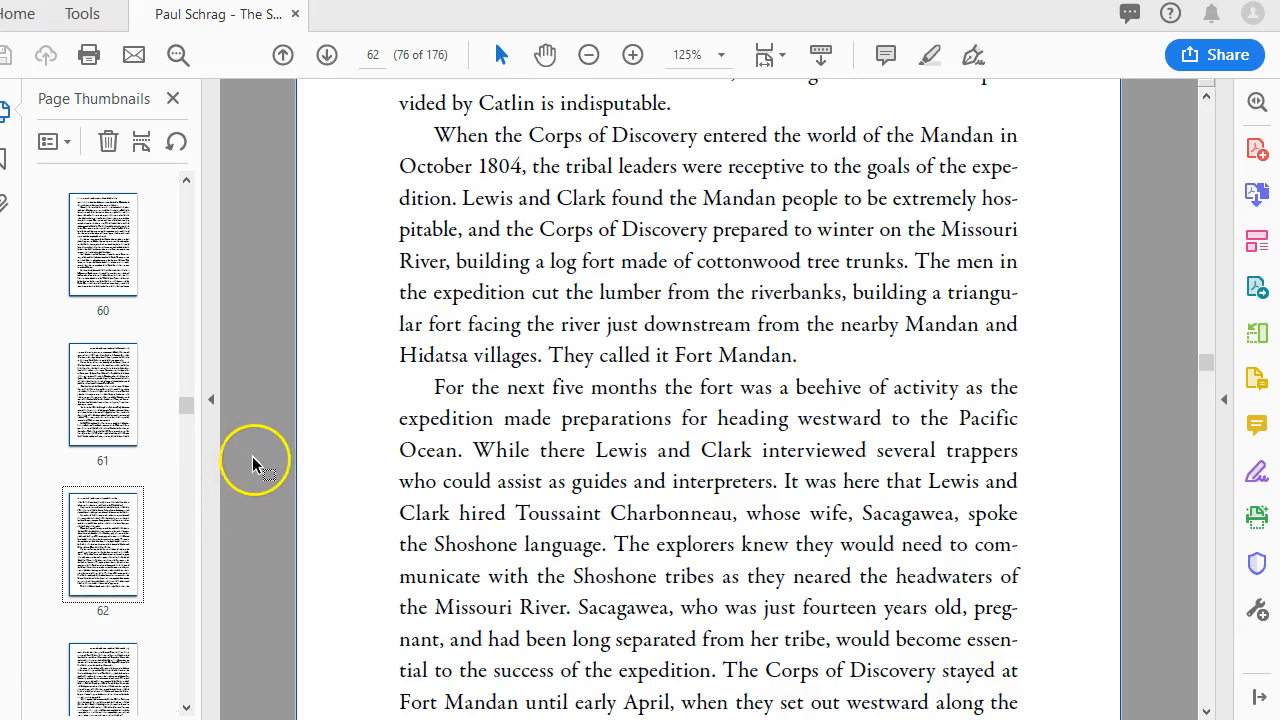
pyautogui.moveTo(250, 460)
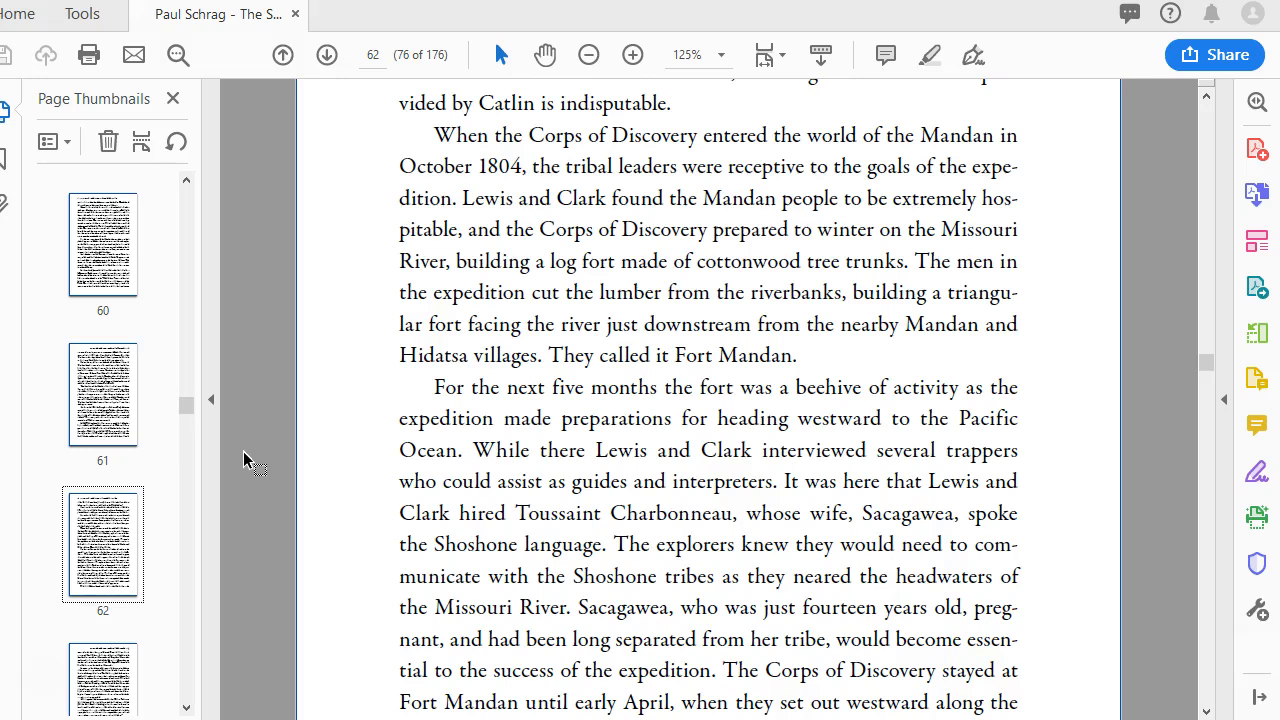
pyautogui.scroll(-3)
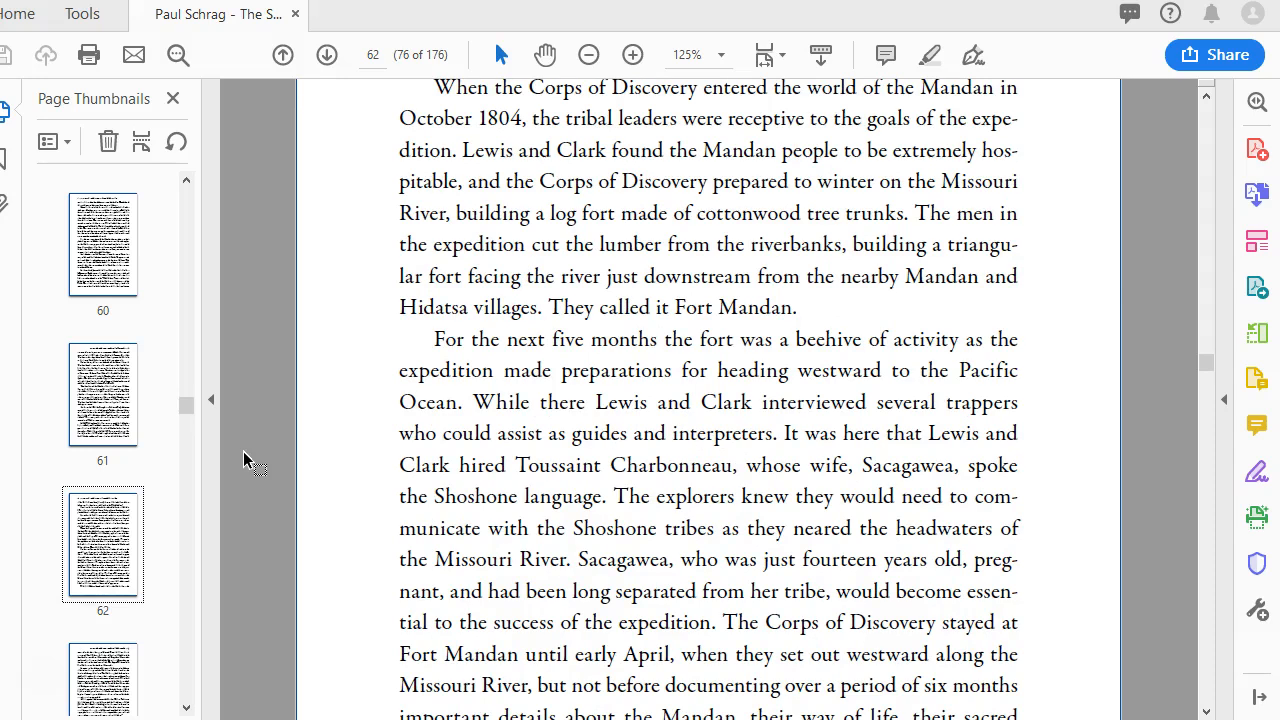
pyautogui.scroll(-3)
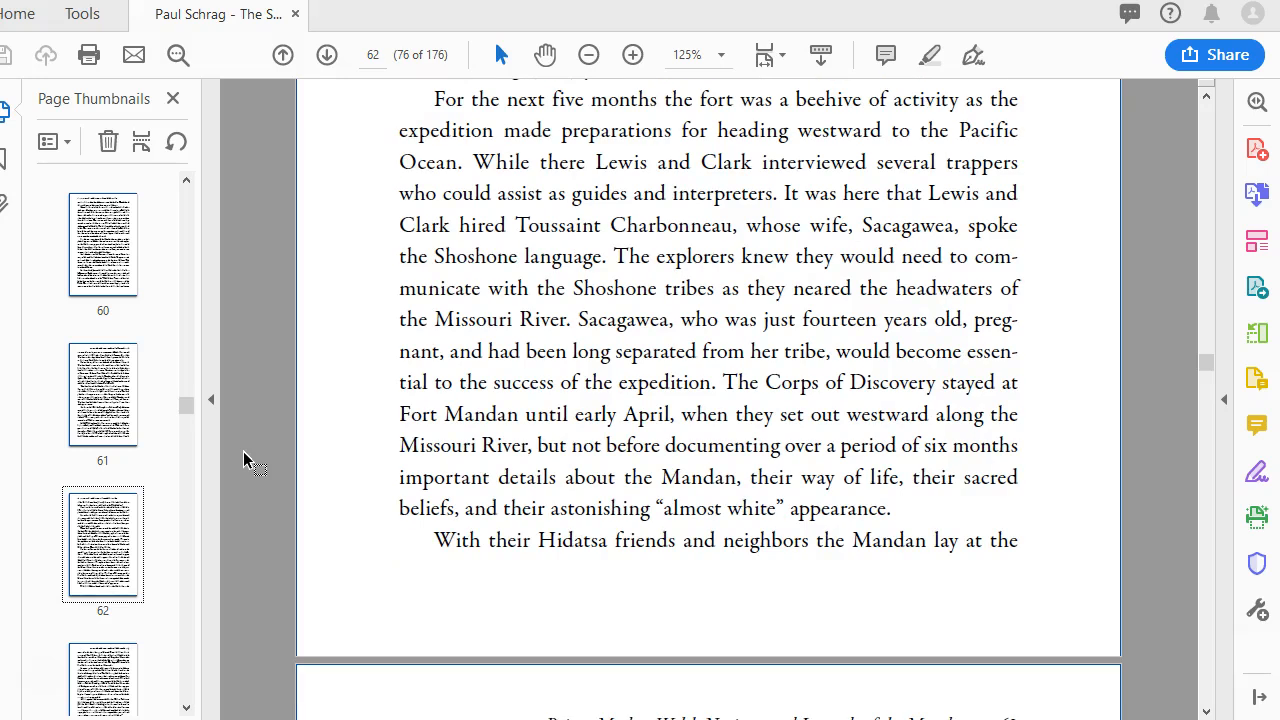
pyautogui.scroll(-3)
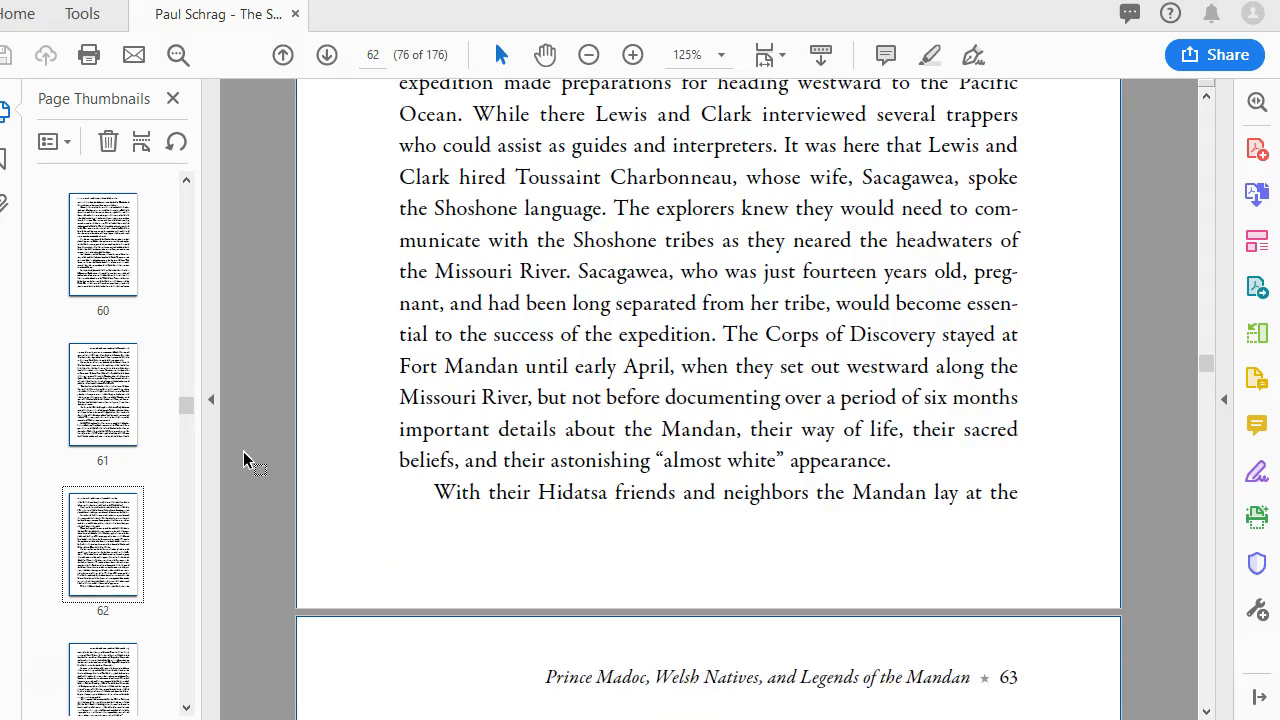
pyautogui.scroll(-3)
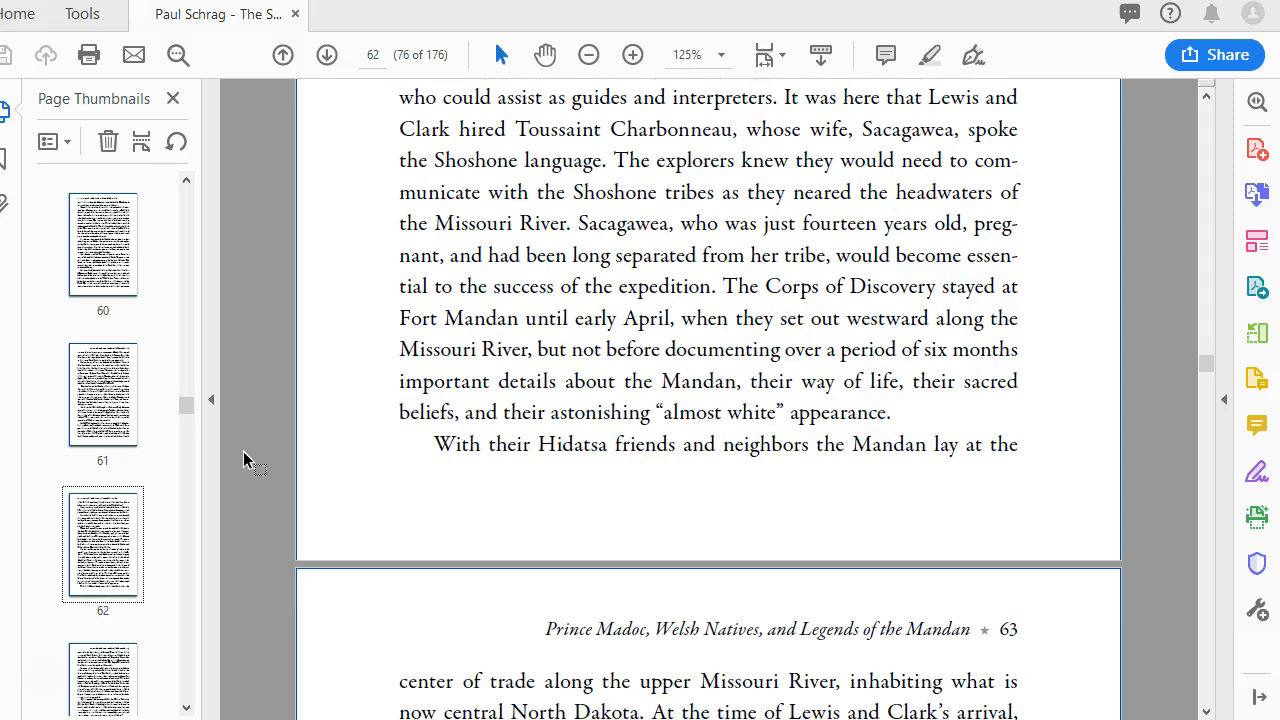
pyautogui.scroll(-3)
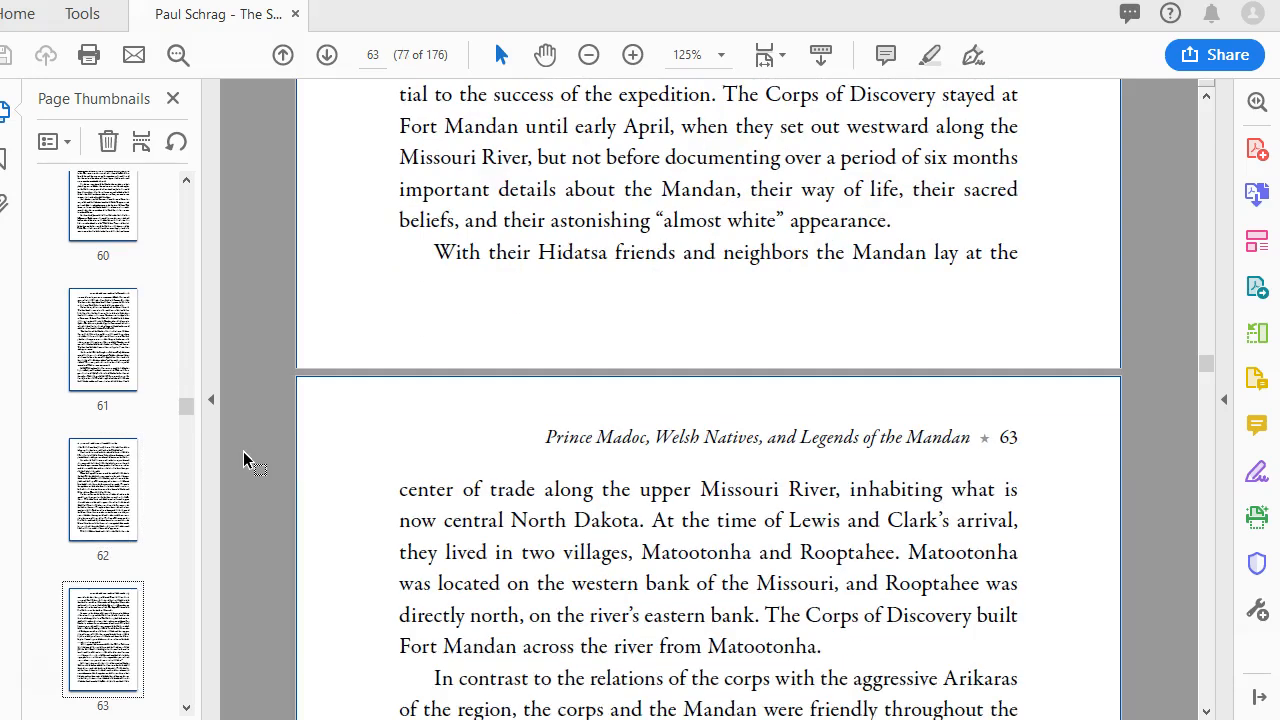
pyautogui.scroll(-3)
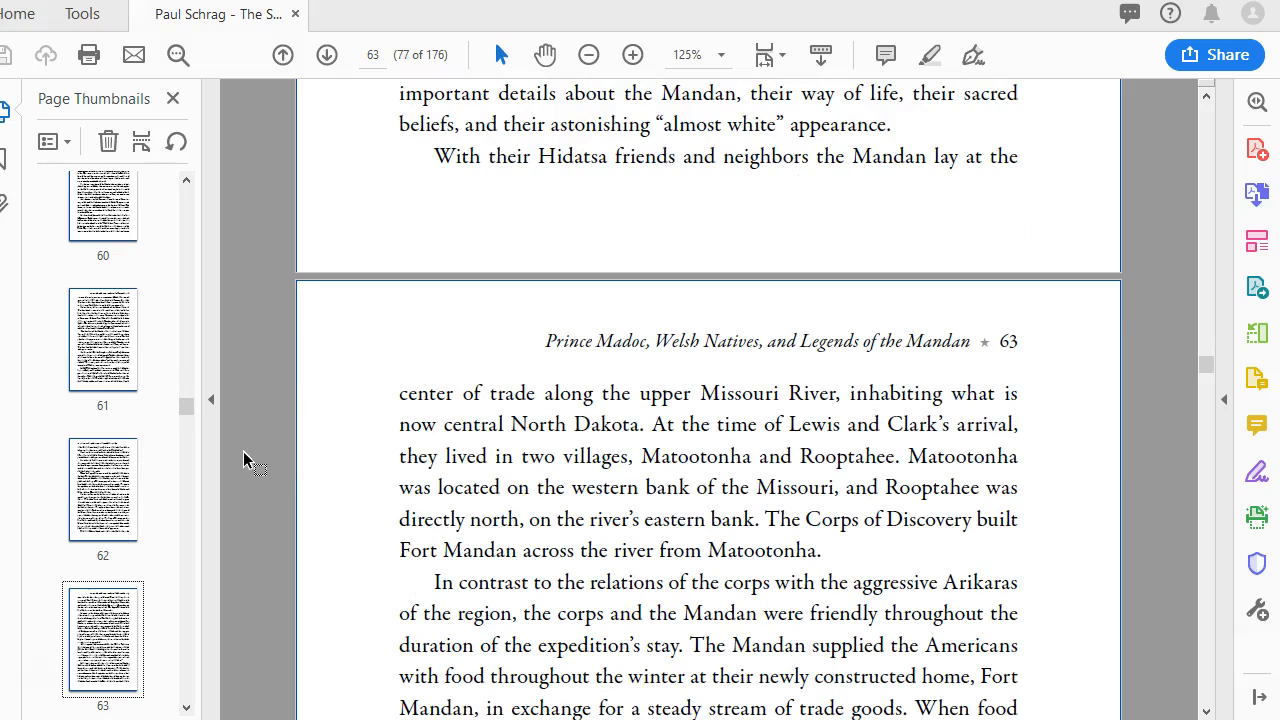
pyautogui.scroll(-3)
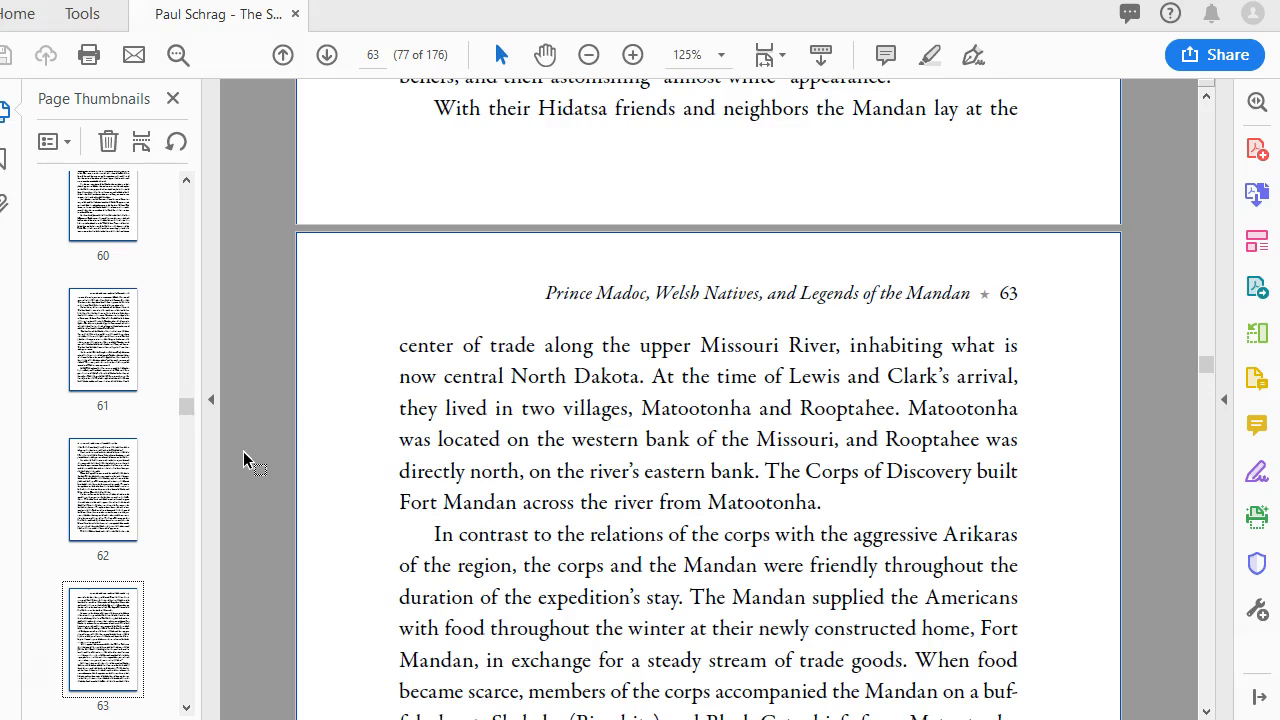
pyautogui.scroll(-3)
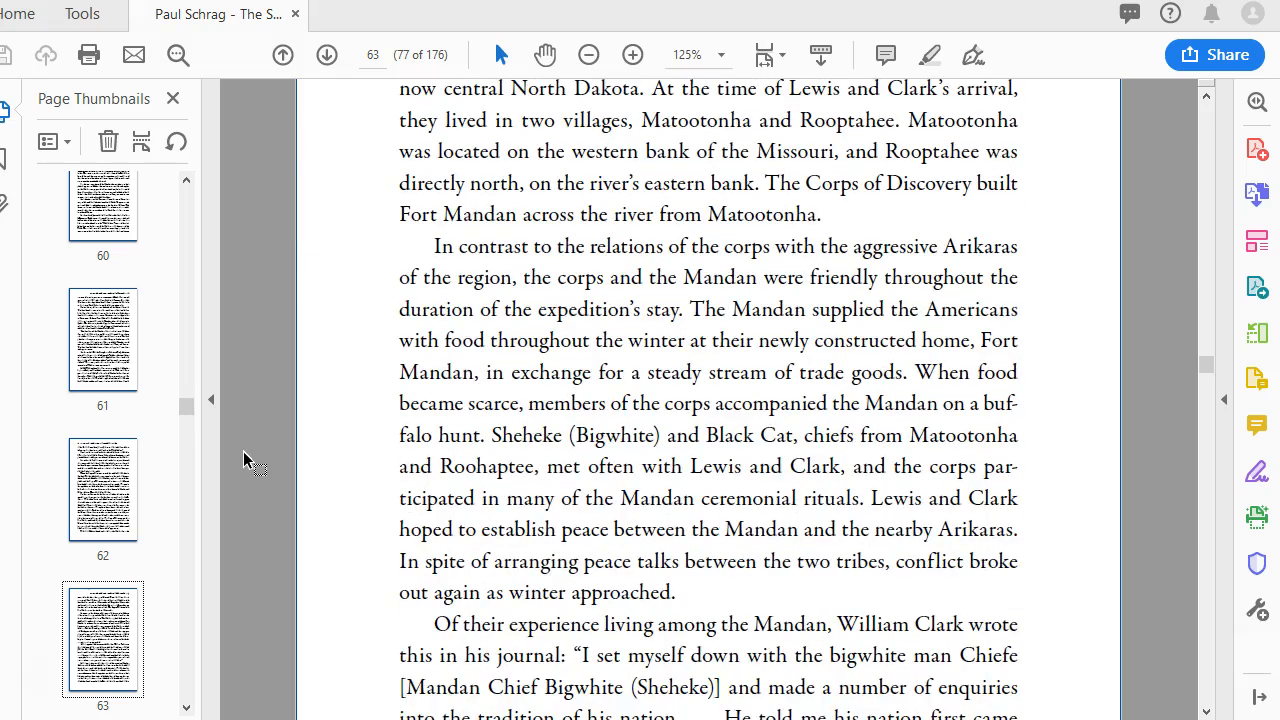
pyautogui.scroll(-3)
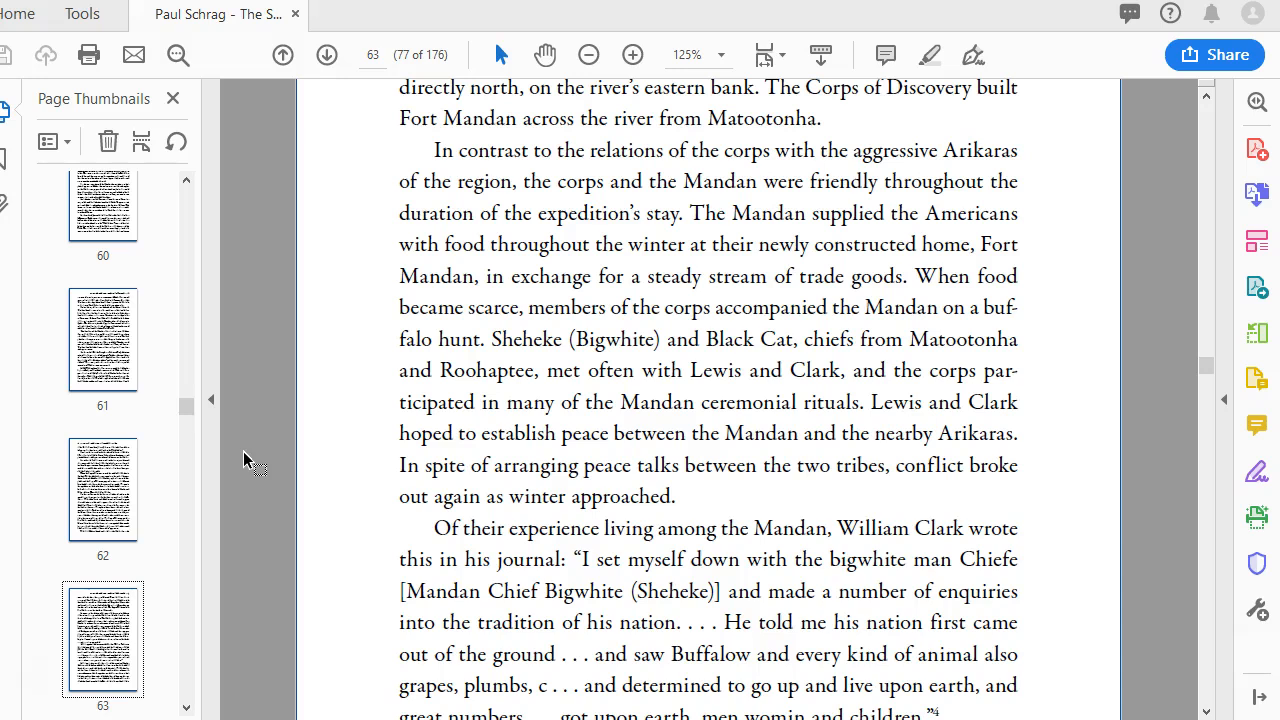
pyautogui.scroll(-3)
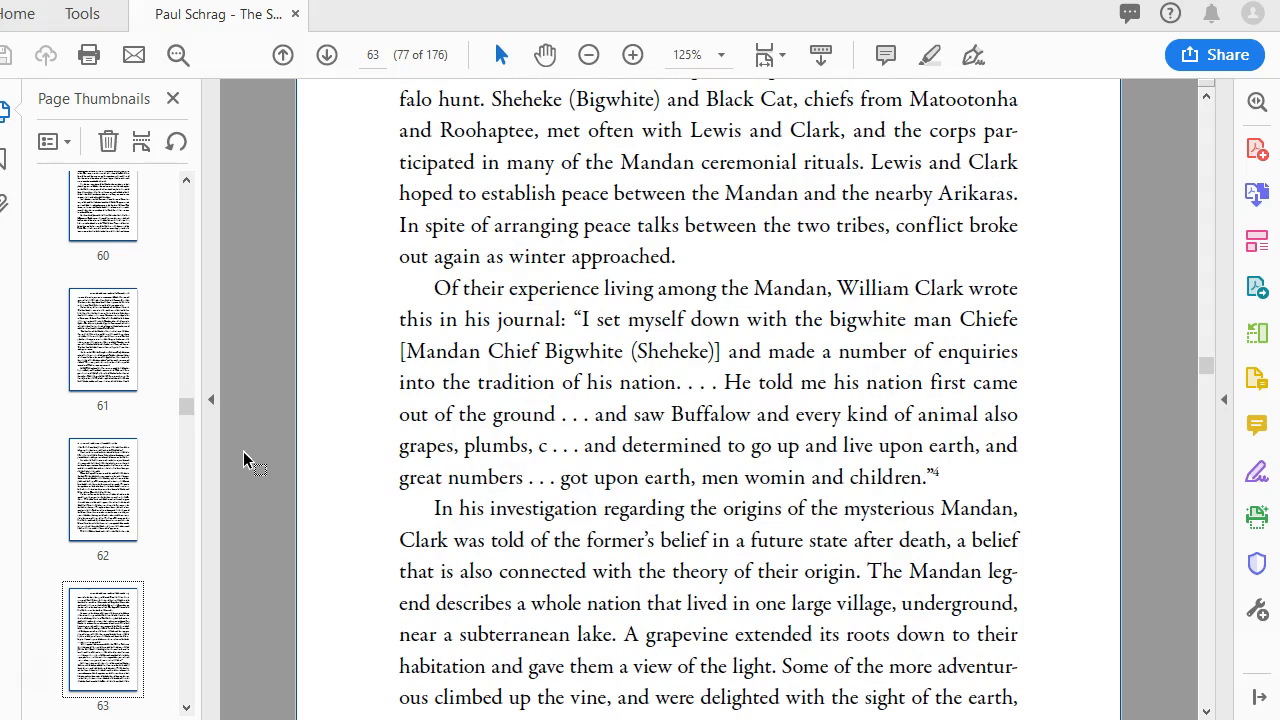
pyautogui.scroll(-3)
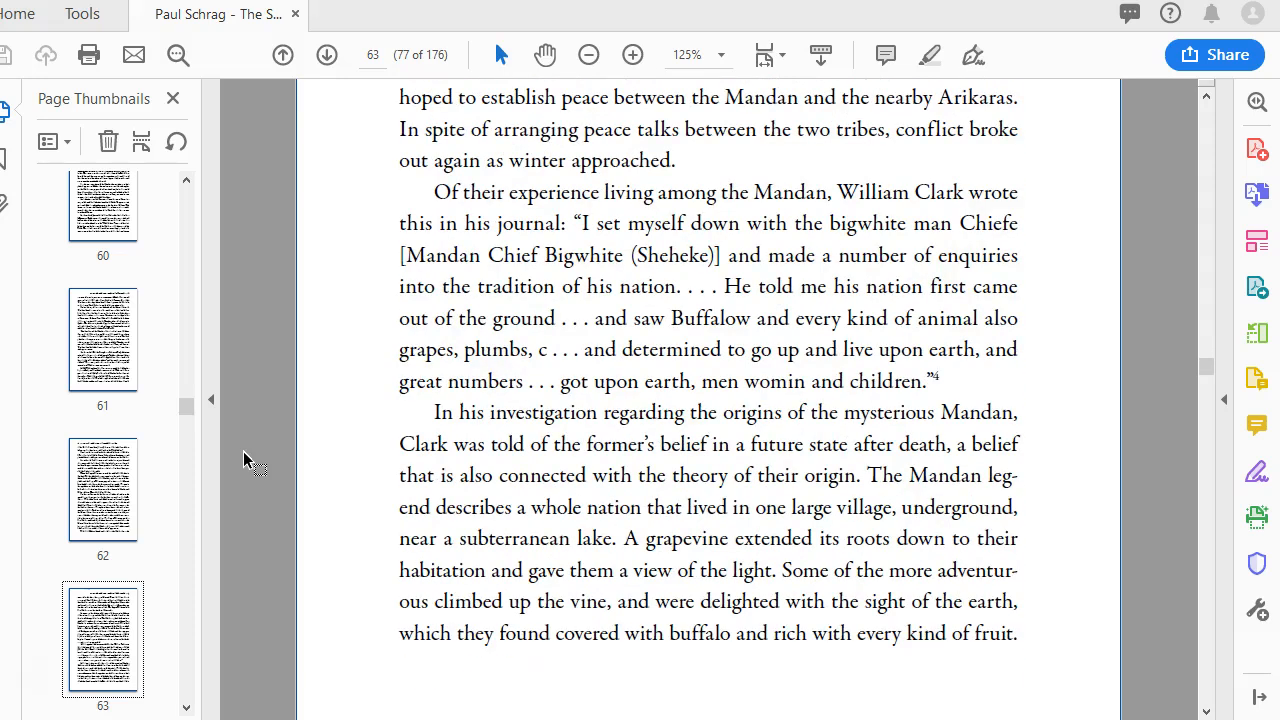
pyautogui.scroll(-3)
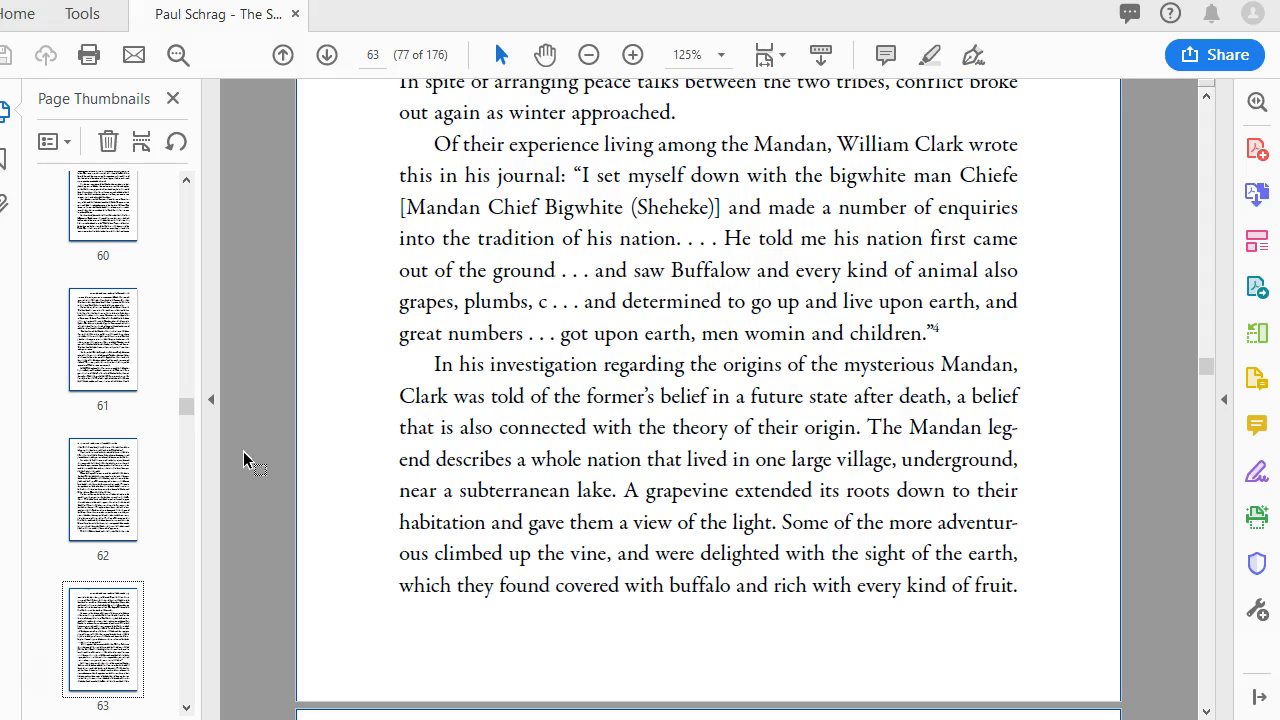
pyautogui.scroll(-3)
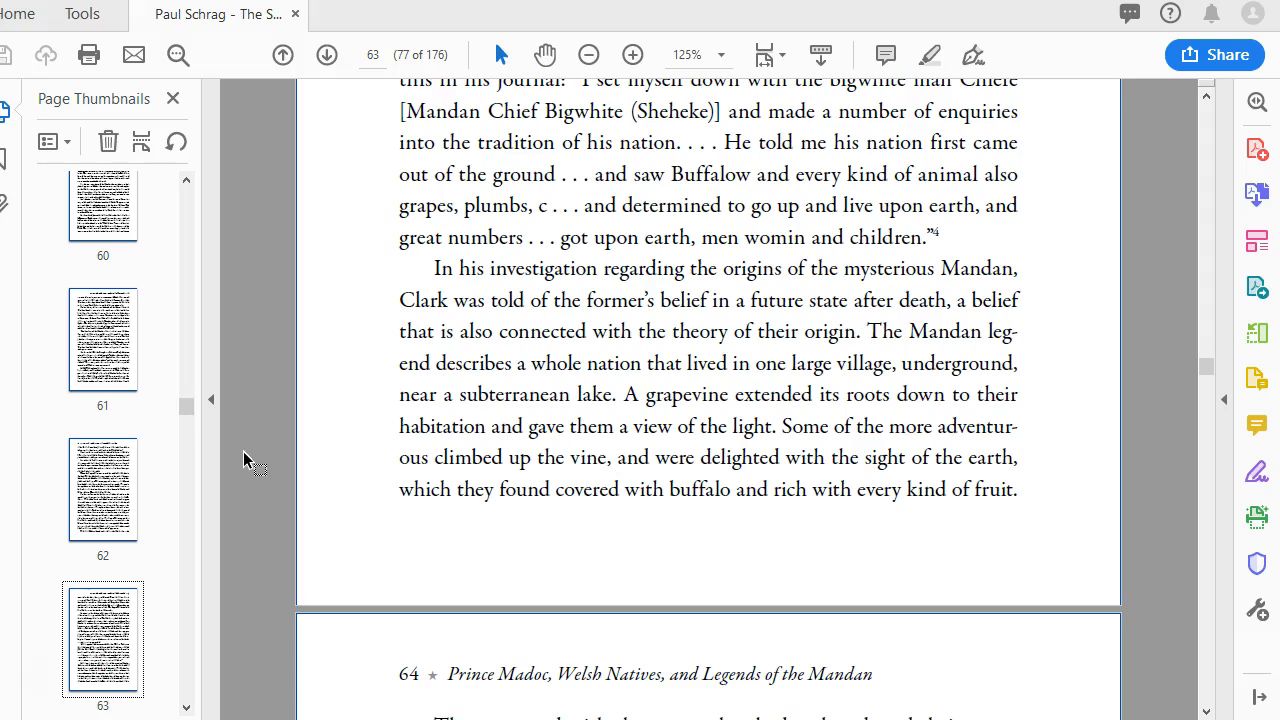
pyautogui.scroll(-3)
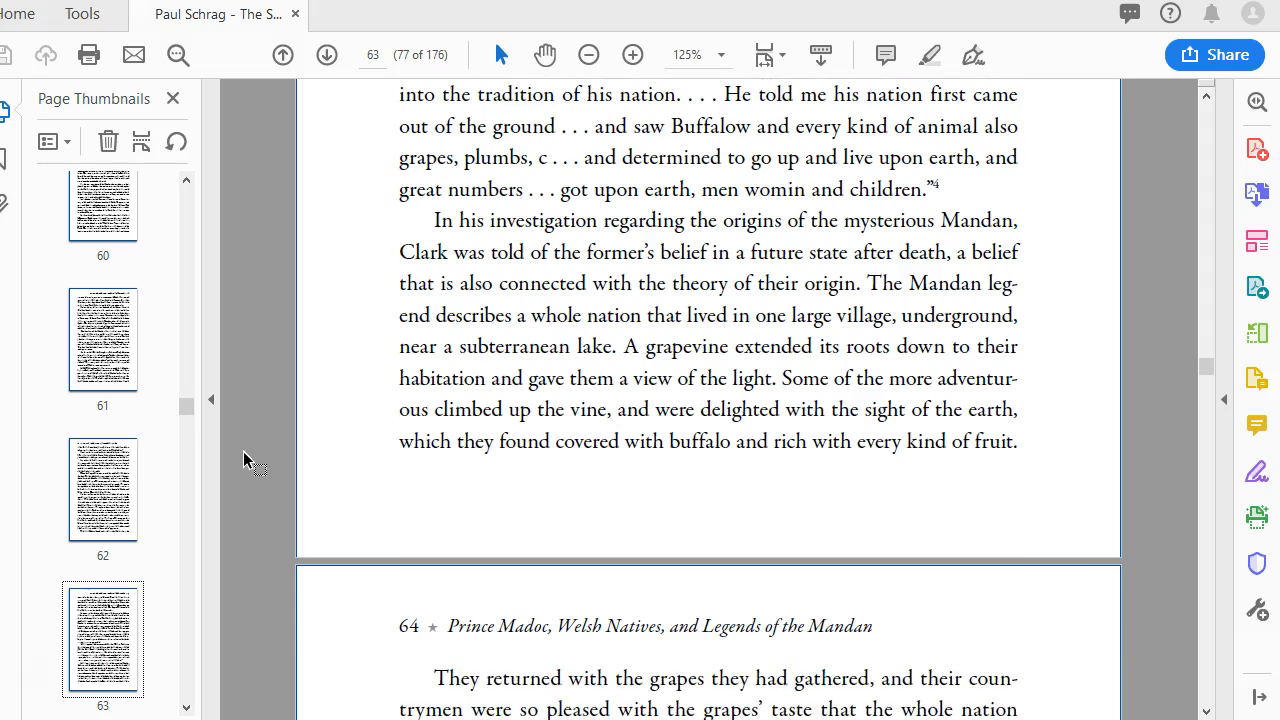
pyautogui.scroll(-3)
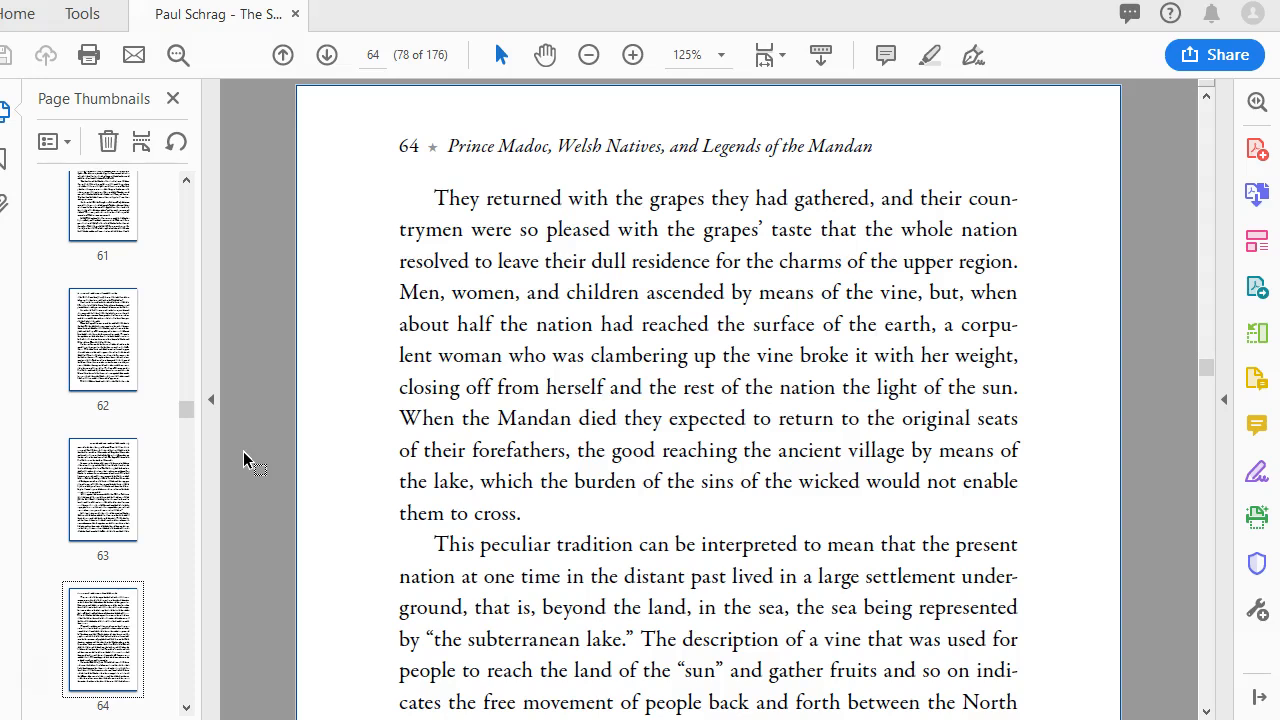
pyautogui.scroll(-3)
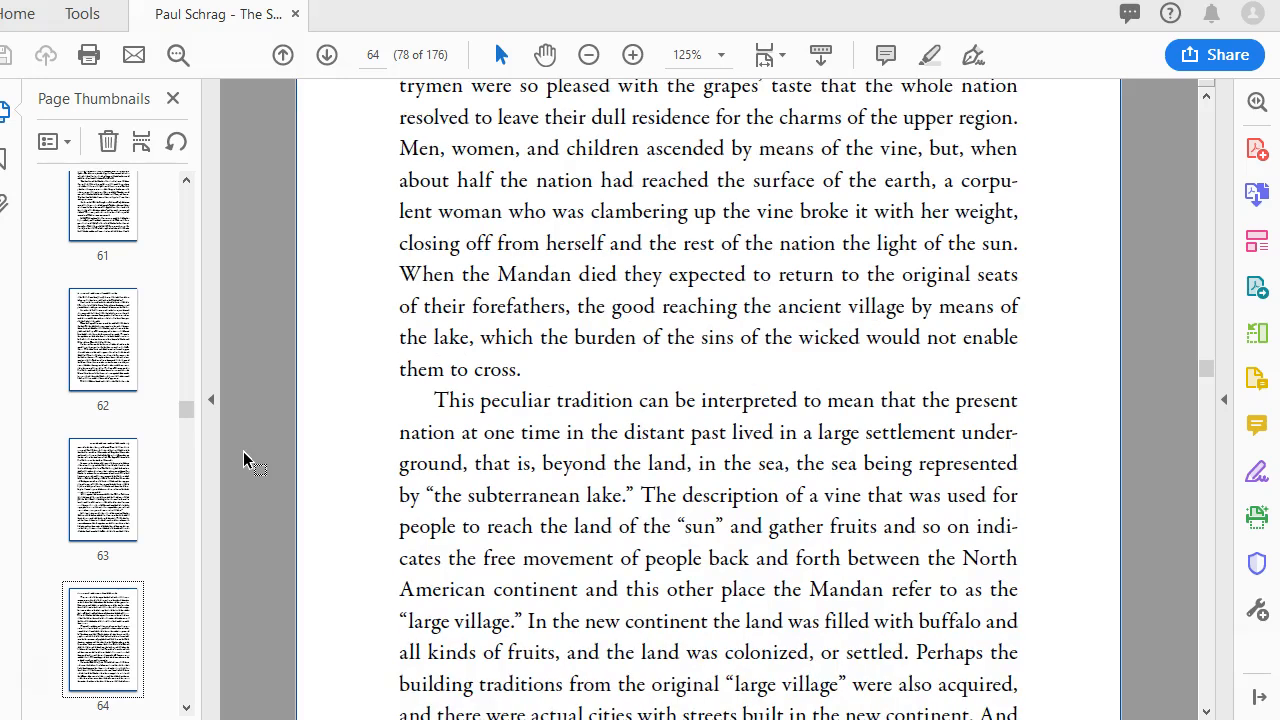
pyautogui.scroll(-3)
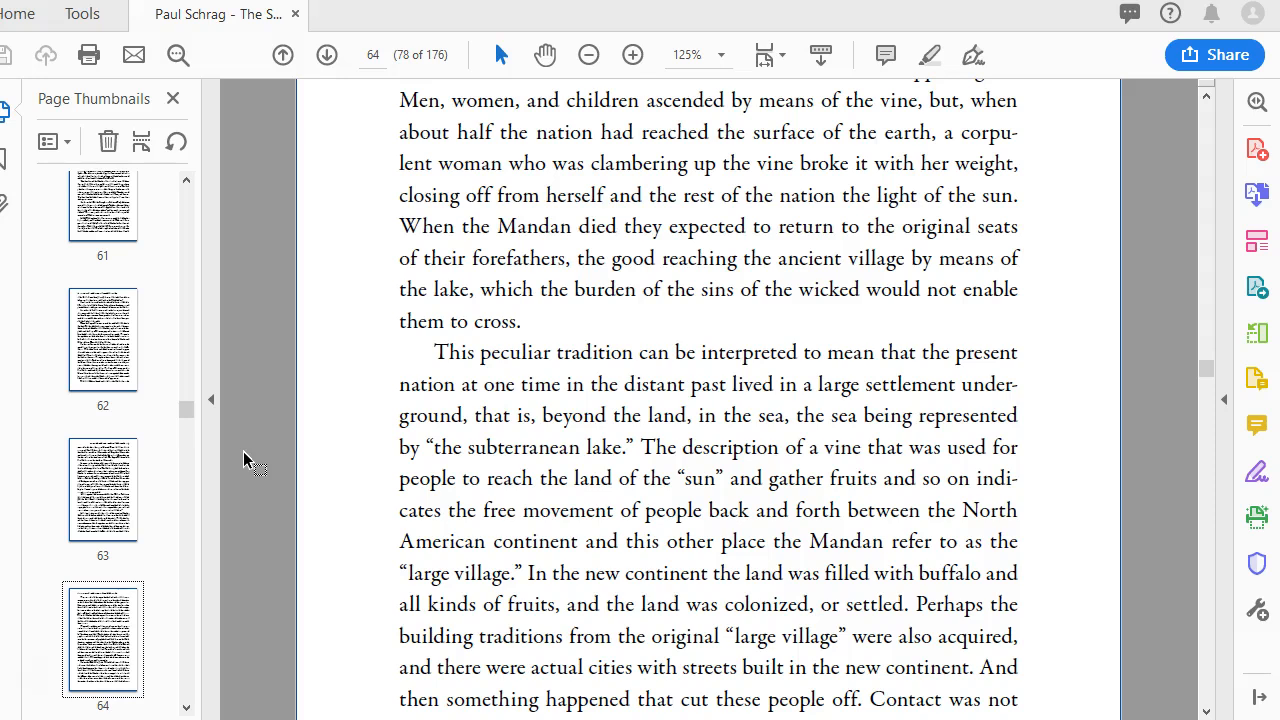
pyautogui.scroll(-3)
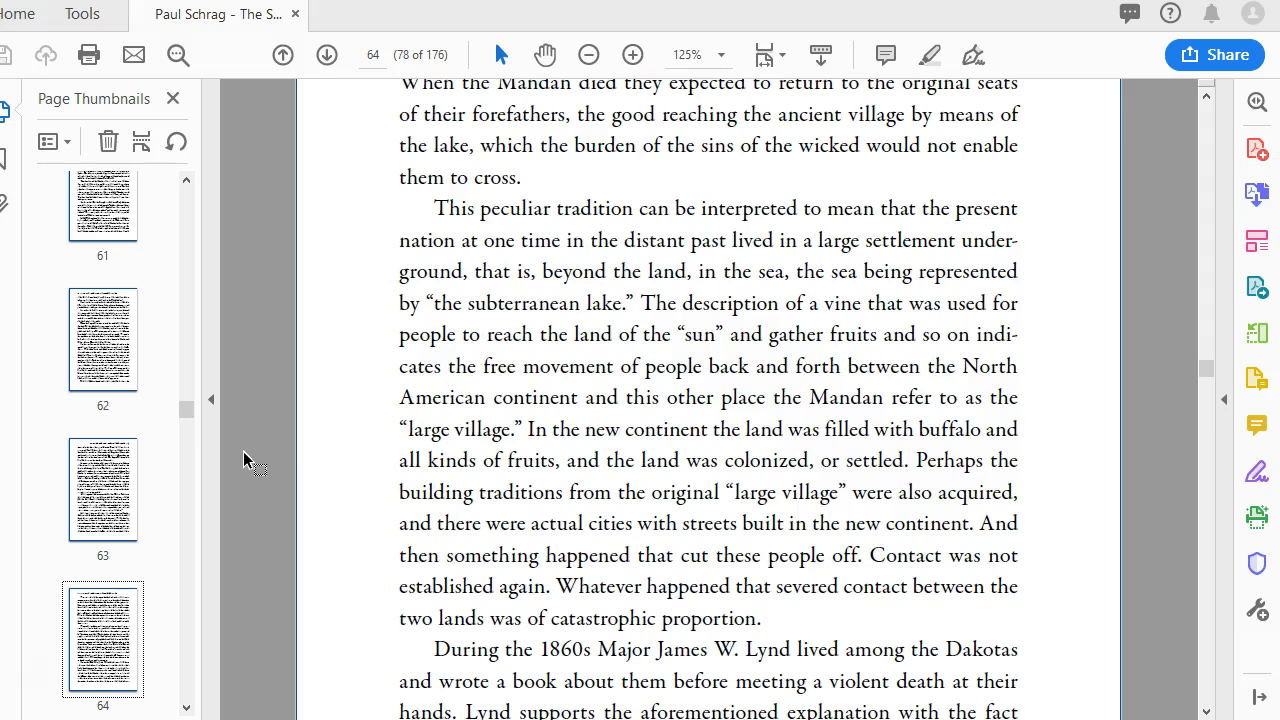
pyautogui.scroll(-3)
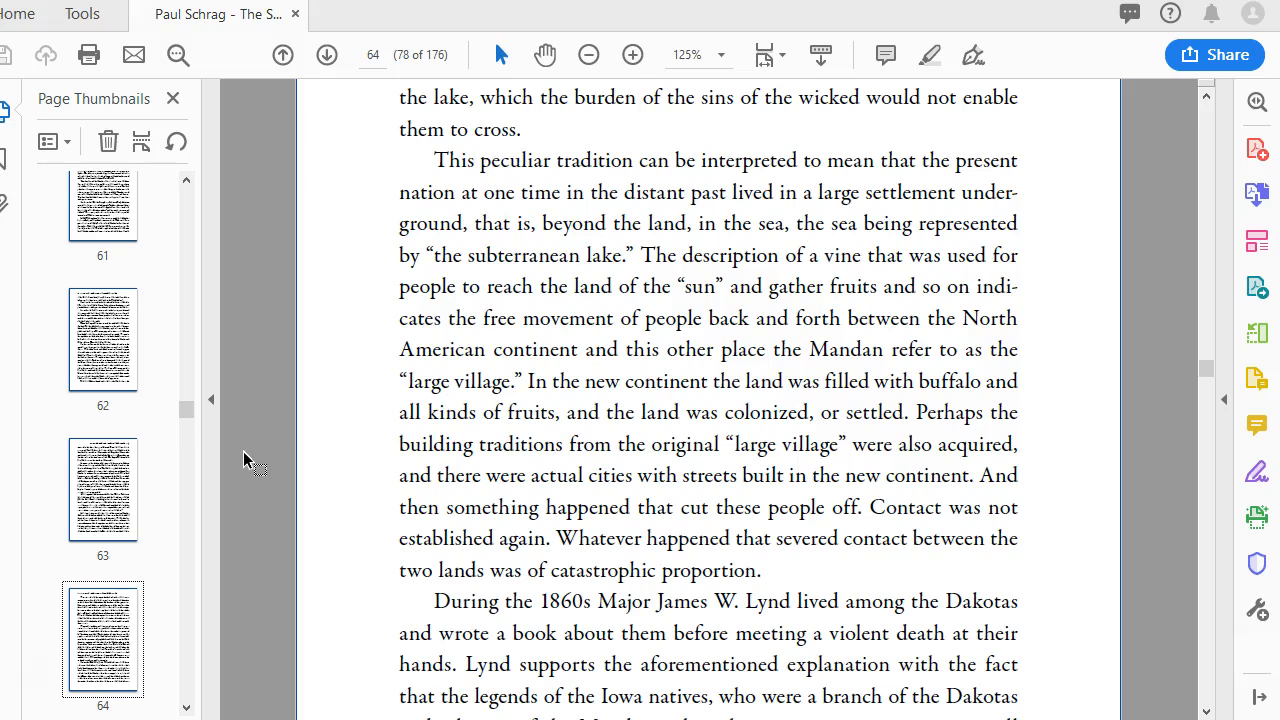
pyautogui.scroll(-3)
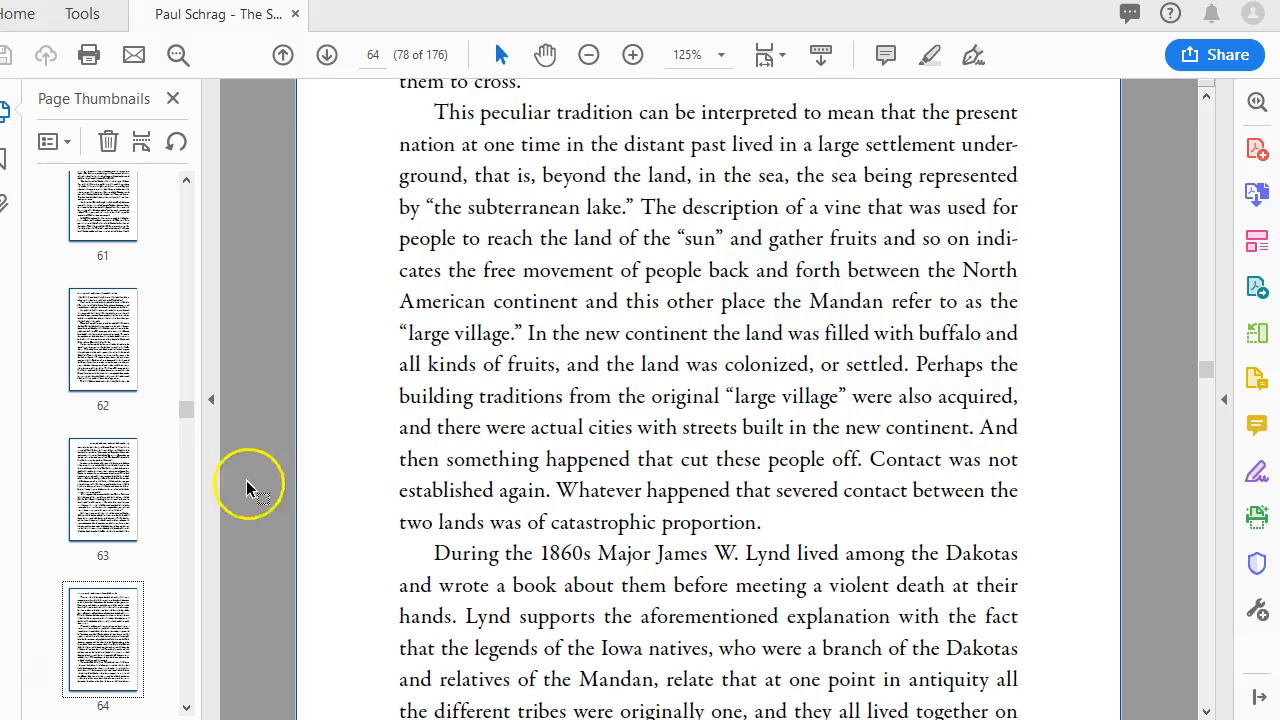
pyautogui.moveTo(230, 545)
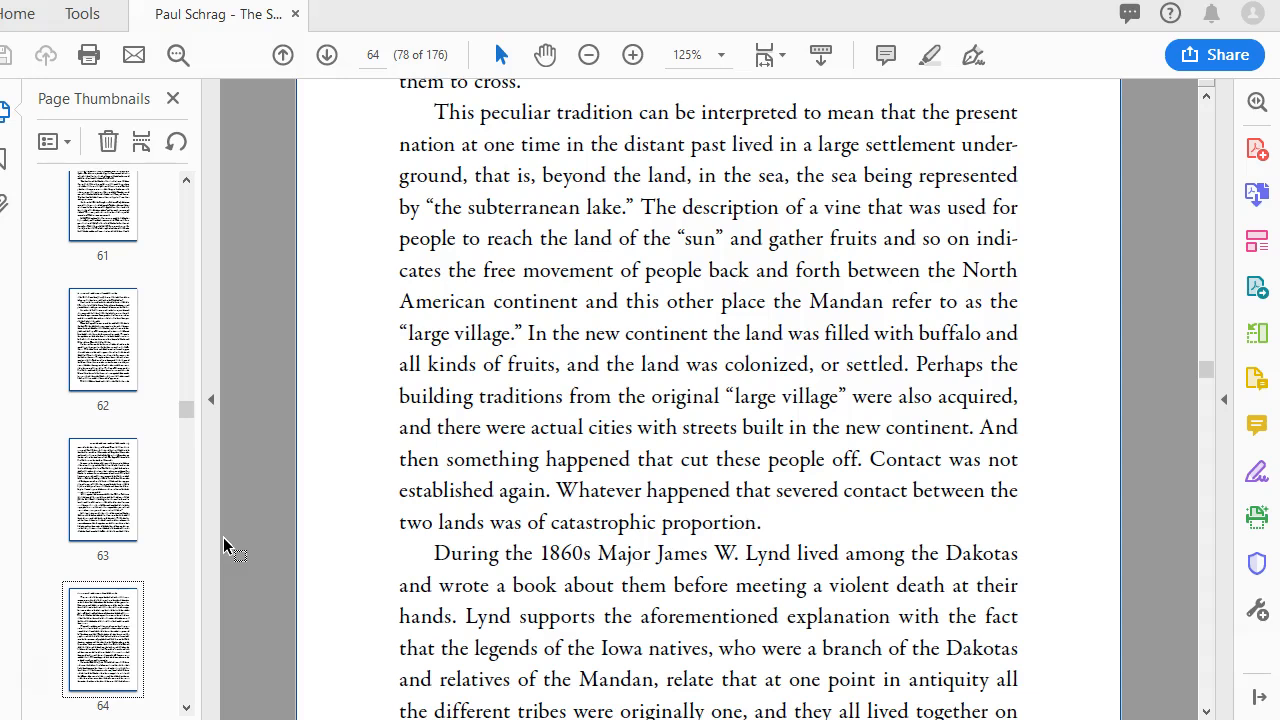
pyautogui.scroll(-3)
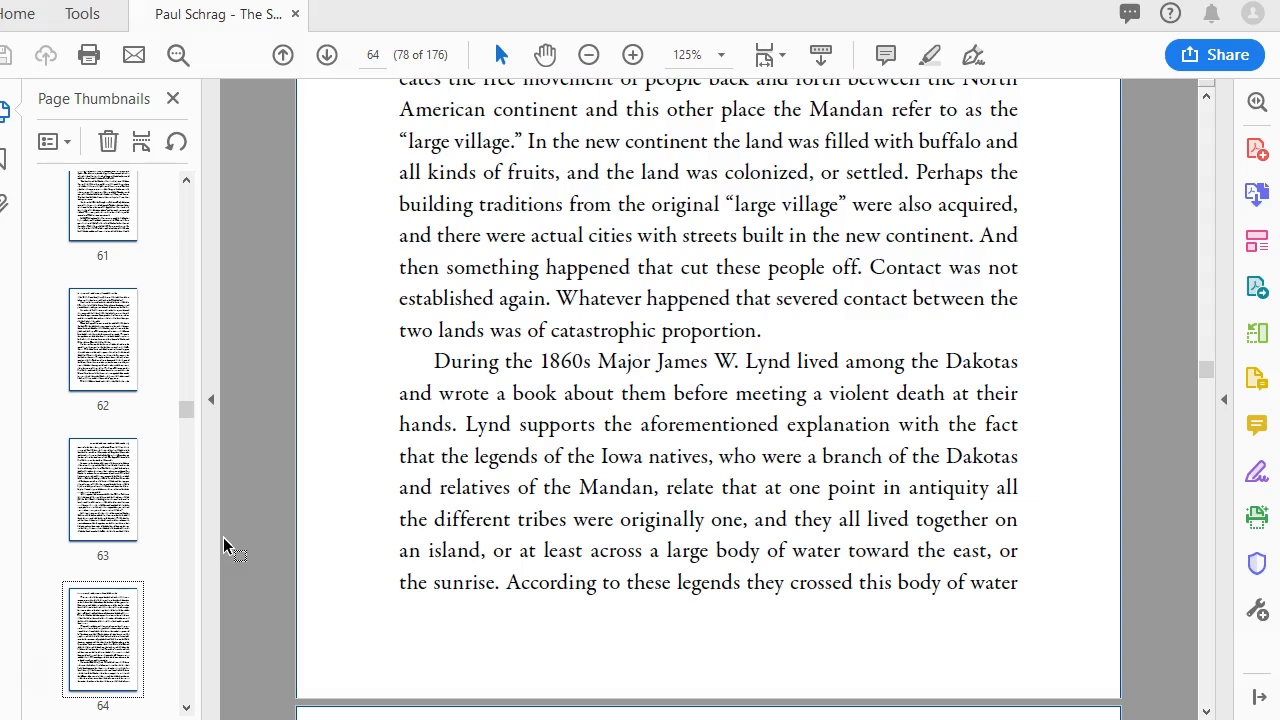
pyautogui.scroll(-3)
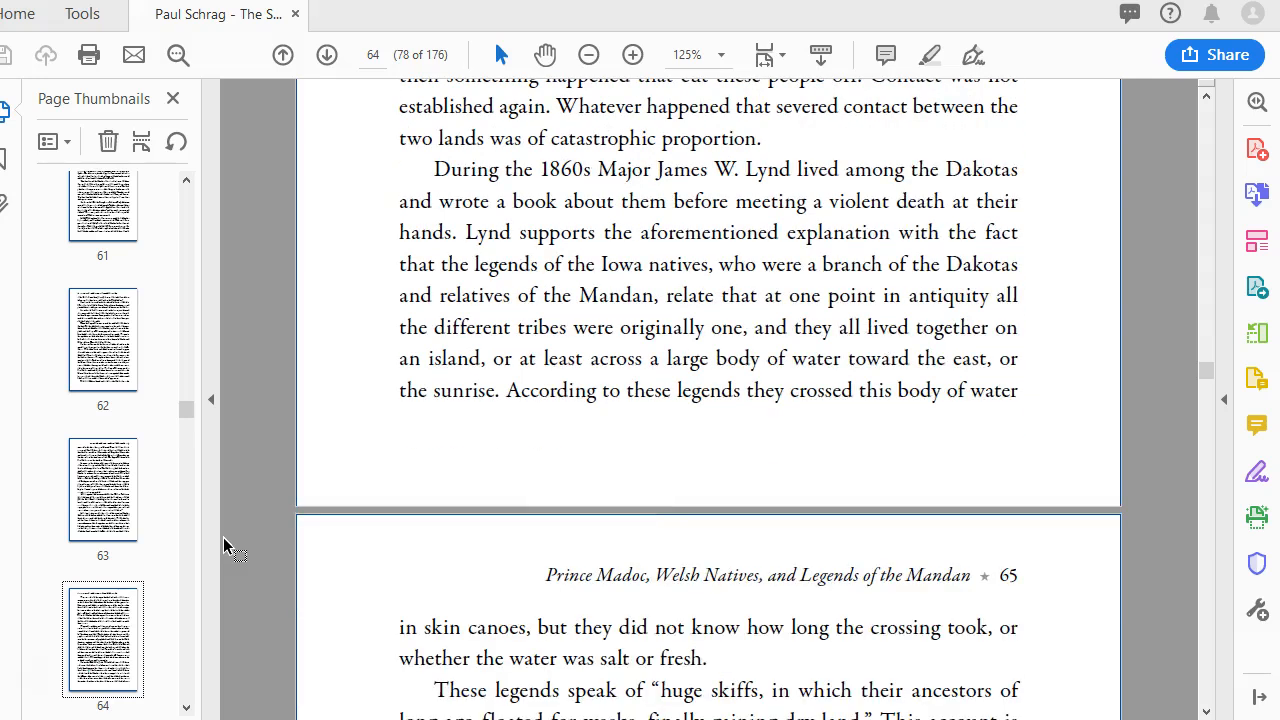
pyautogui.scroll(-3)
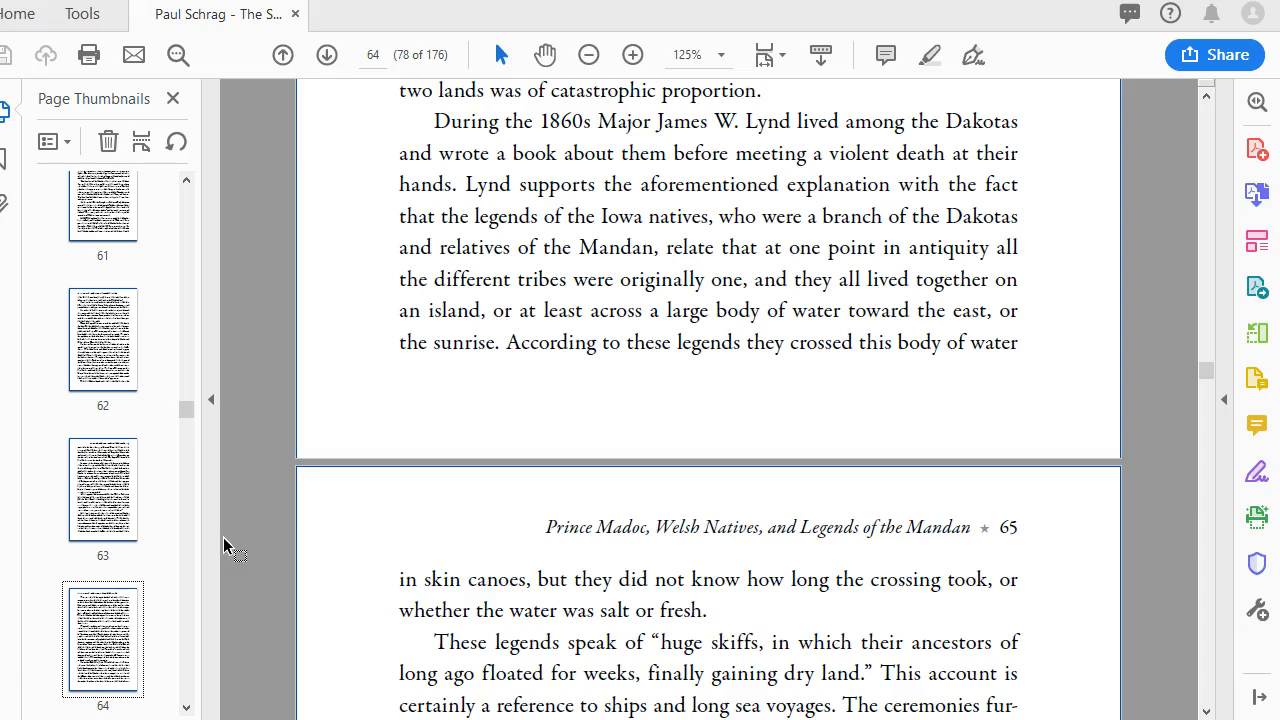
pyautogui.scroll(-3)
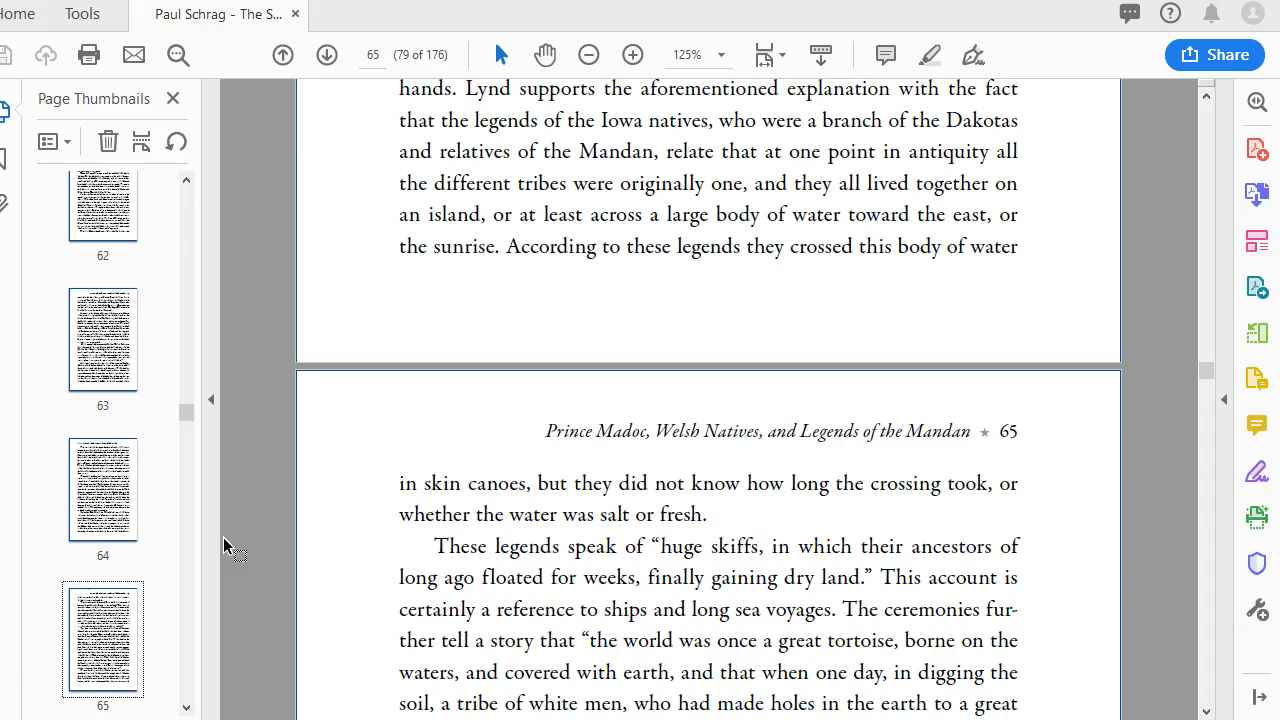
pyautogui.scroll(-3)
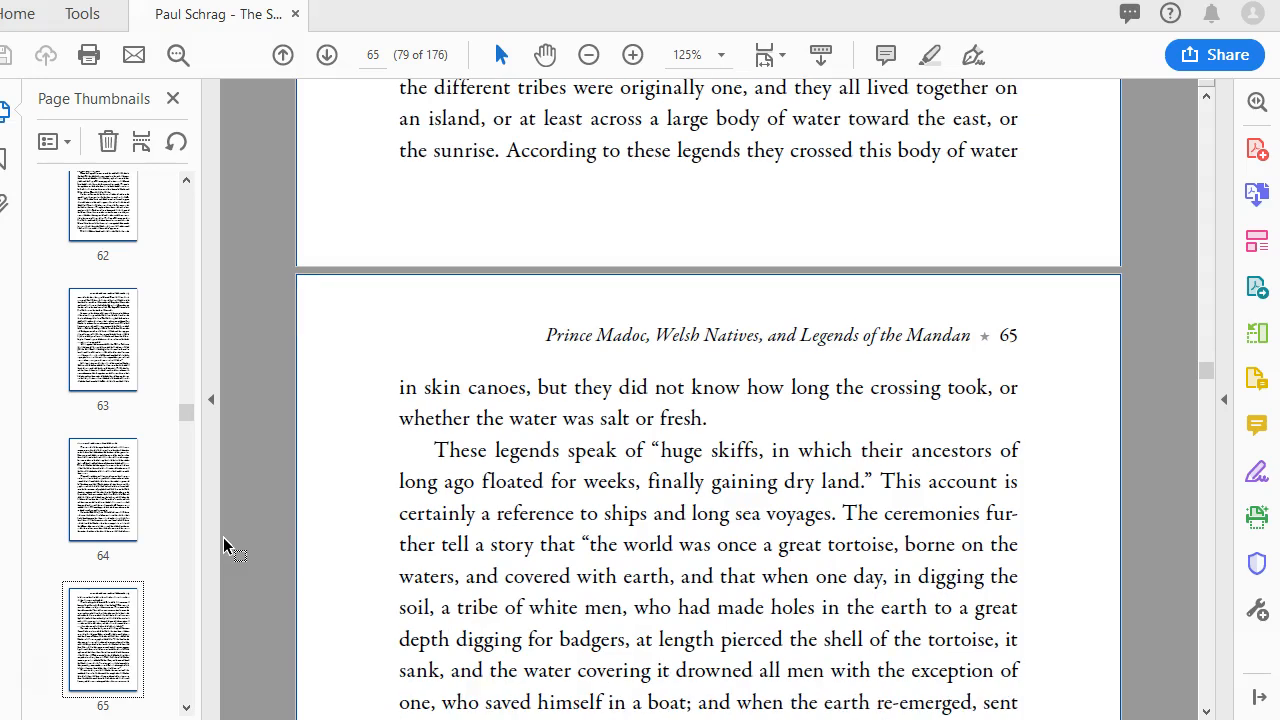
pyautogui.scroll(-3)
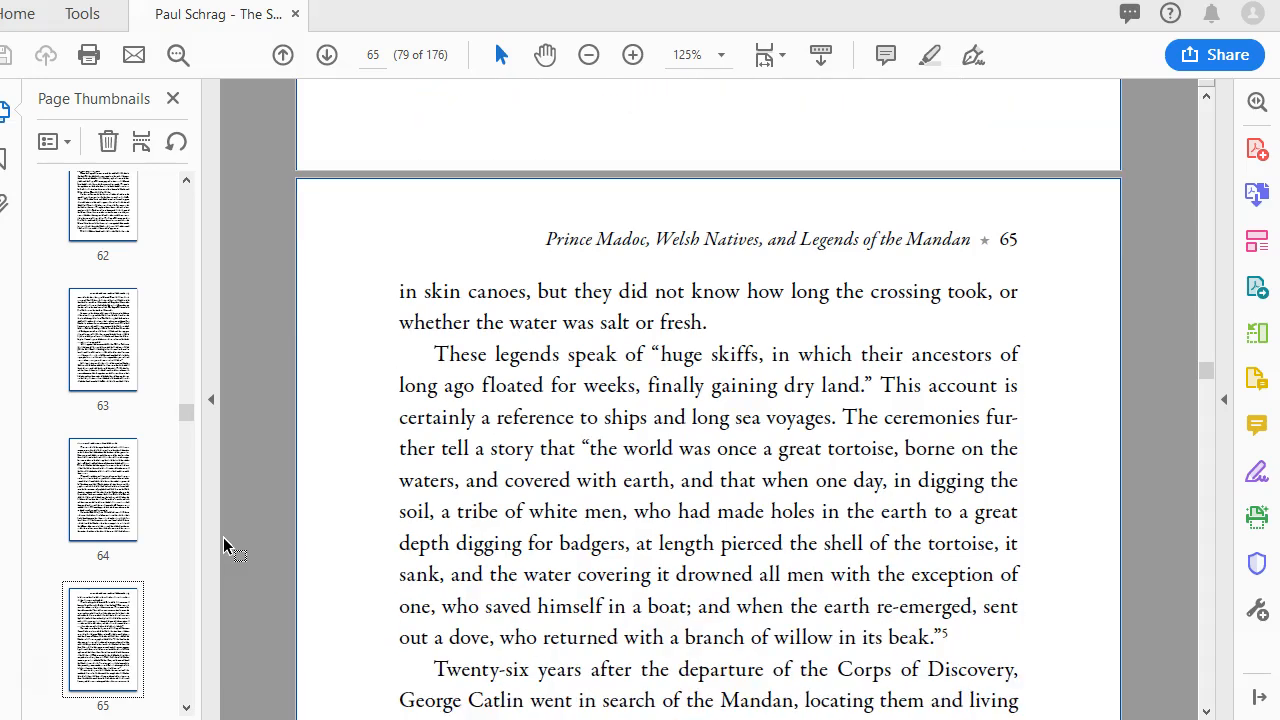
pyautogui.scroll(-3)
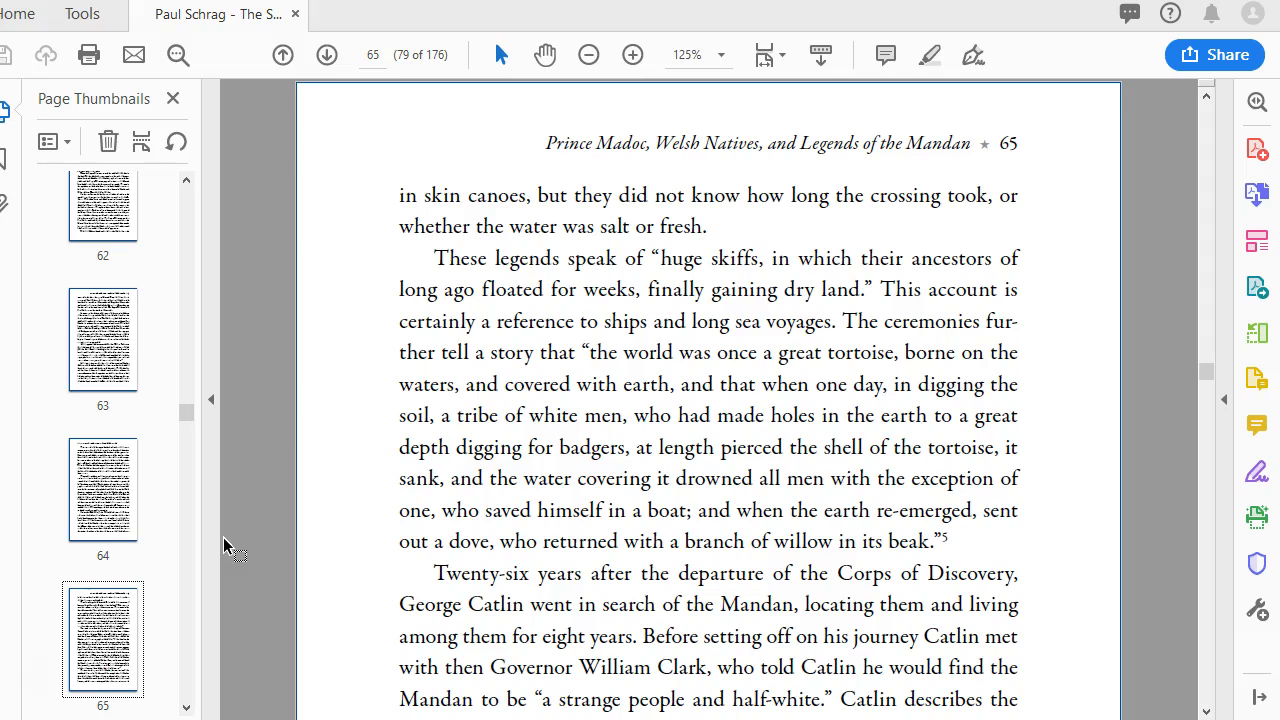
pyautogui.scroll(-3)
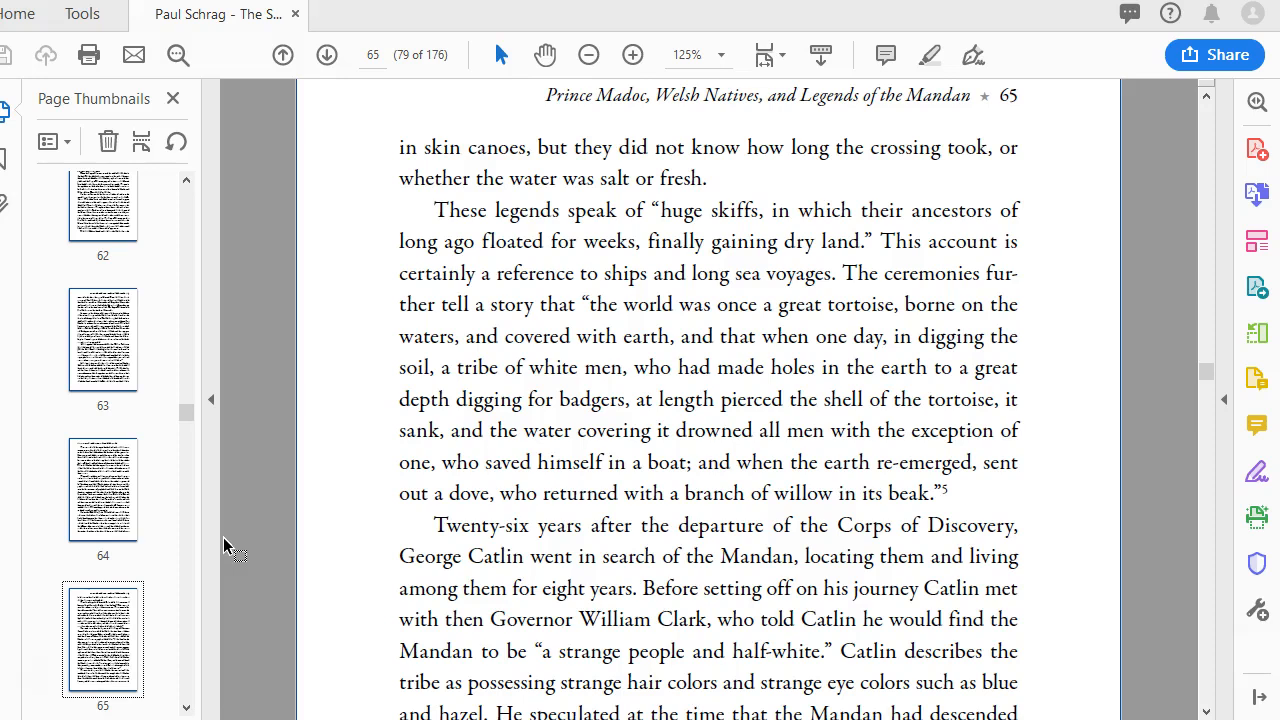
pyautogui.scroll(-3)
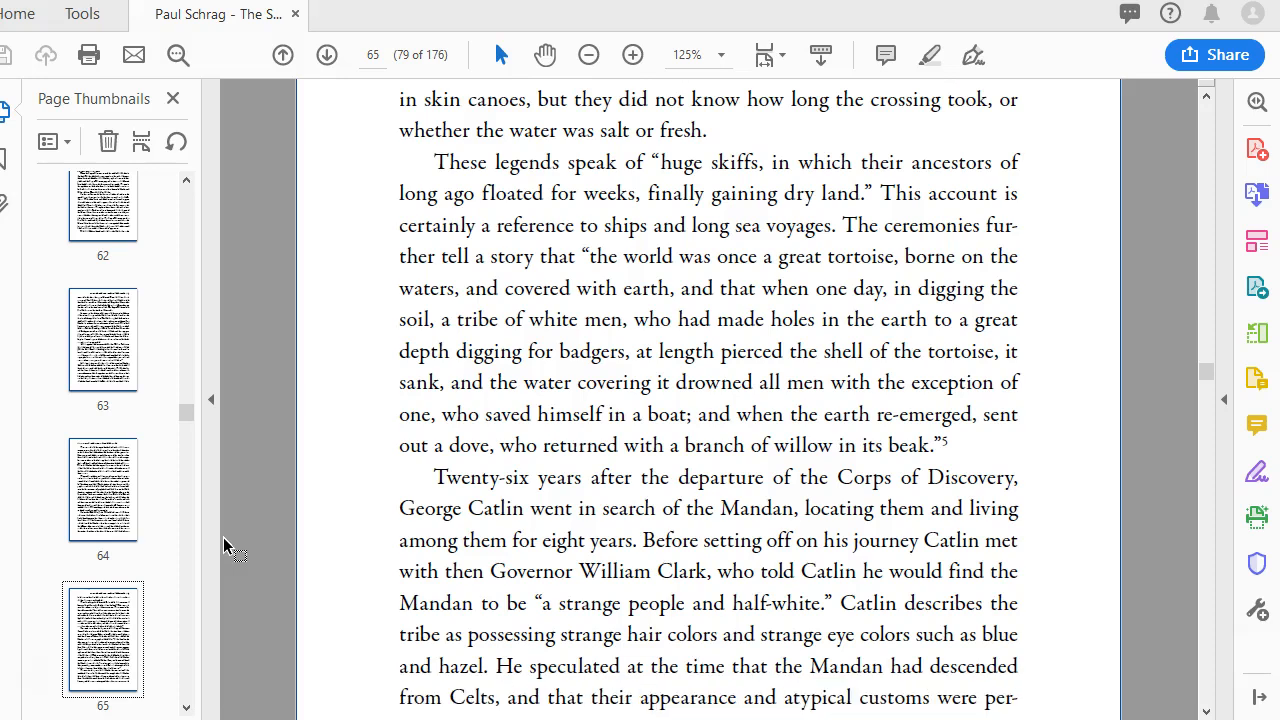
pyautogui.scroll(-3)
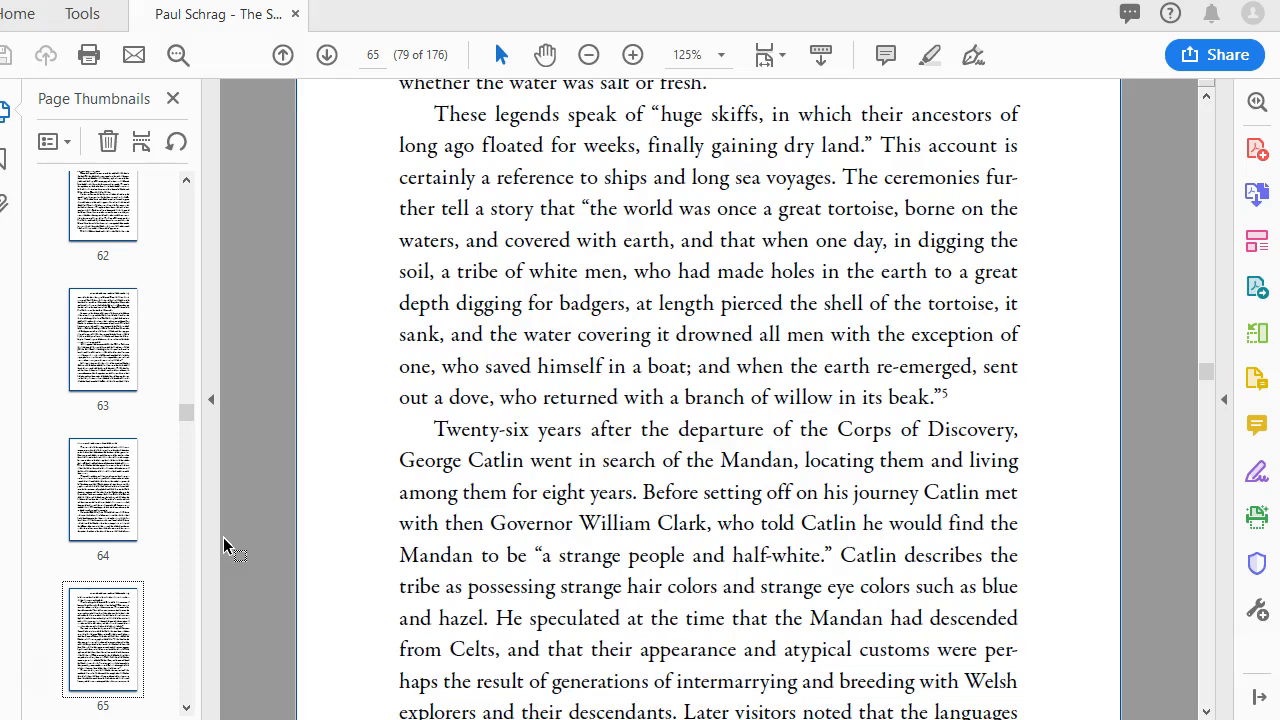
pyautogui.scroll(-3)
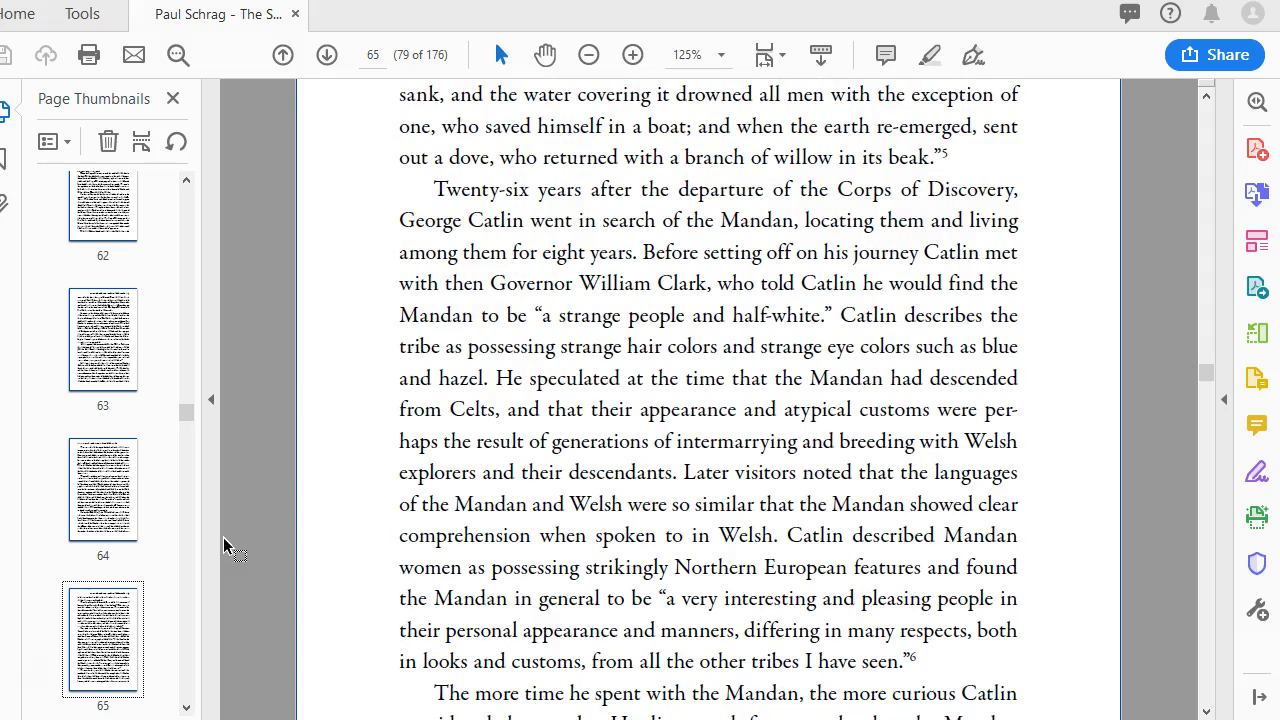
pyautogui.moveTo(245, 645)
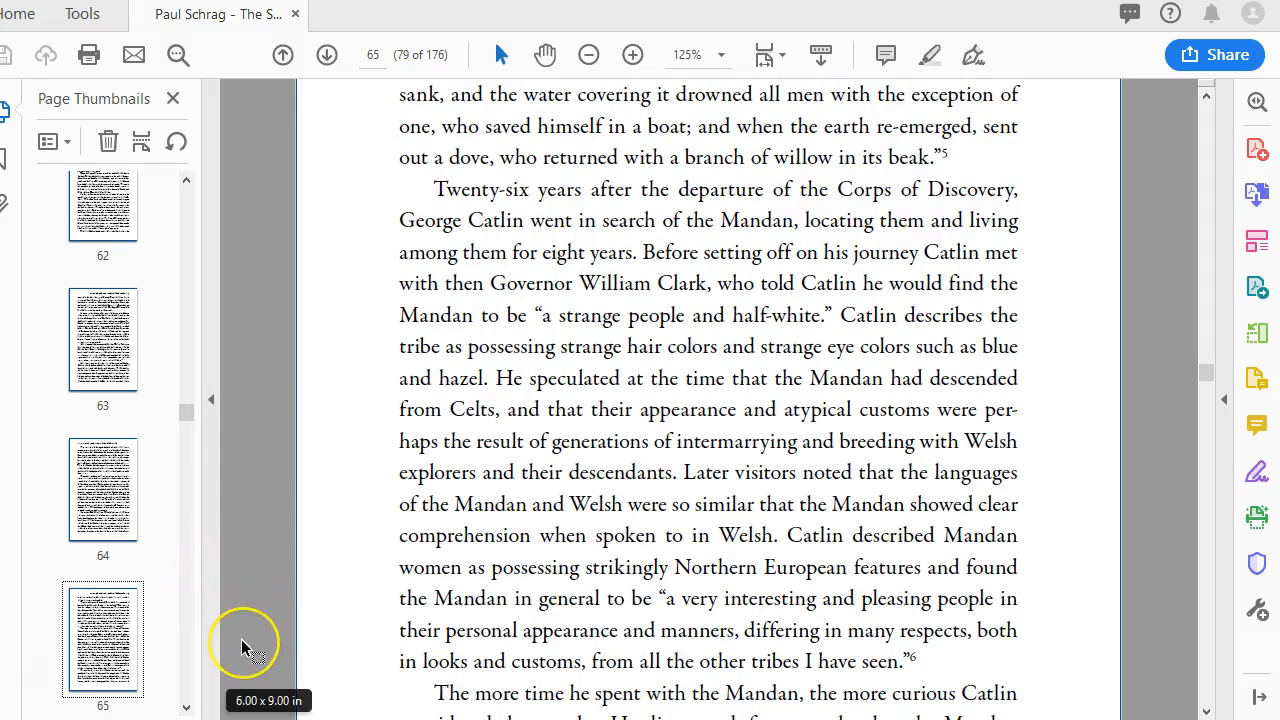
pyautogui.moveTo(248, 648)
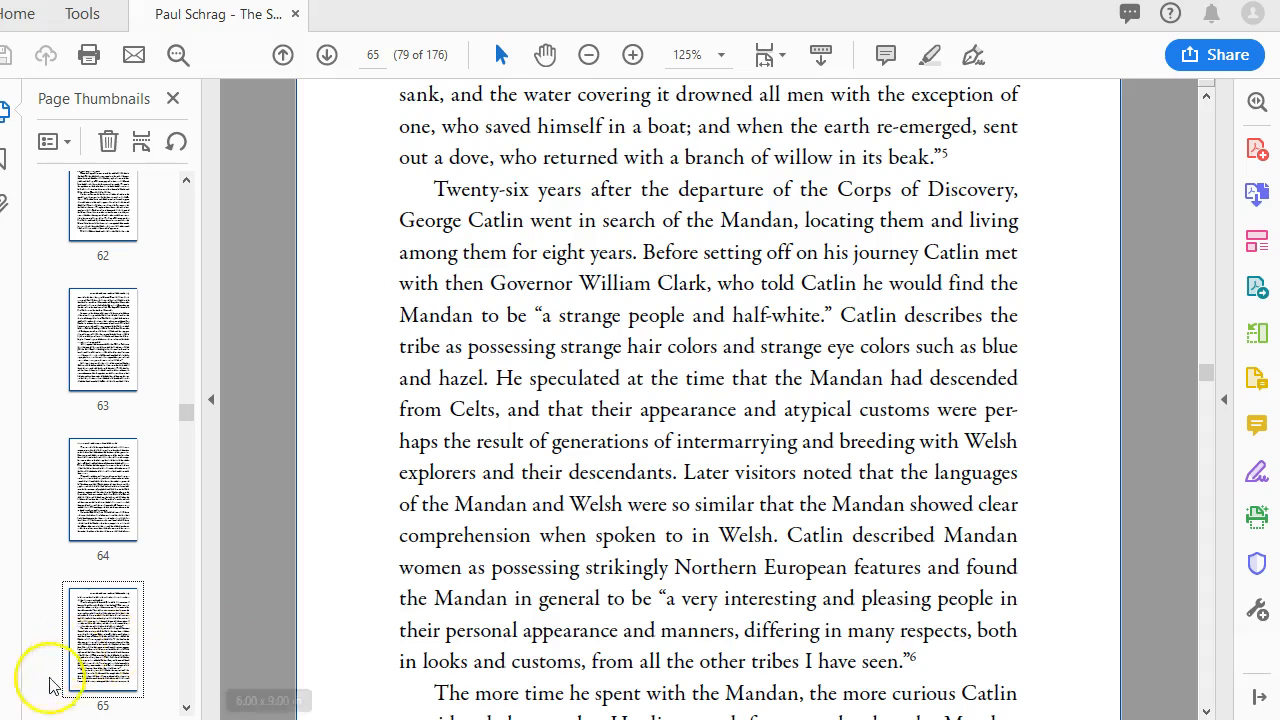
pyautogui.scroll(-3)
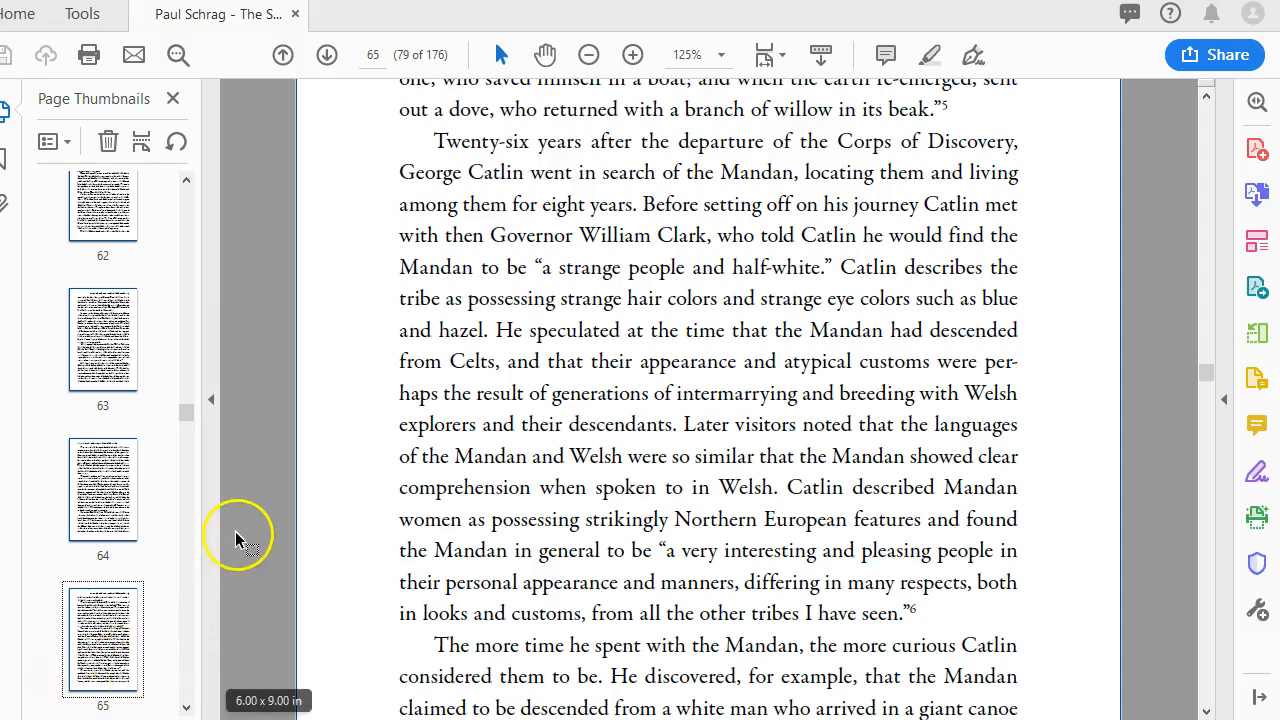
pyautogui.scroll(-3)
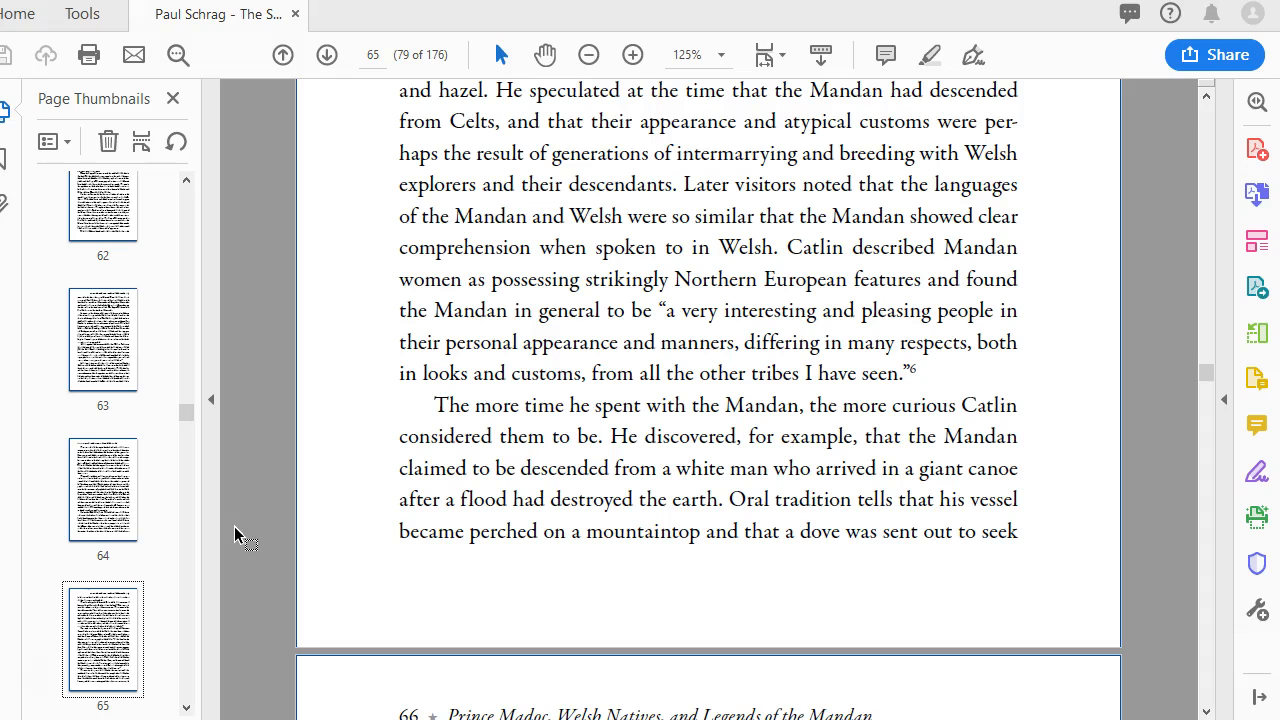
pyautogui.scroll(-3)
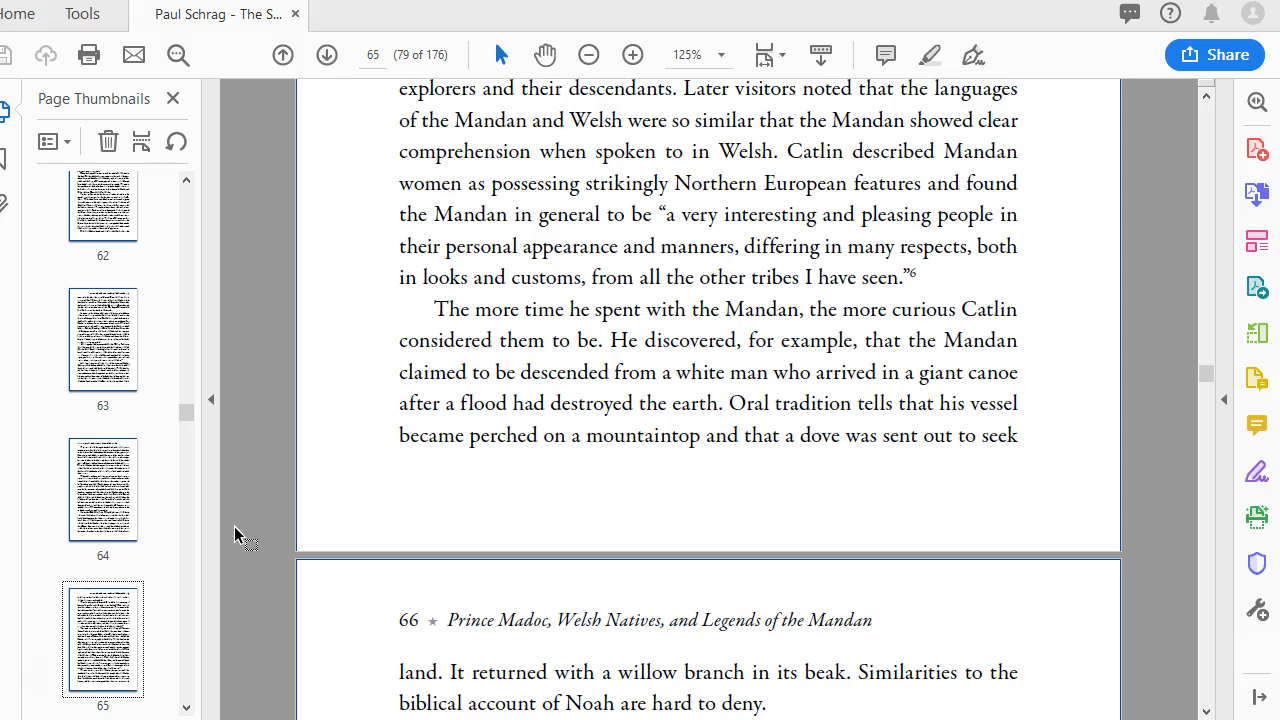
pyautogui.scroll(-3)
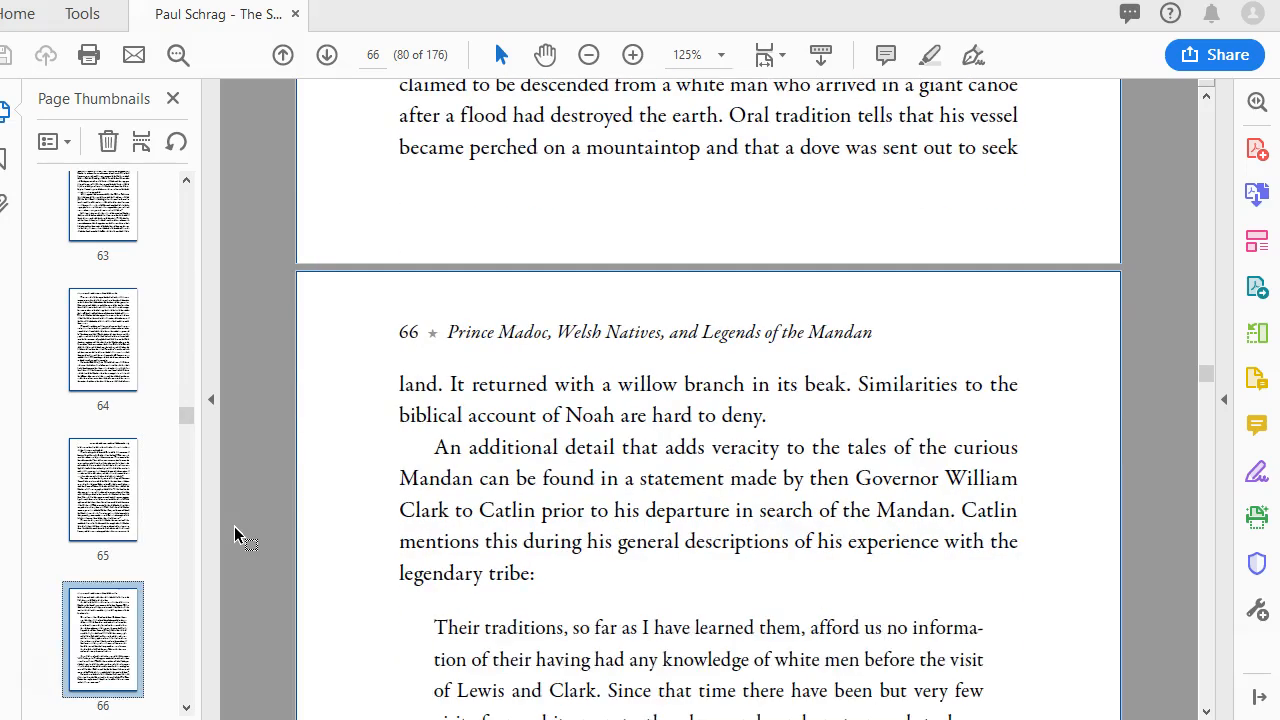
pyautogui.scroll(-3)
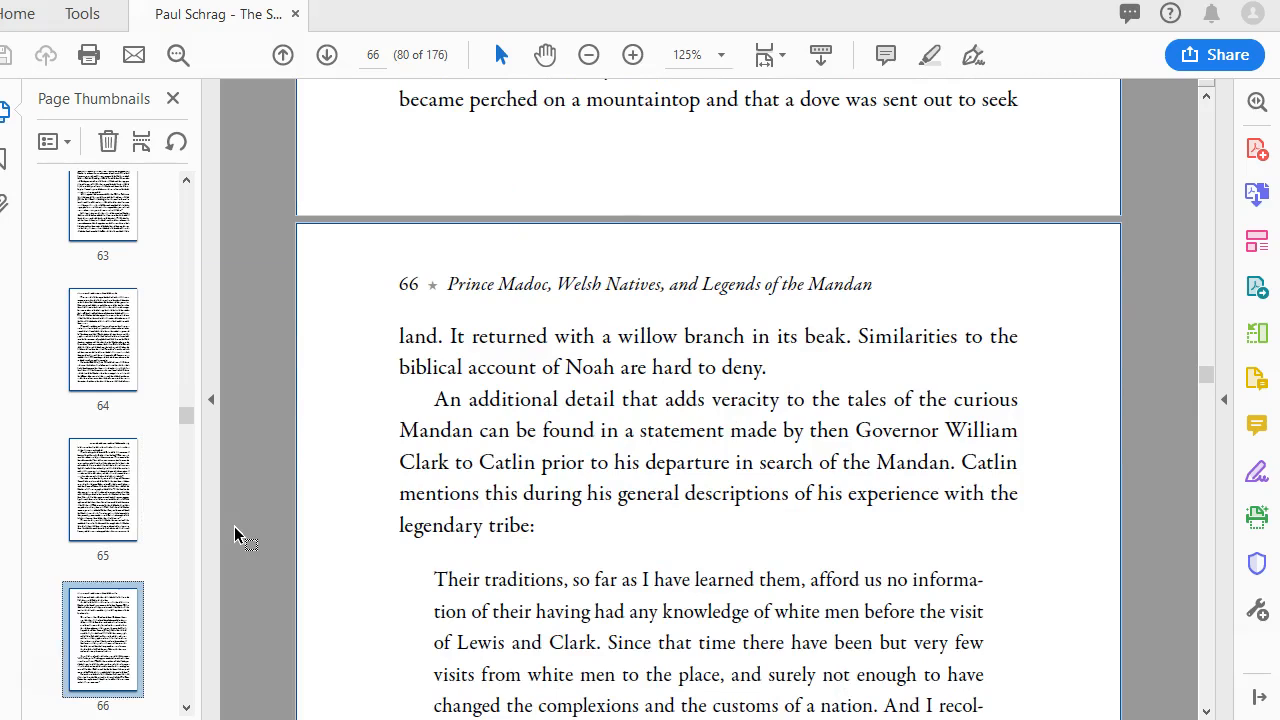
pyautogui.scroll(-3)
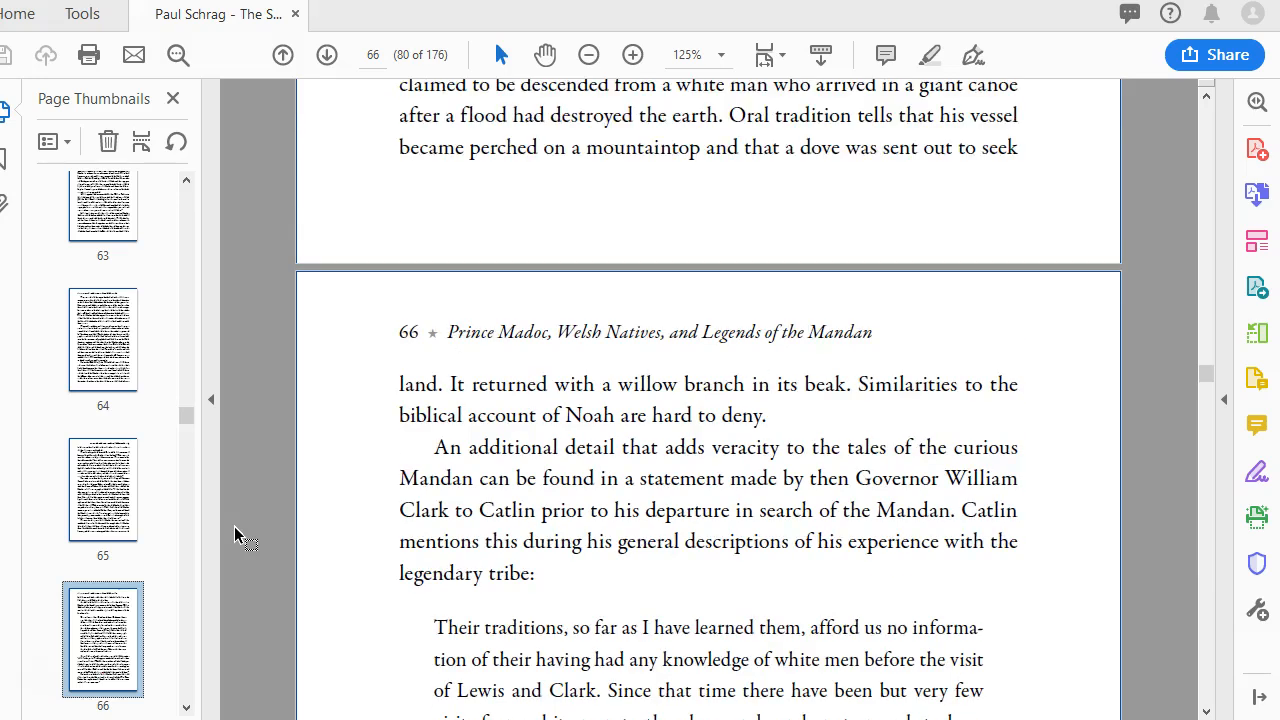
pyautogui.scroll(-3)
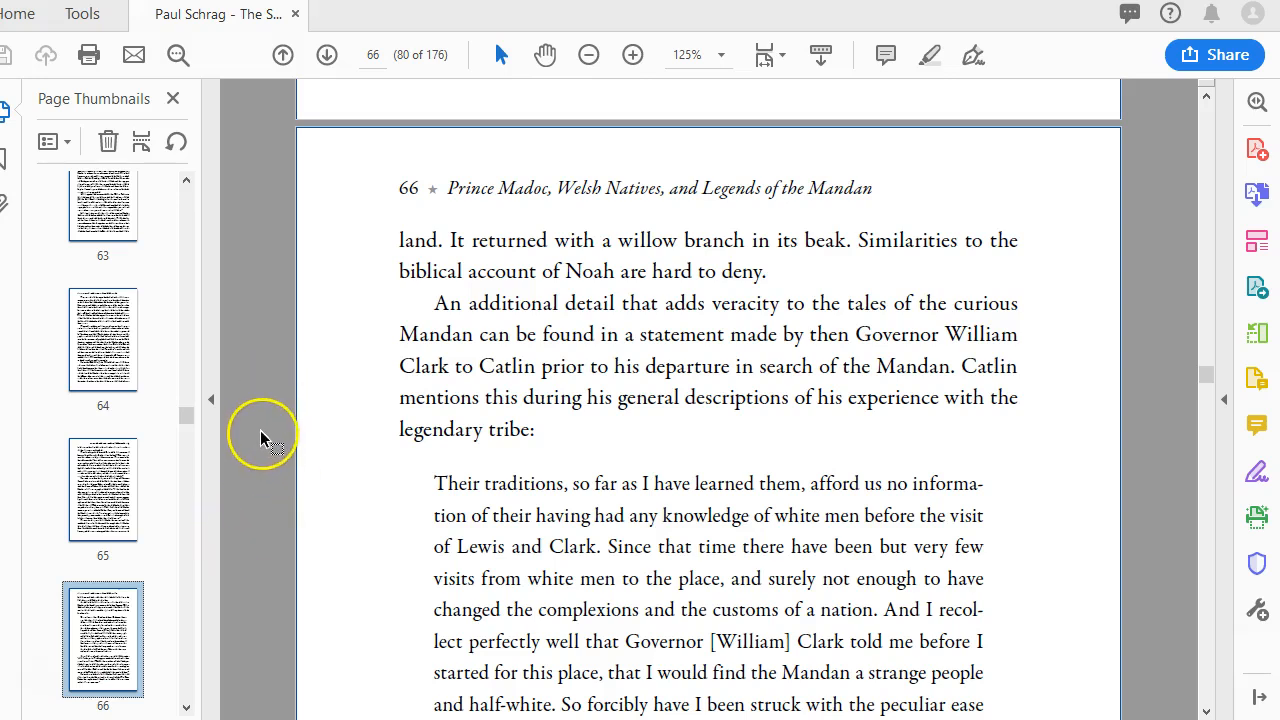
pyautogui.moveTo(537, 289)
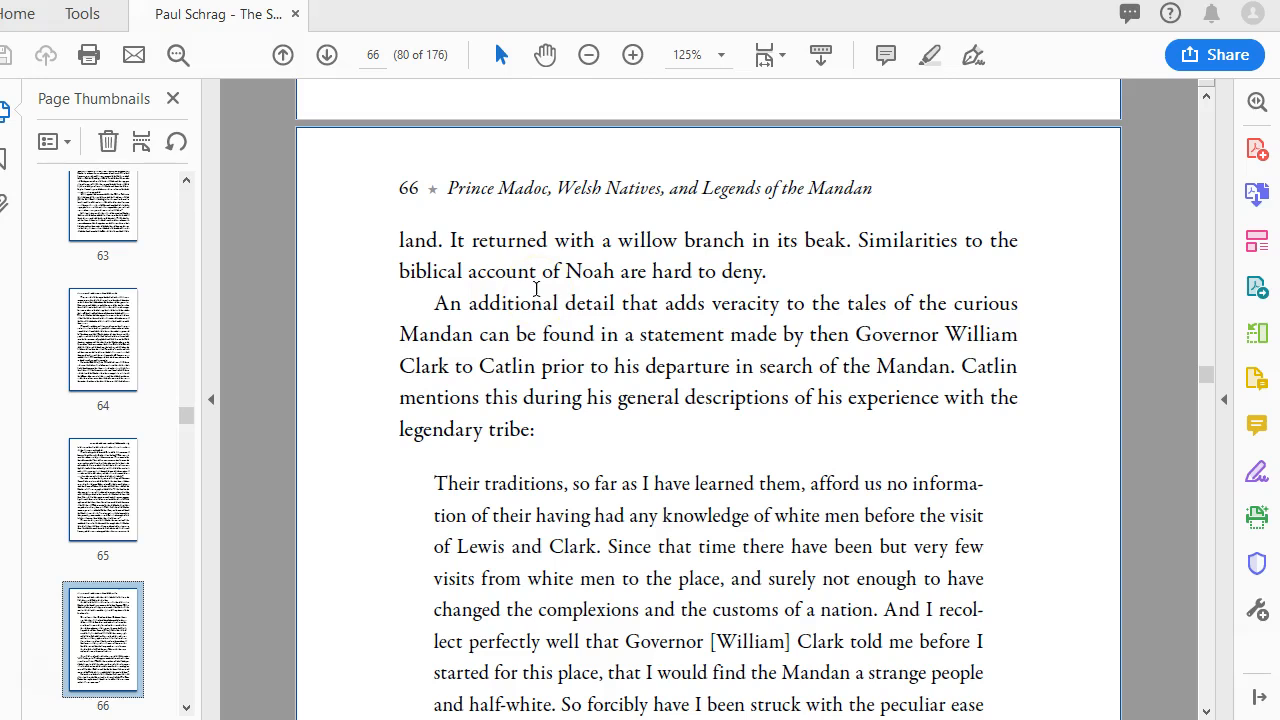
pyautogui.moveTo(315, 420)
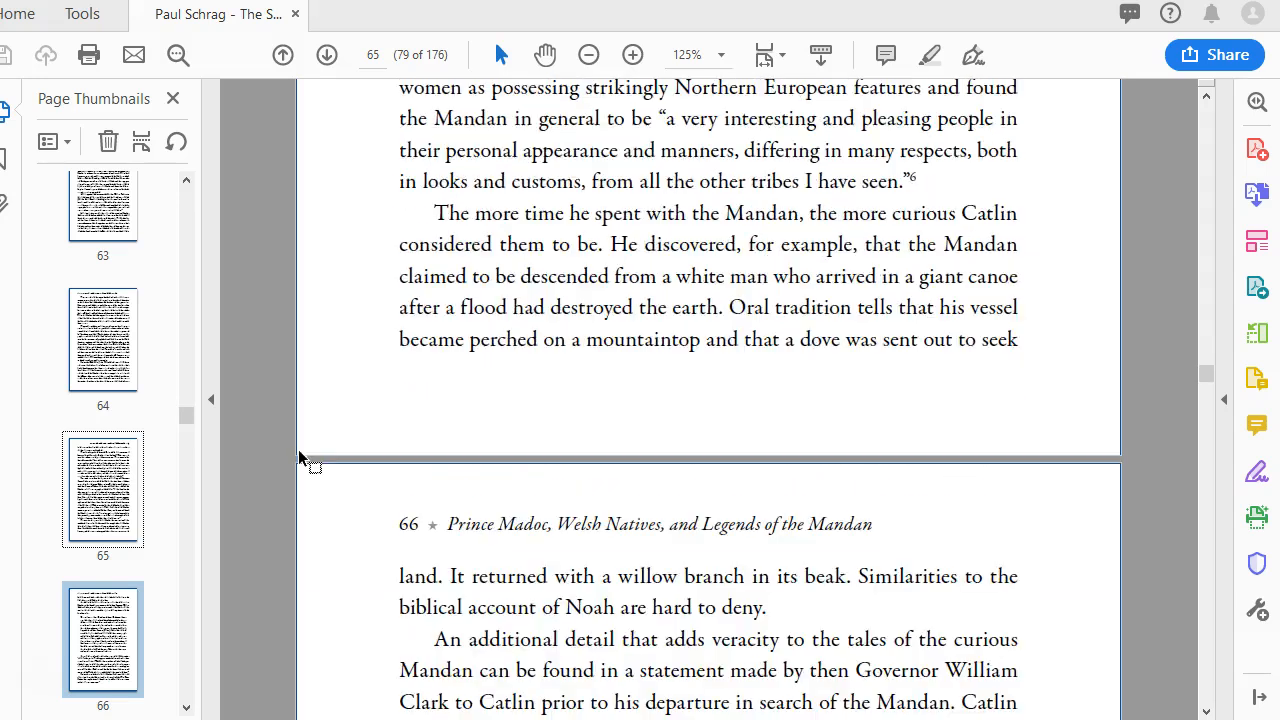
pyautogui.scroll(-3)
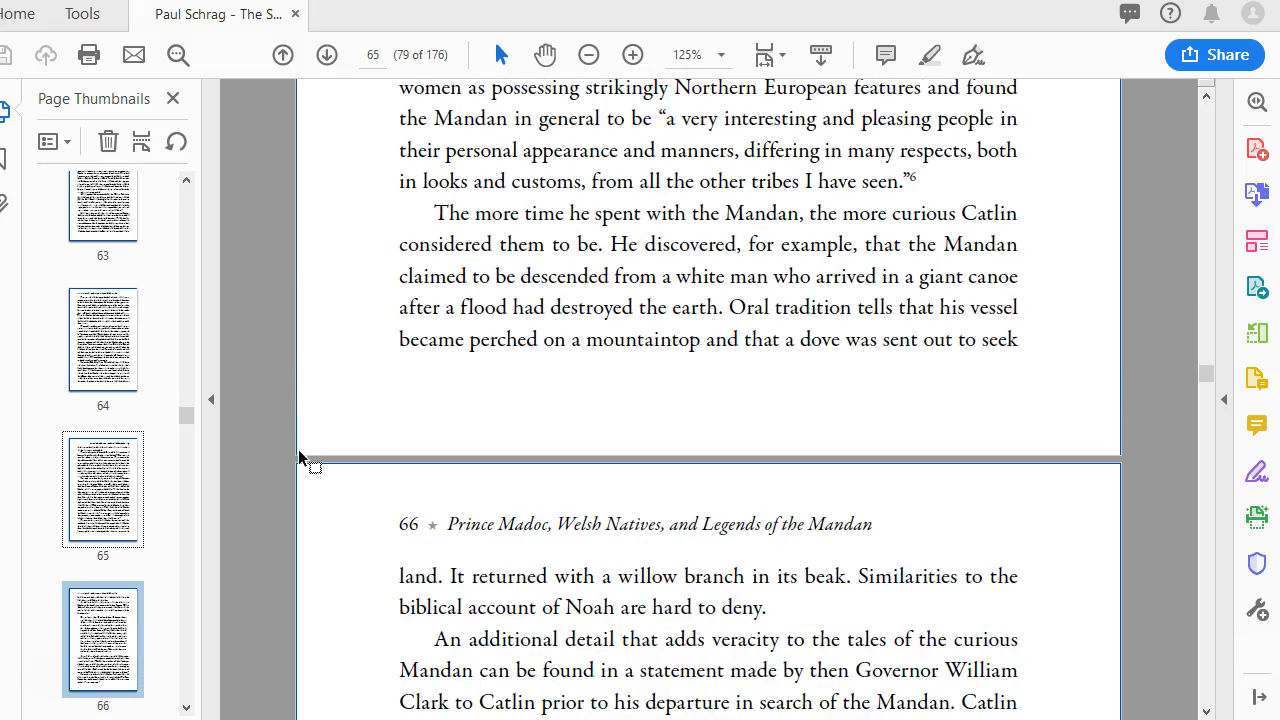
pyautogui.scroll(-3)
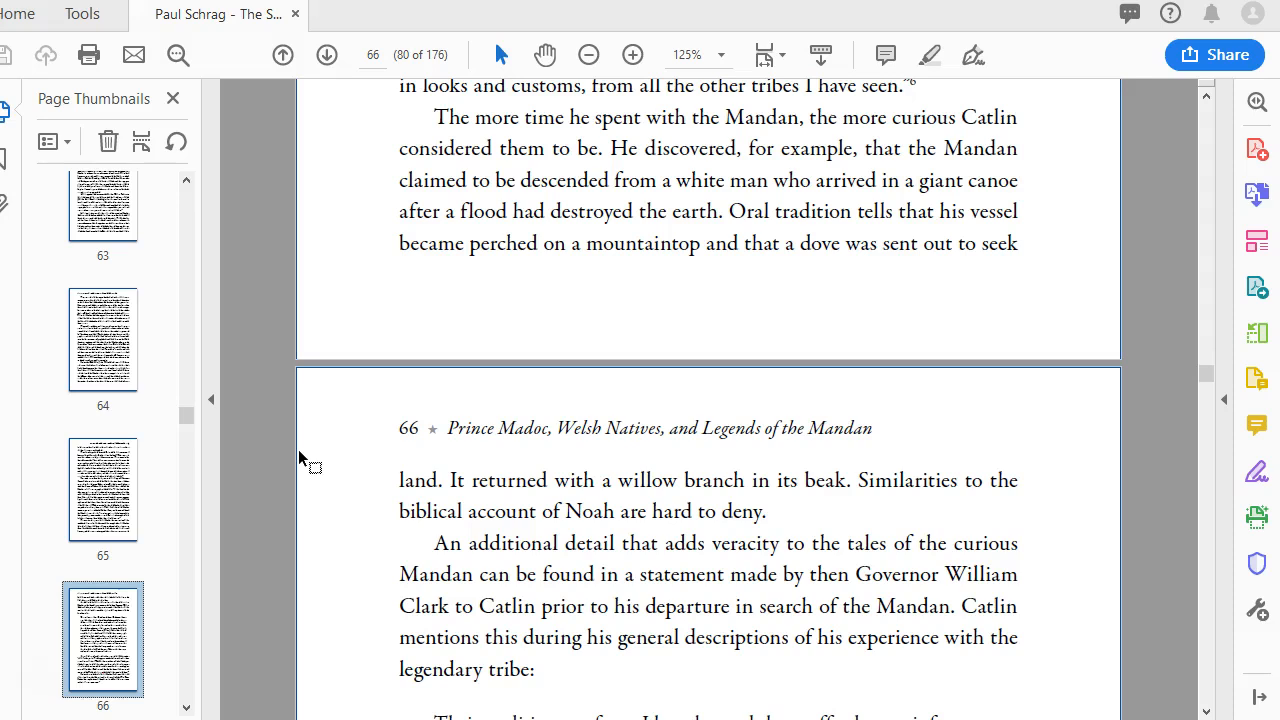
pyautogui.scroll(-3)
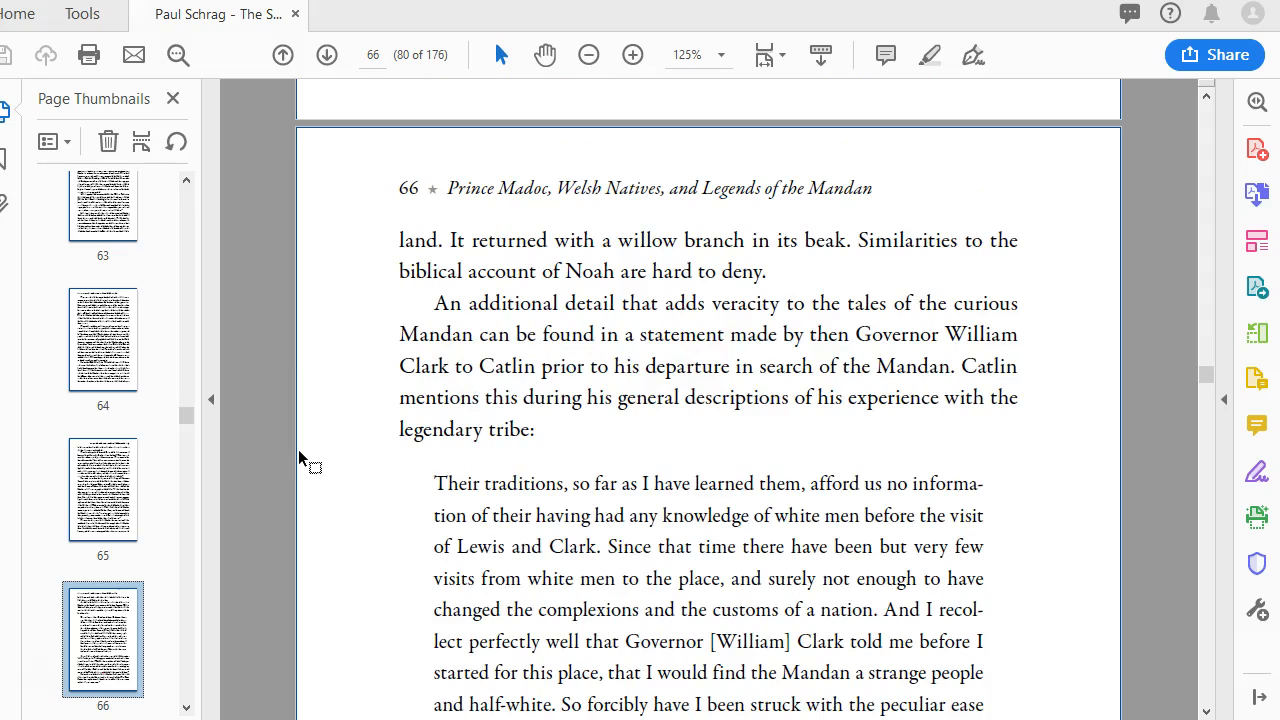
pyautogui.scroll(-3)
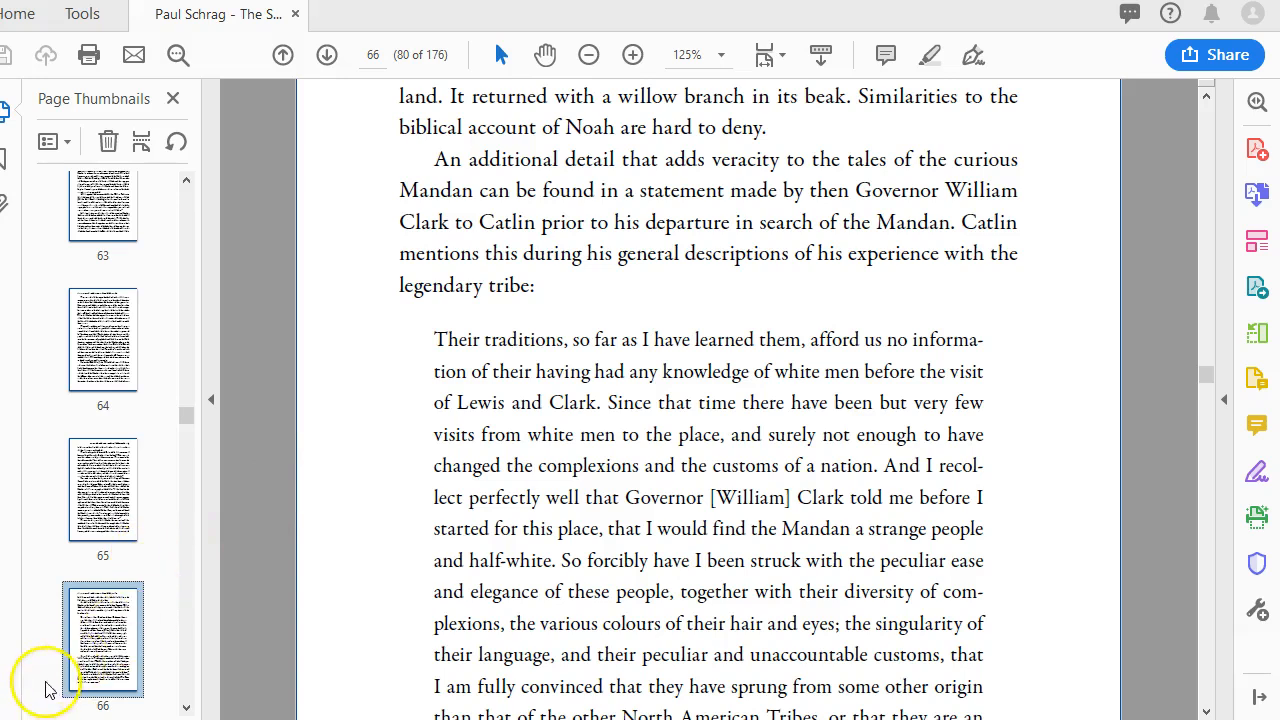
pyautogui.scroll(-3)
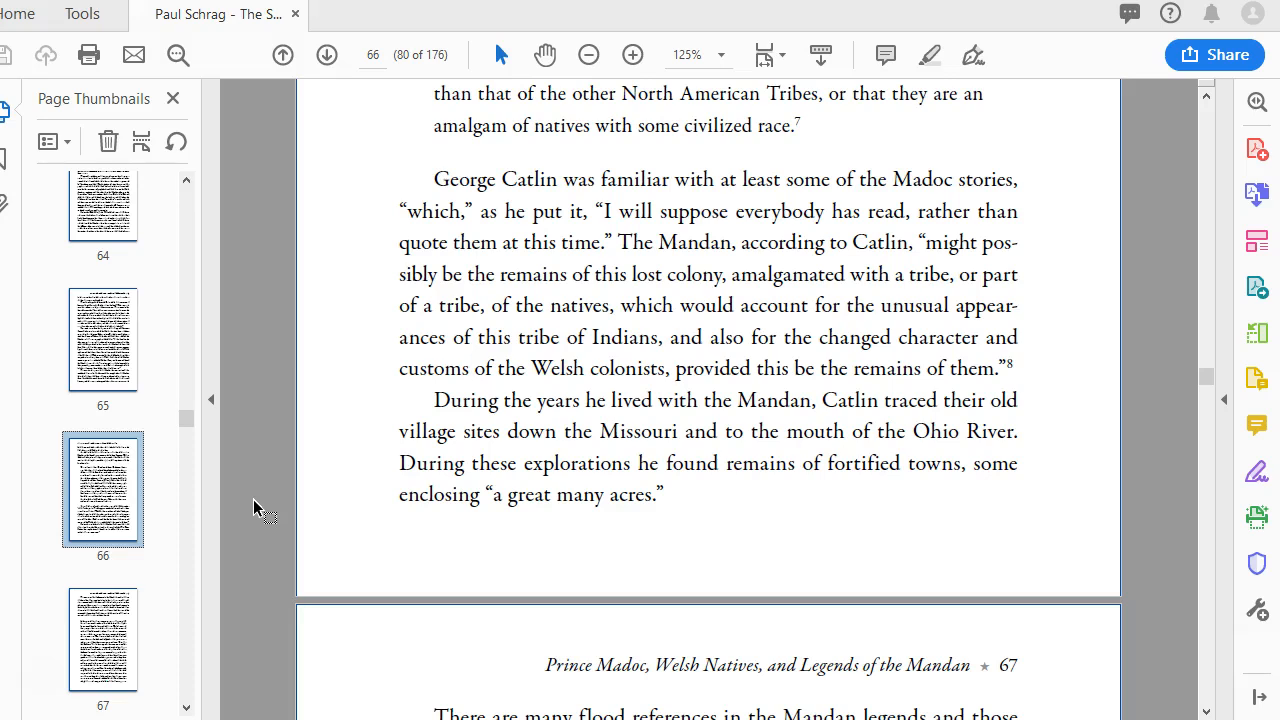
pyautogui.scroll(-3)
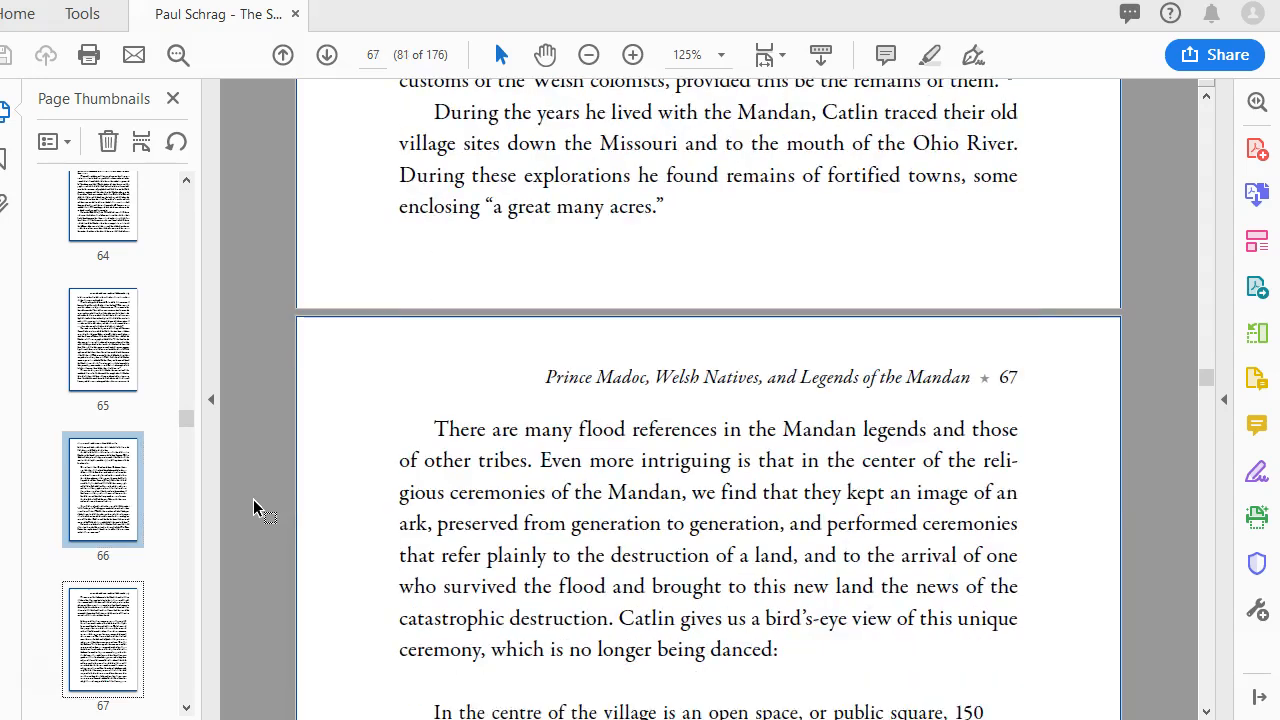
pyautogui.scroll(-3)
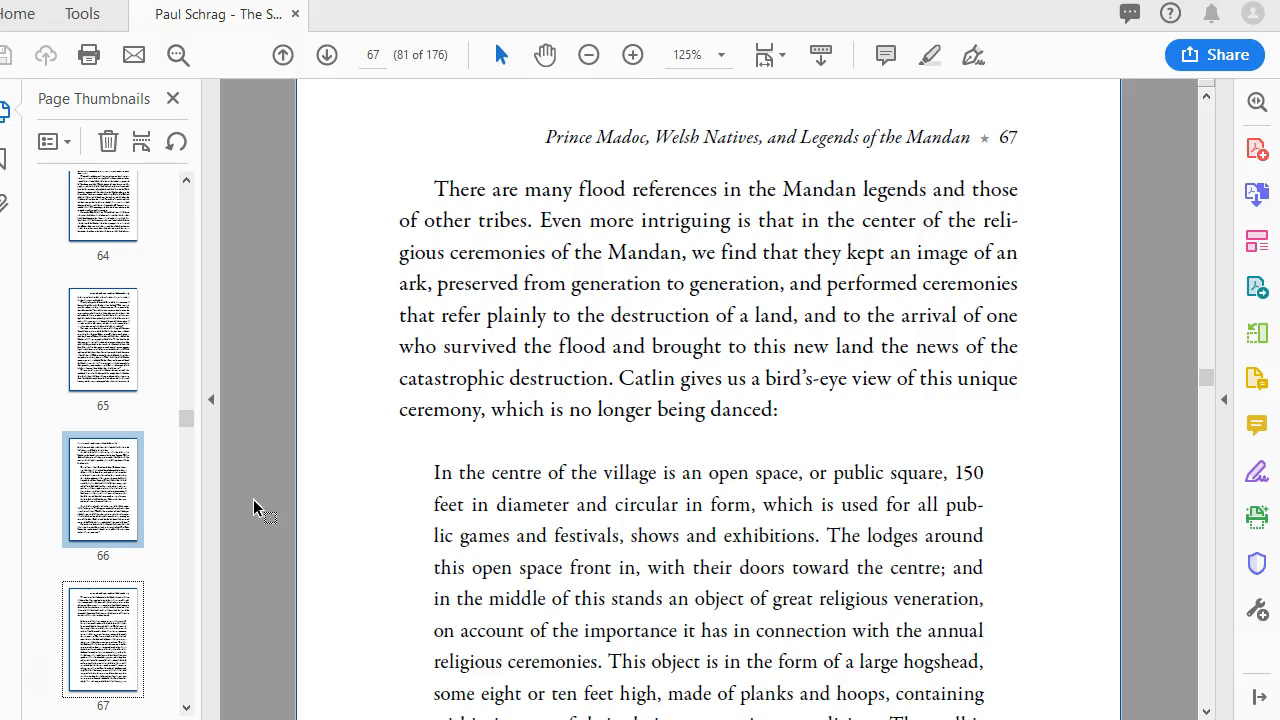
pyautogui.scroll(-3)
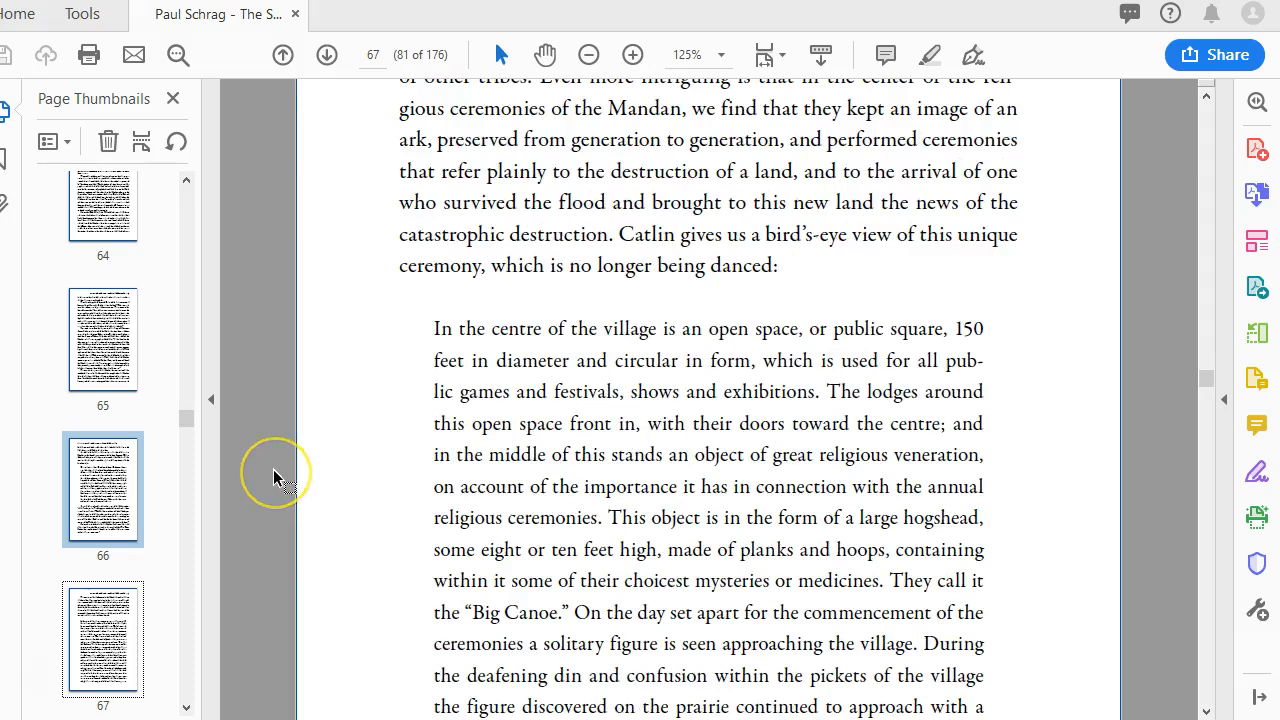
pyautogui.scroll(-3)
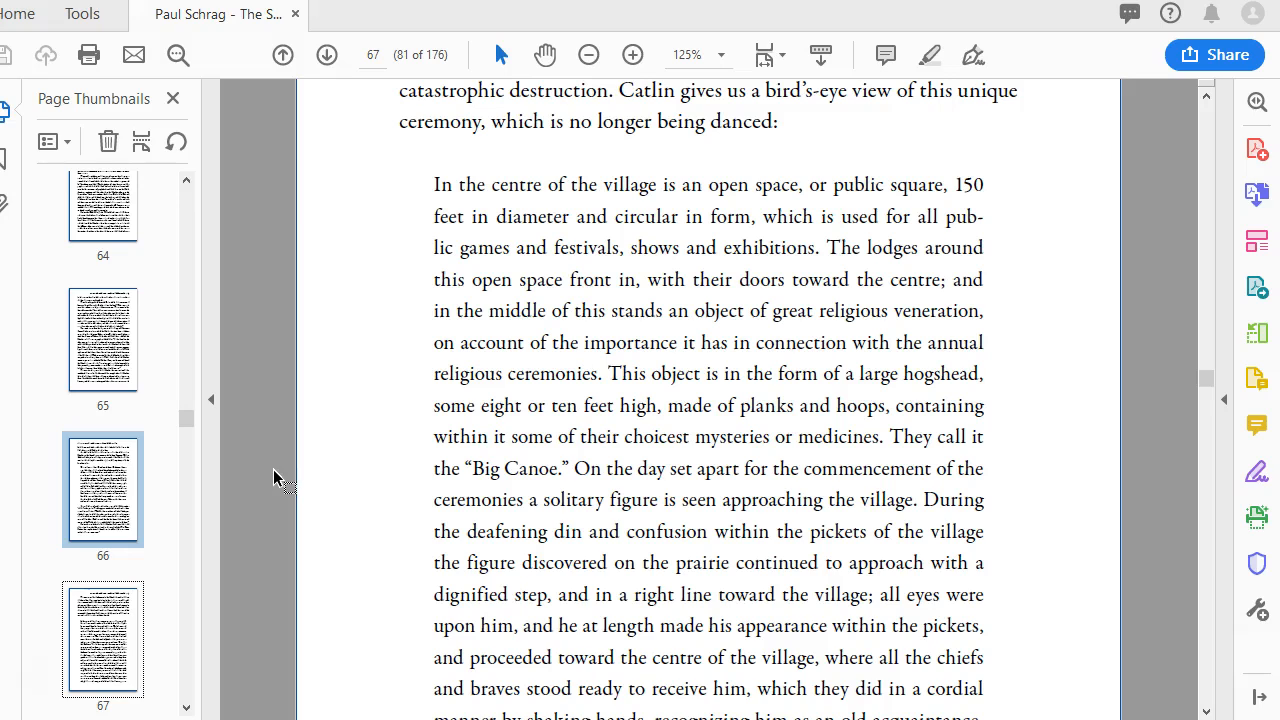
pyautogui.scroll(-3)
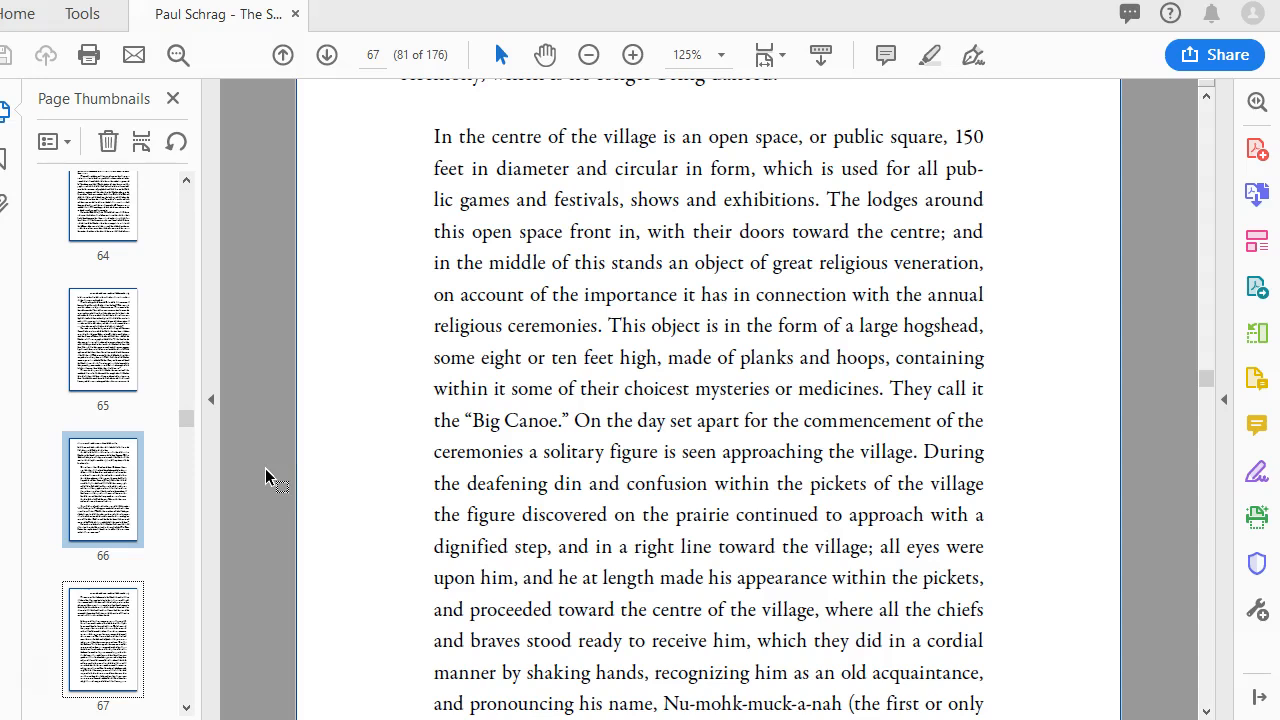
pyautogui.scroll(-3)
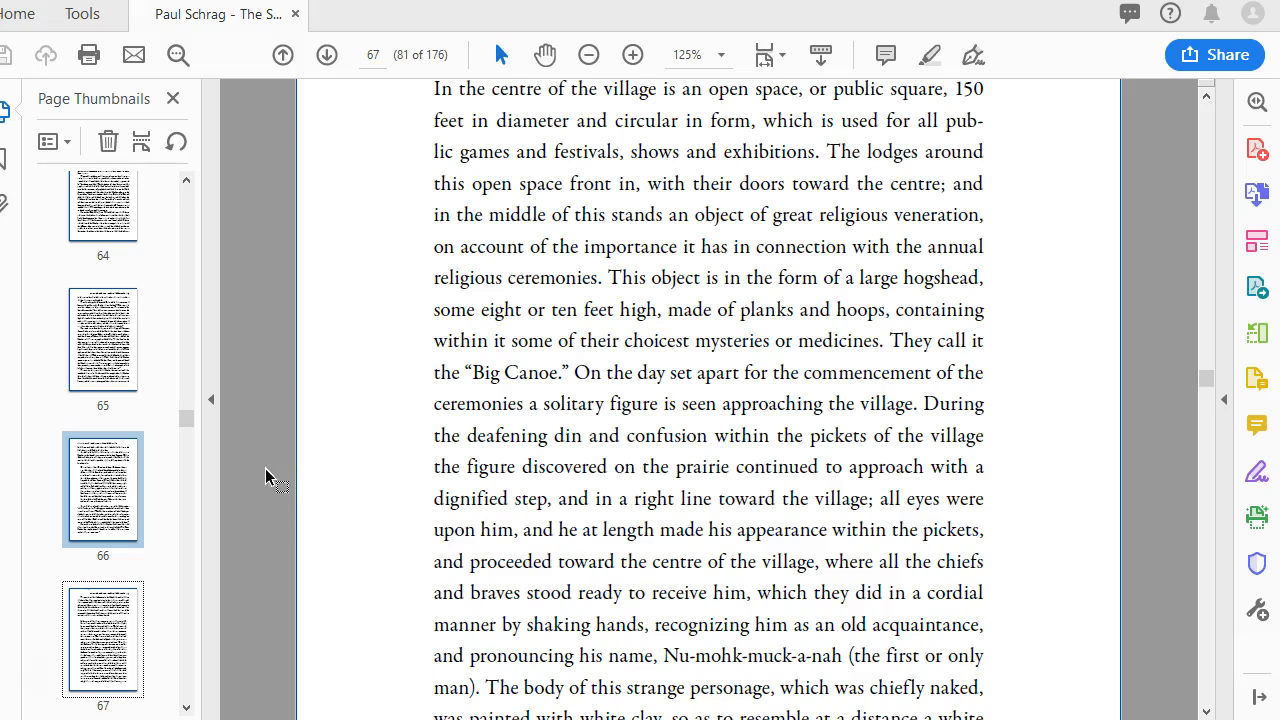
pyautogui.scroll(-3)
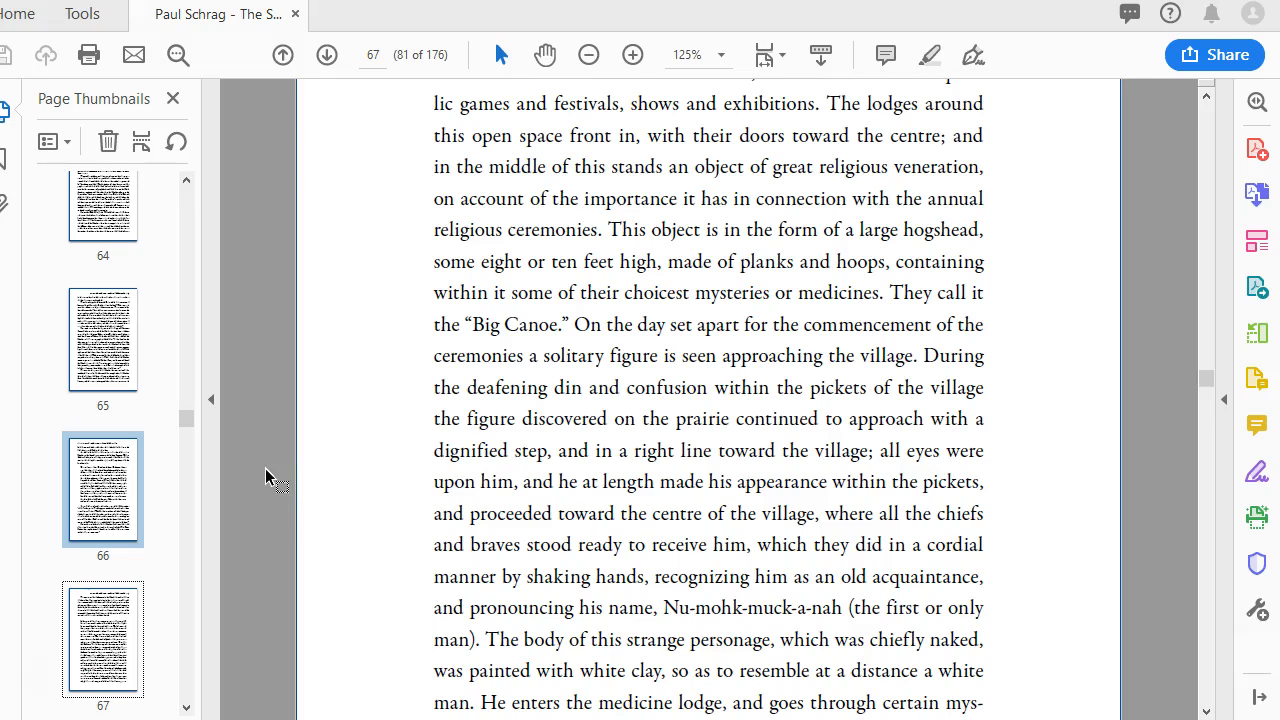
pyautogui.scroll(-3)
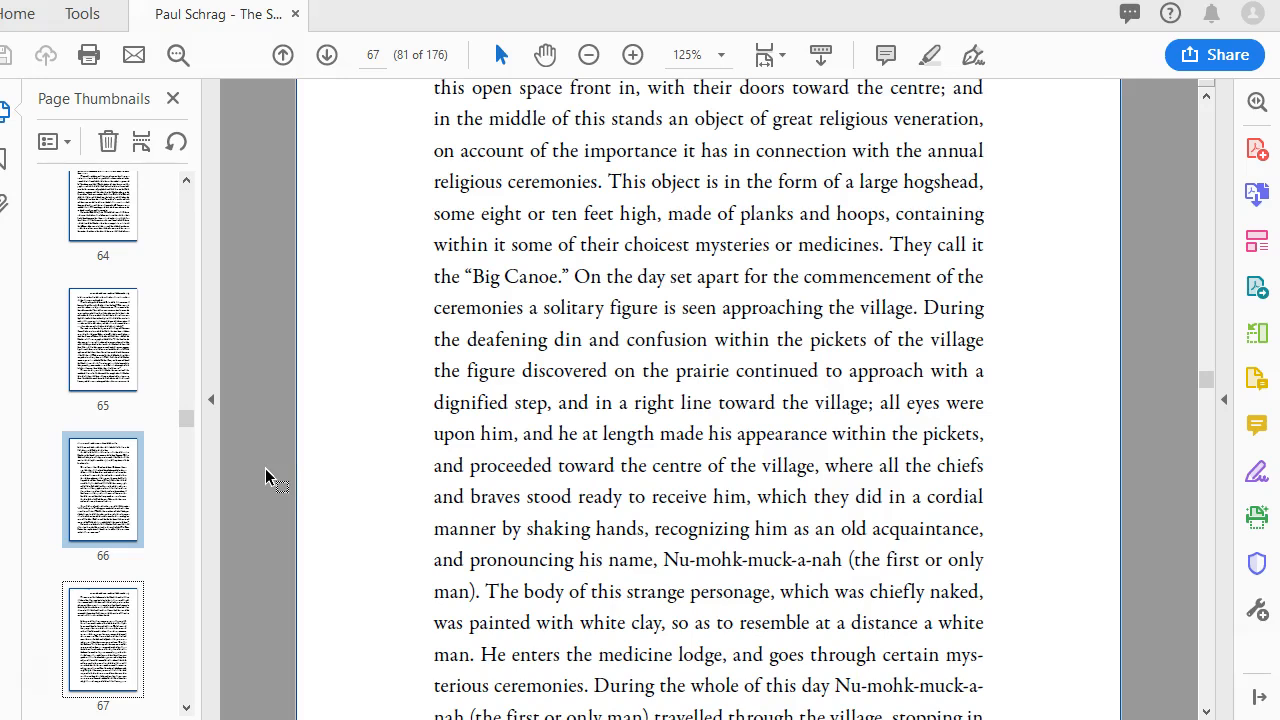
pyautogui.scroll(-3)
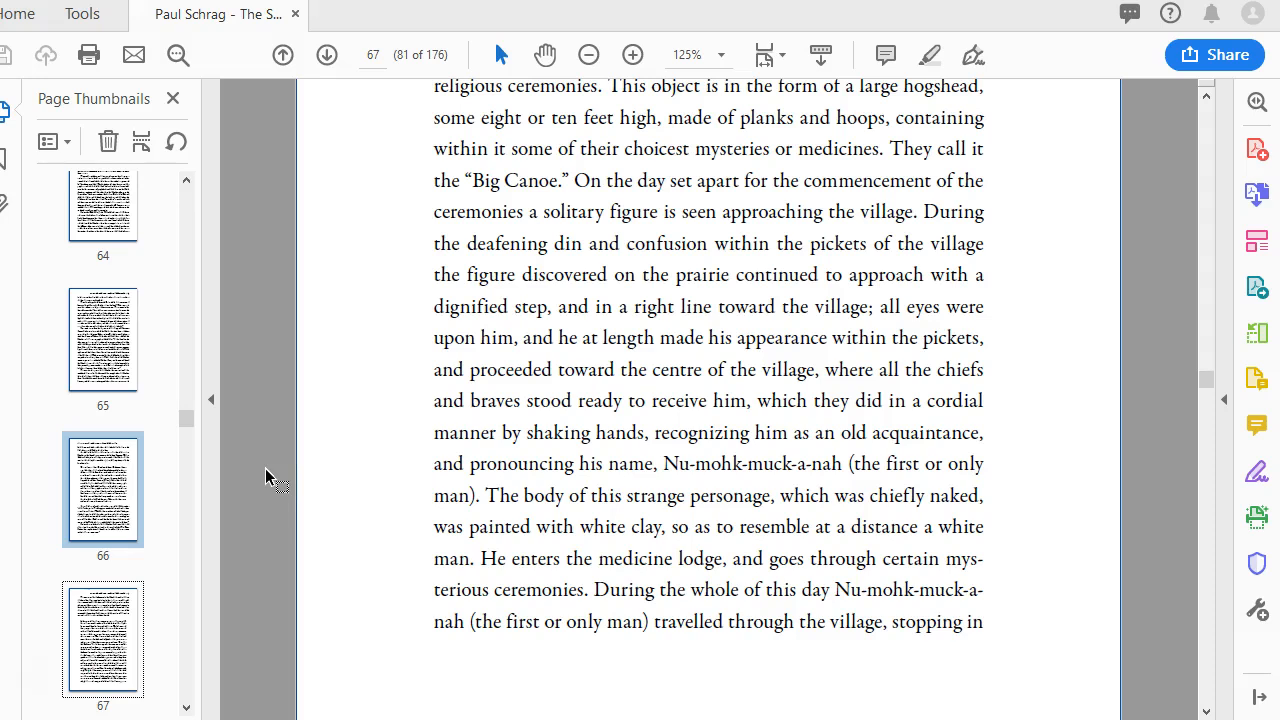
pyautogui.scroll(-3)
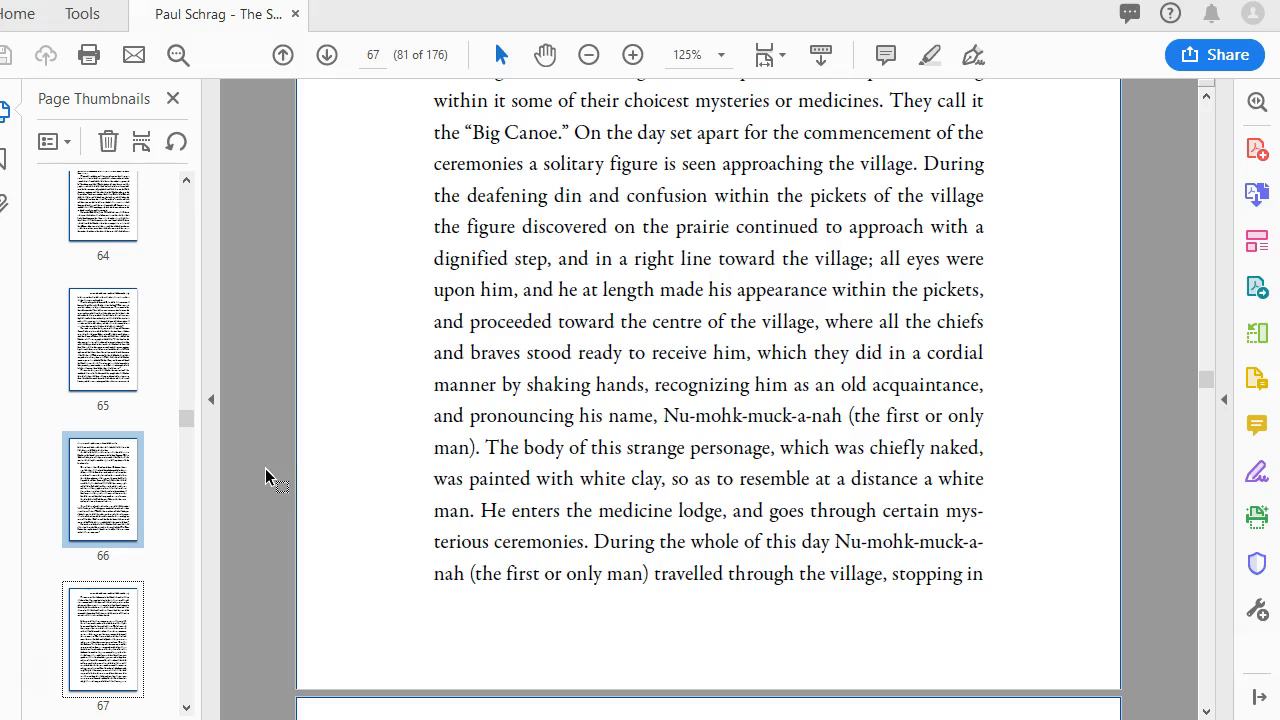
pyautogui.scroll(-3)
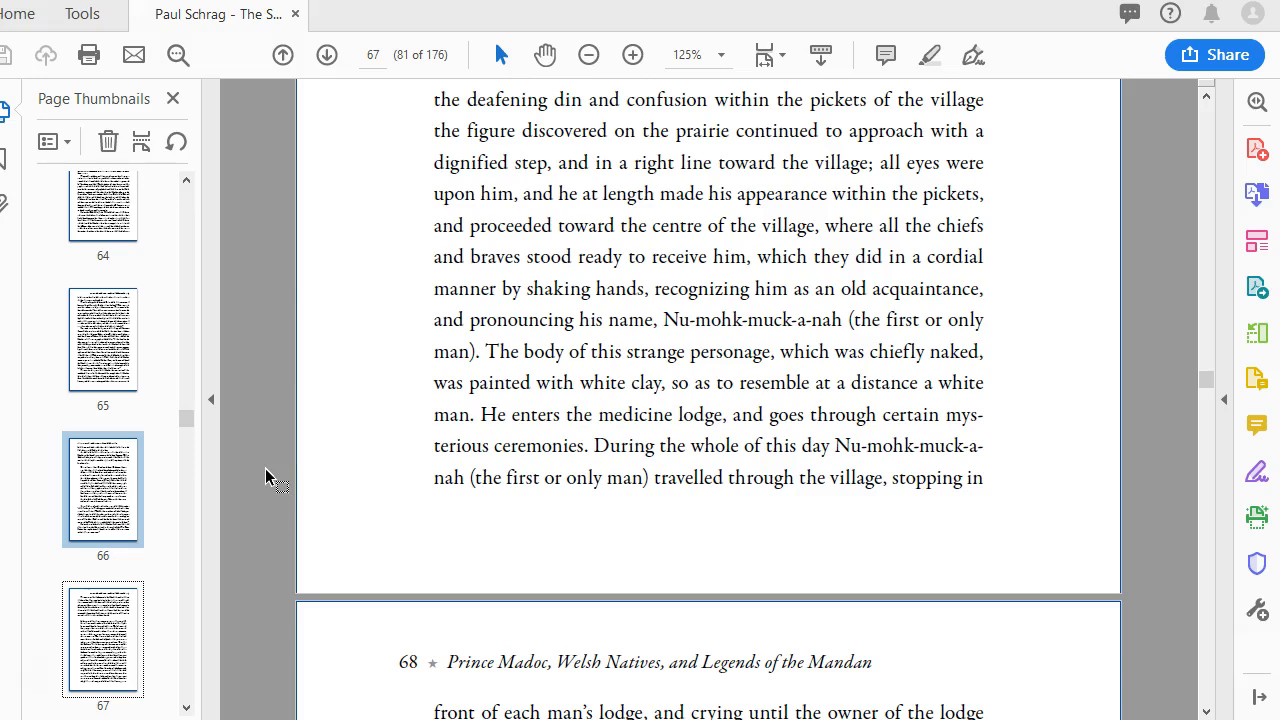
pyautogui.scroll(-3)
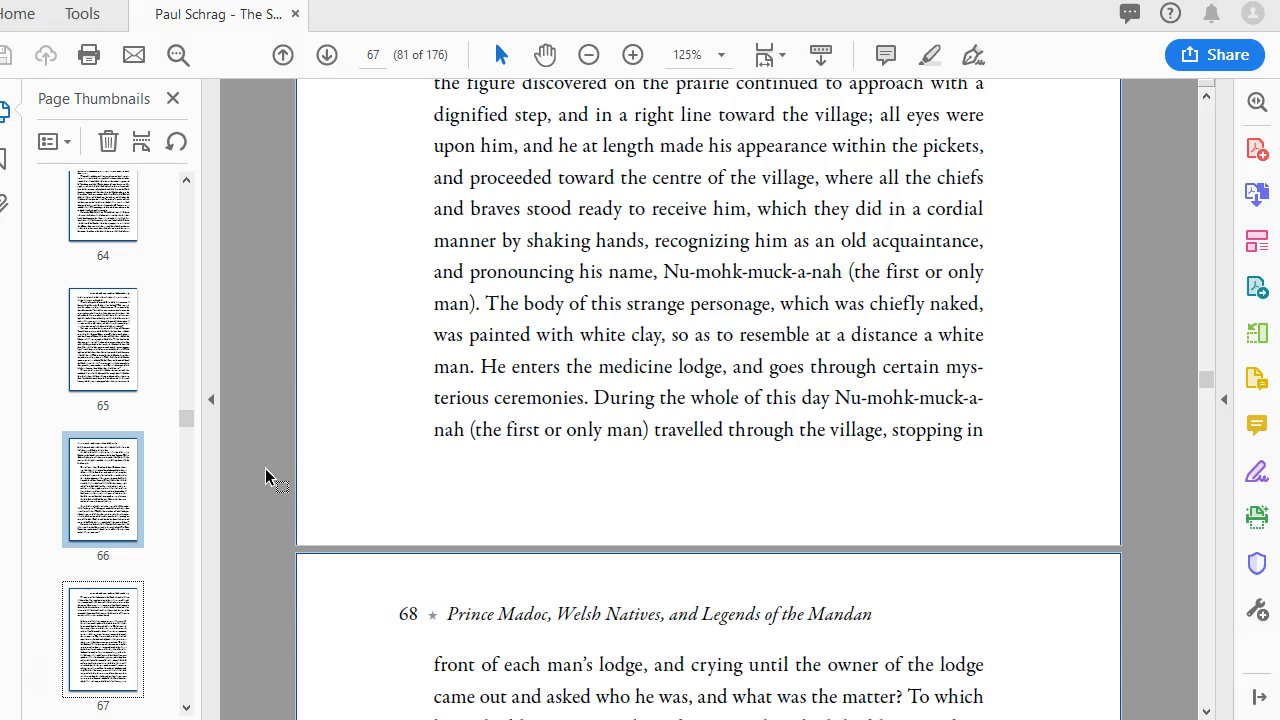
pyautogui.scroll(-3)
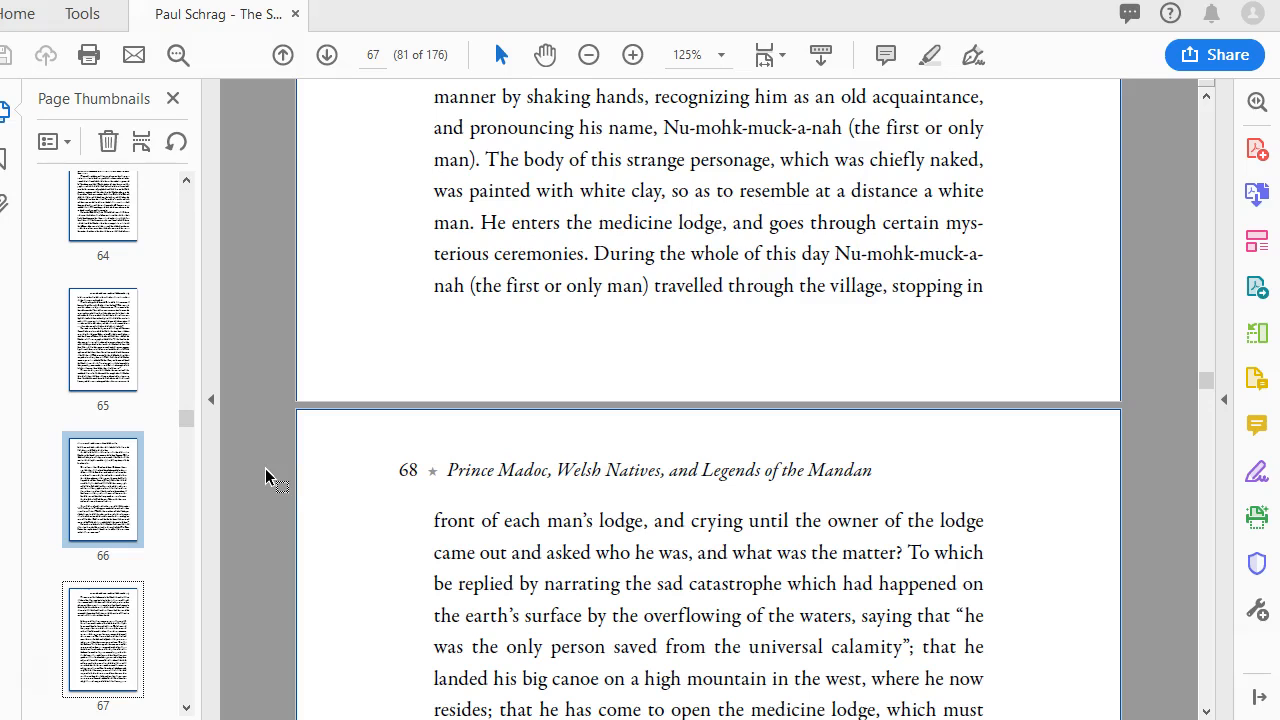
pyautogui.scroll(-3)
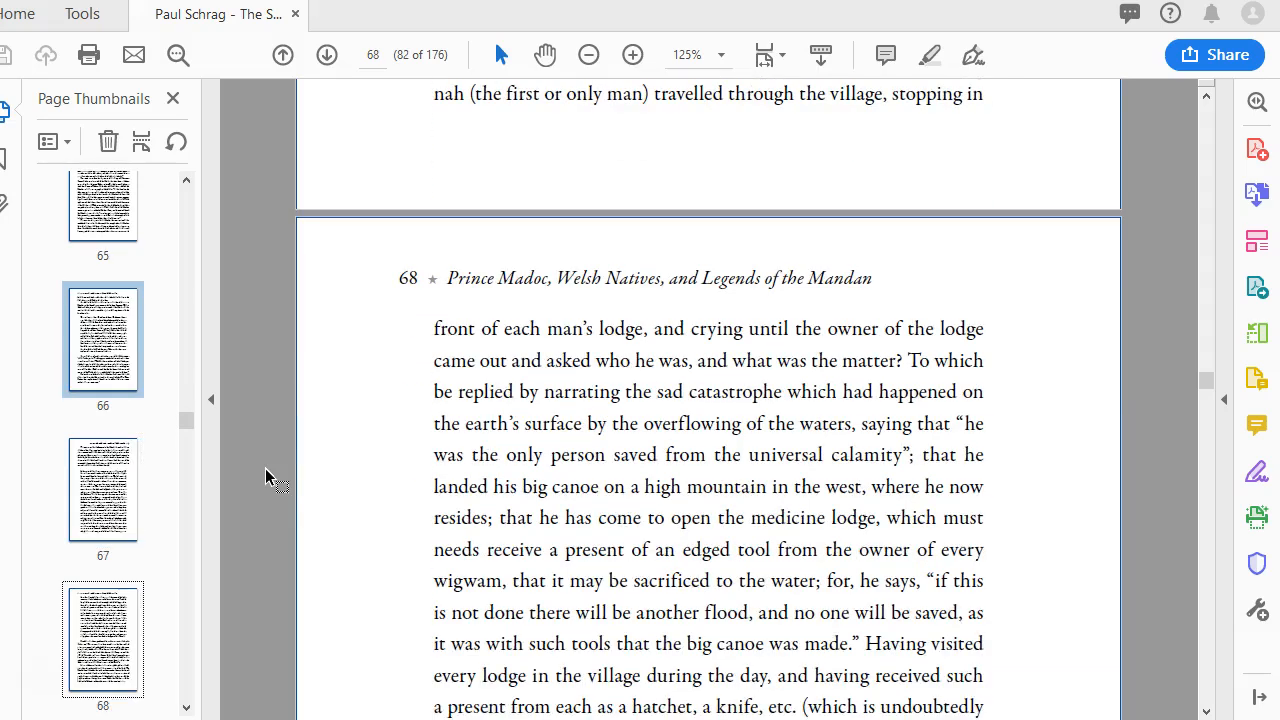
pyautogui.scroll(-3)
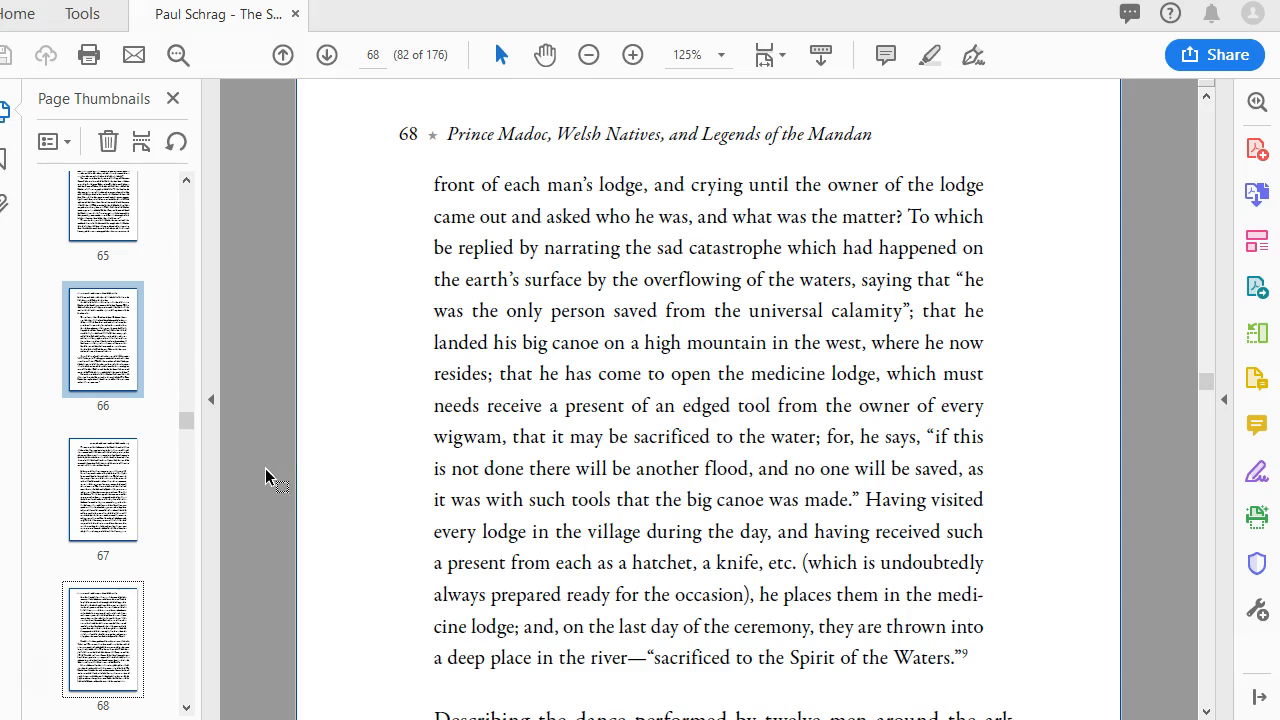
pyautogui.scroll(-3)
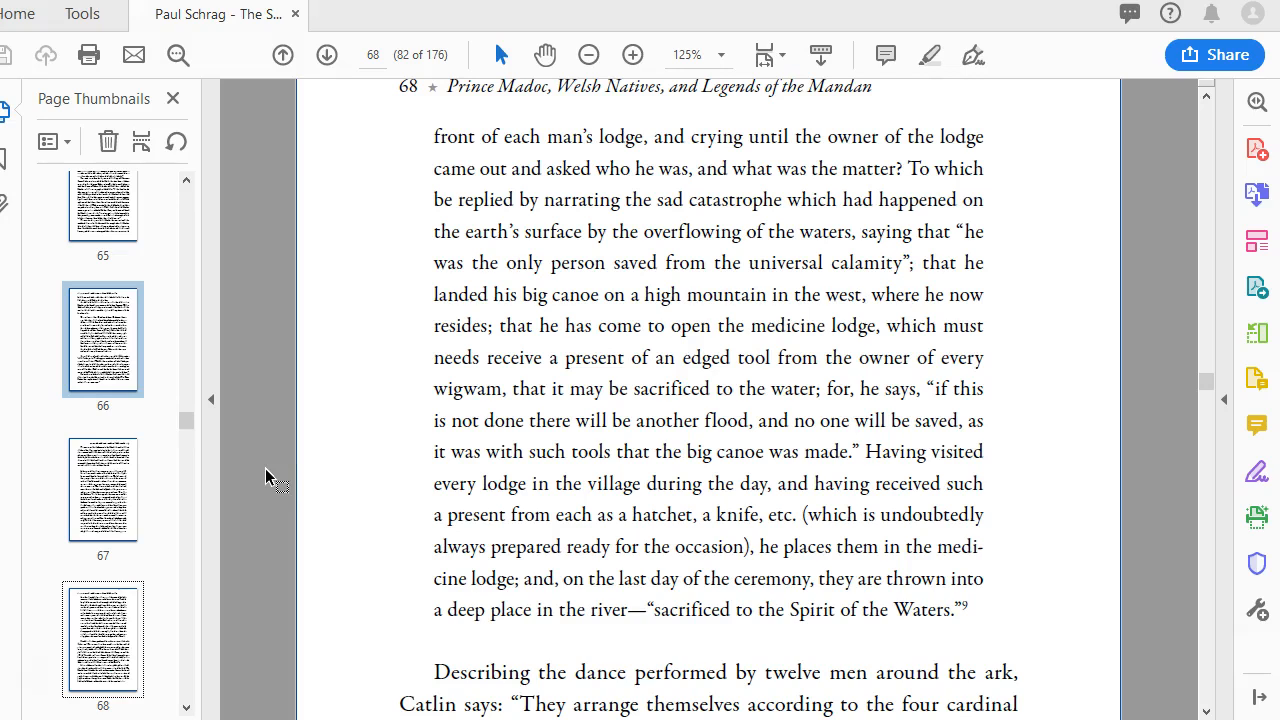
pyautogui.scroll(-3)
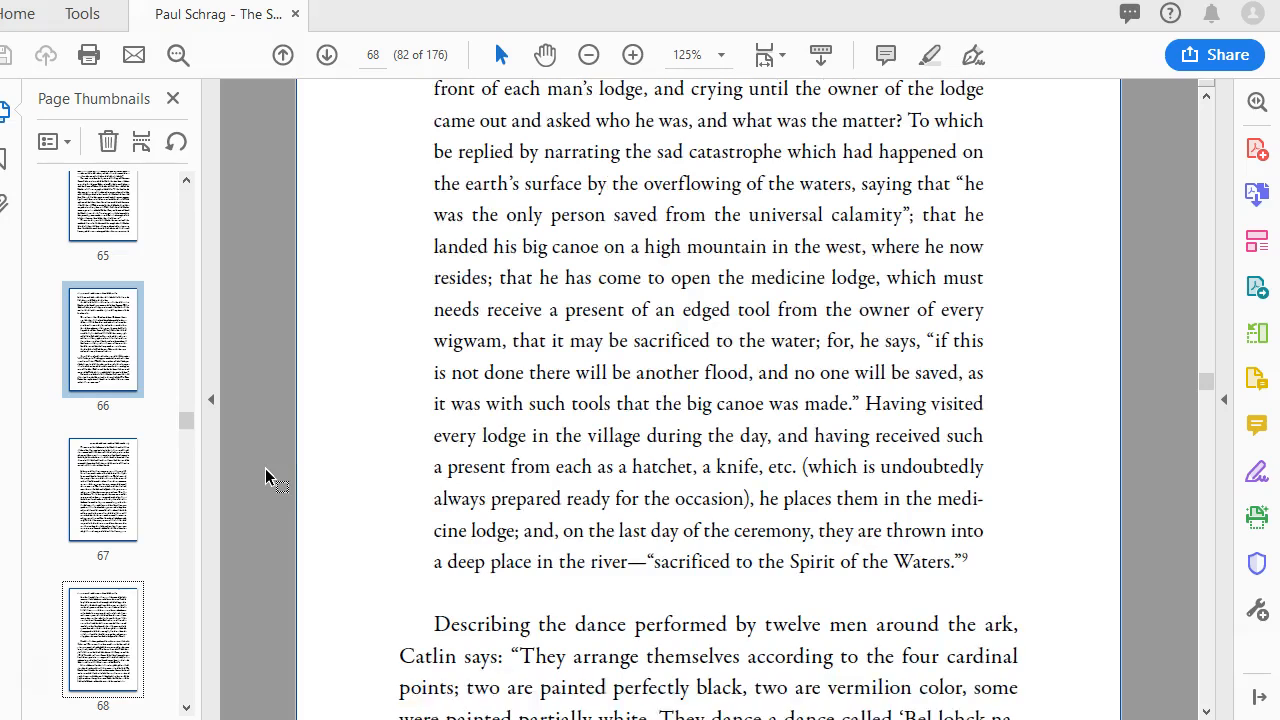
pyautogui.scroll(-3)
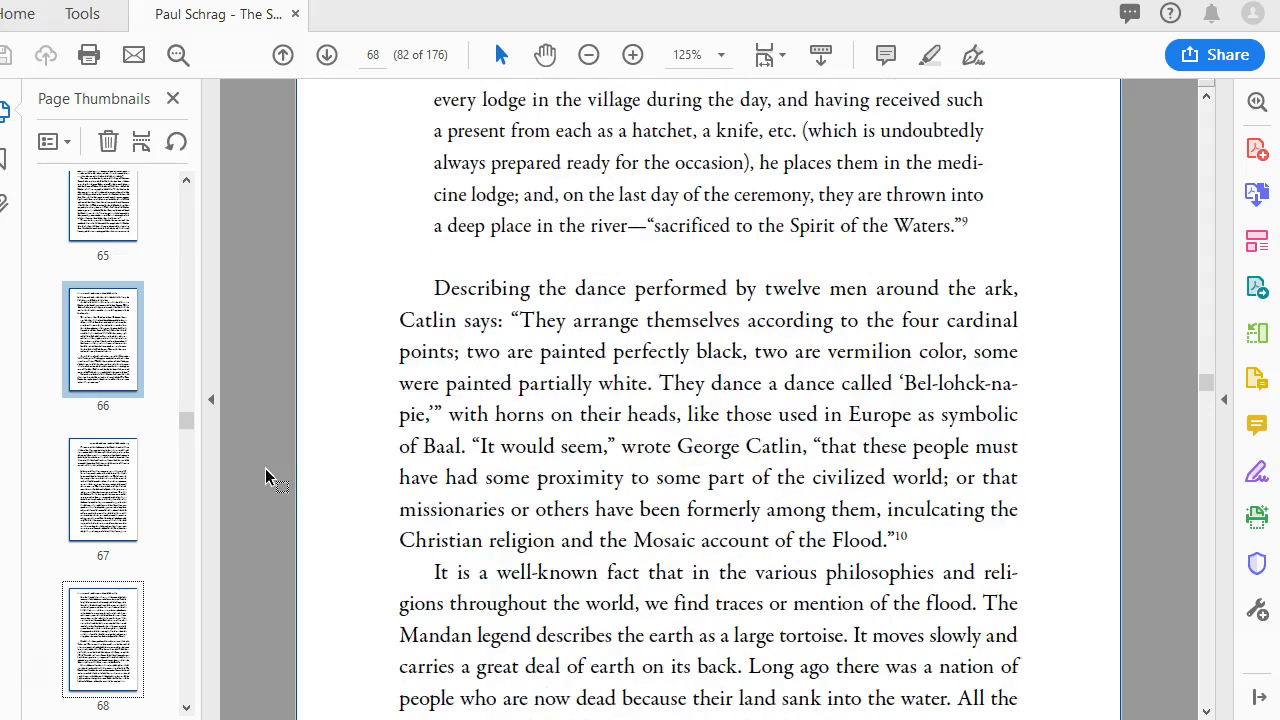
pyautogui.scroll(-3)
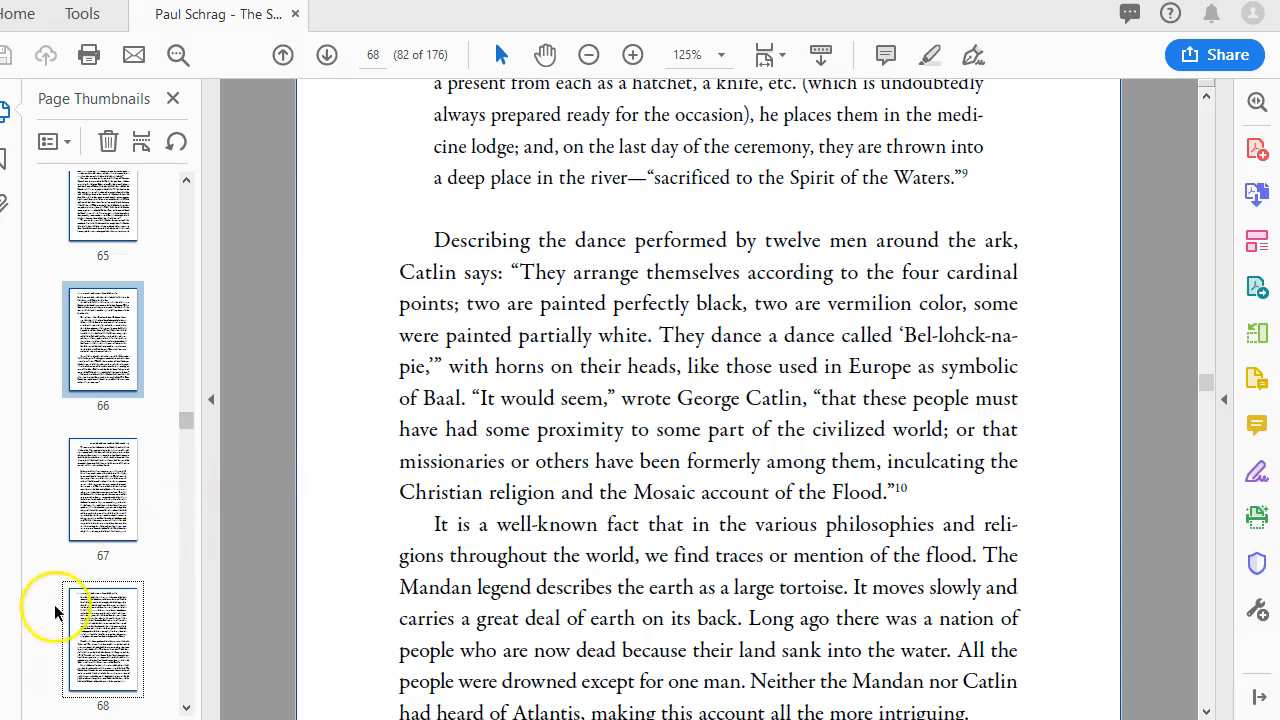
pyautogui.scroll(-3)
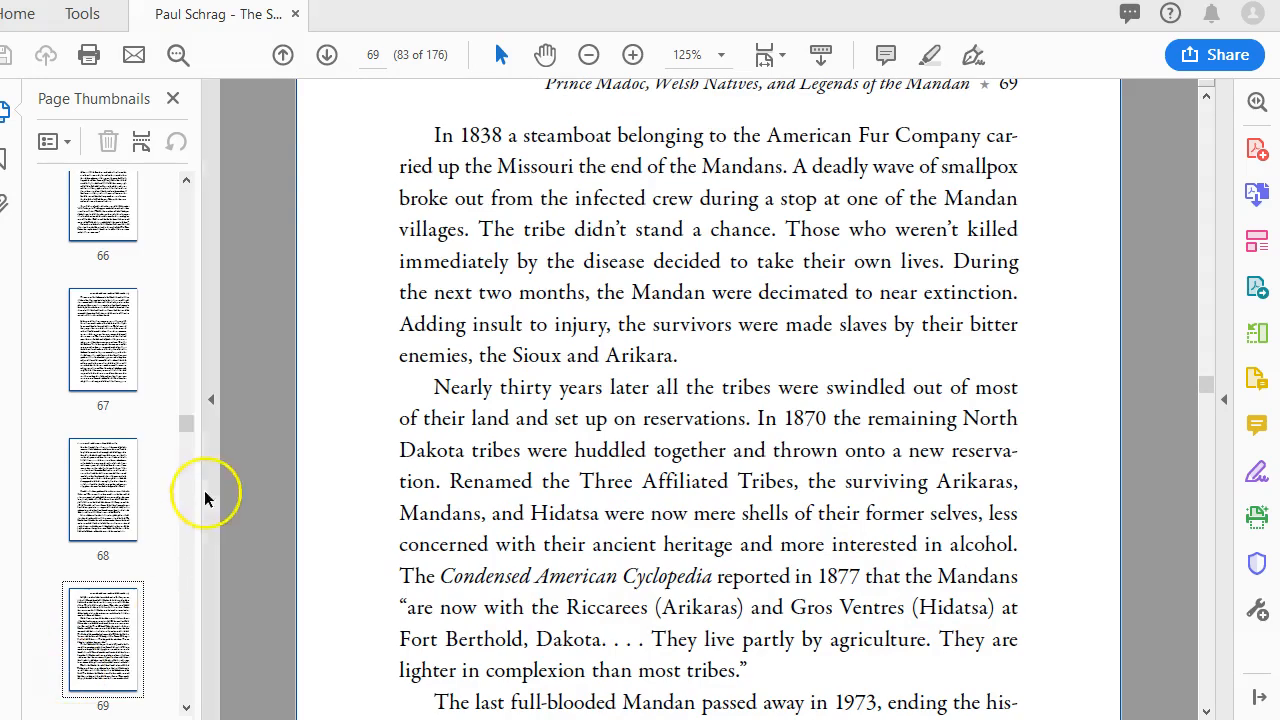
pyautogui.moveTo(255, 432)
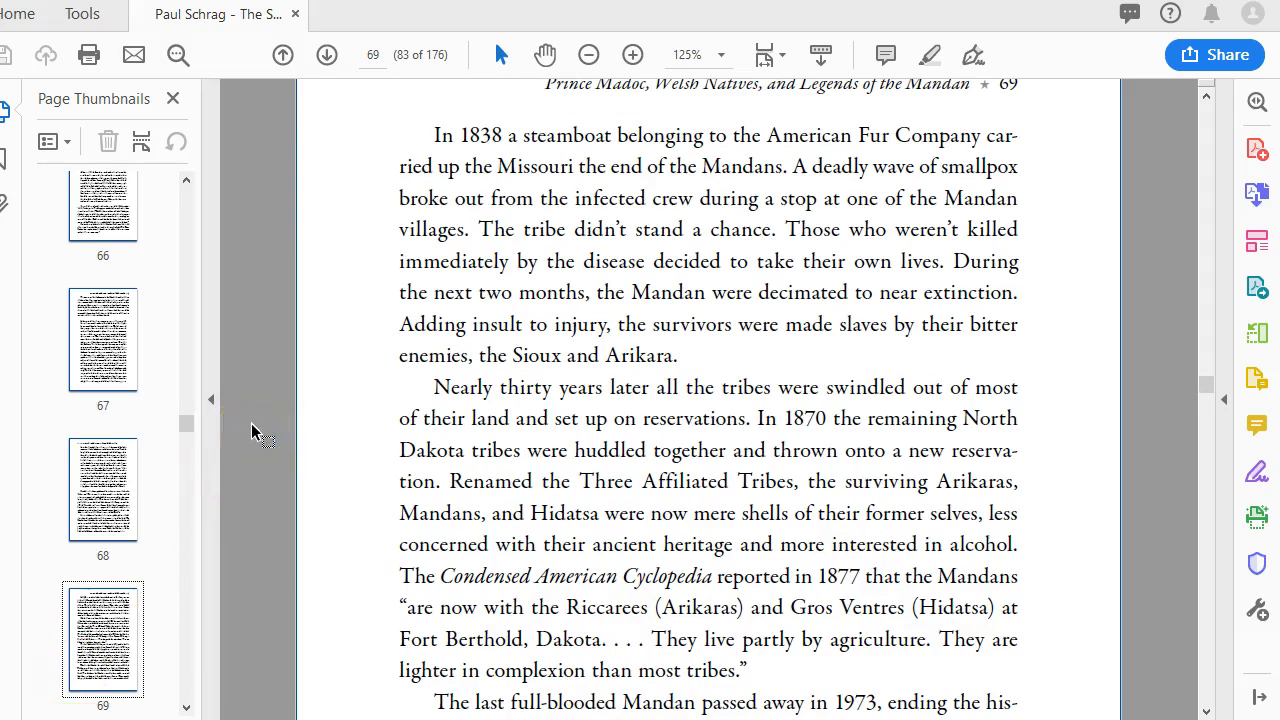
pyautogui.scroll(-3)
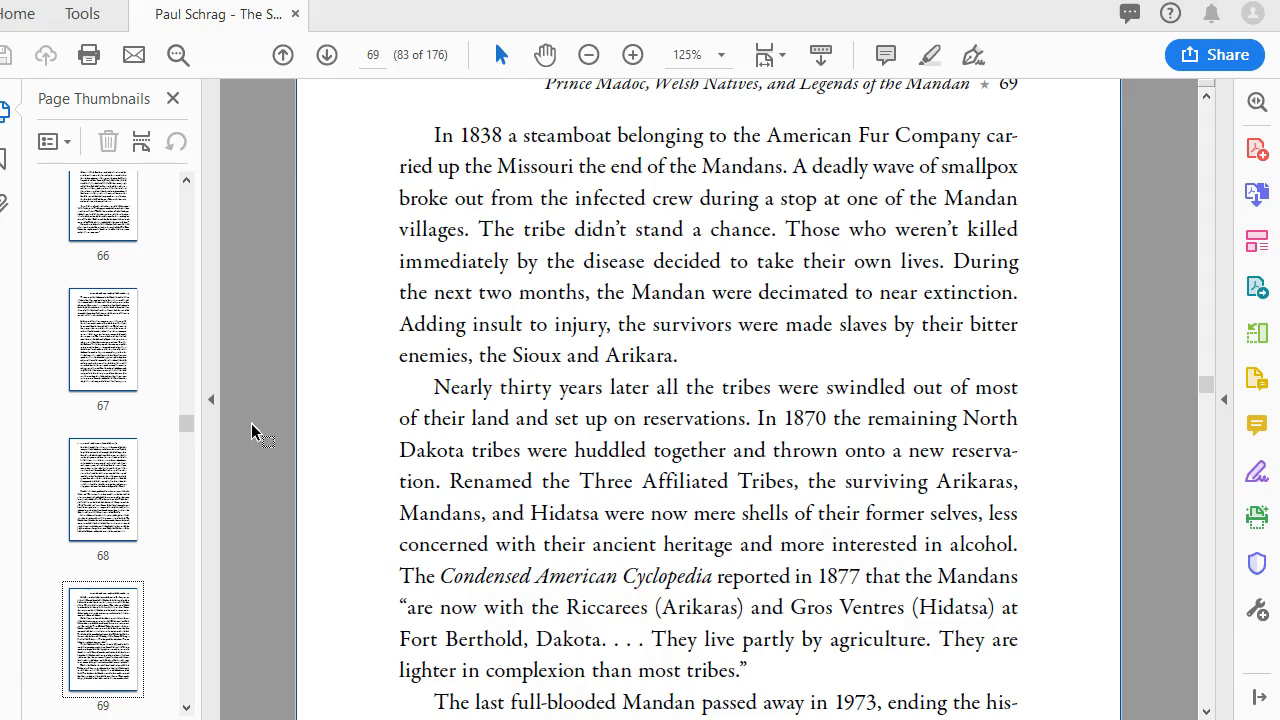
pyautogui.scroll(-3)
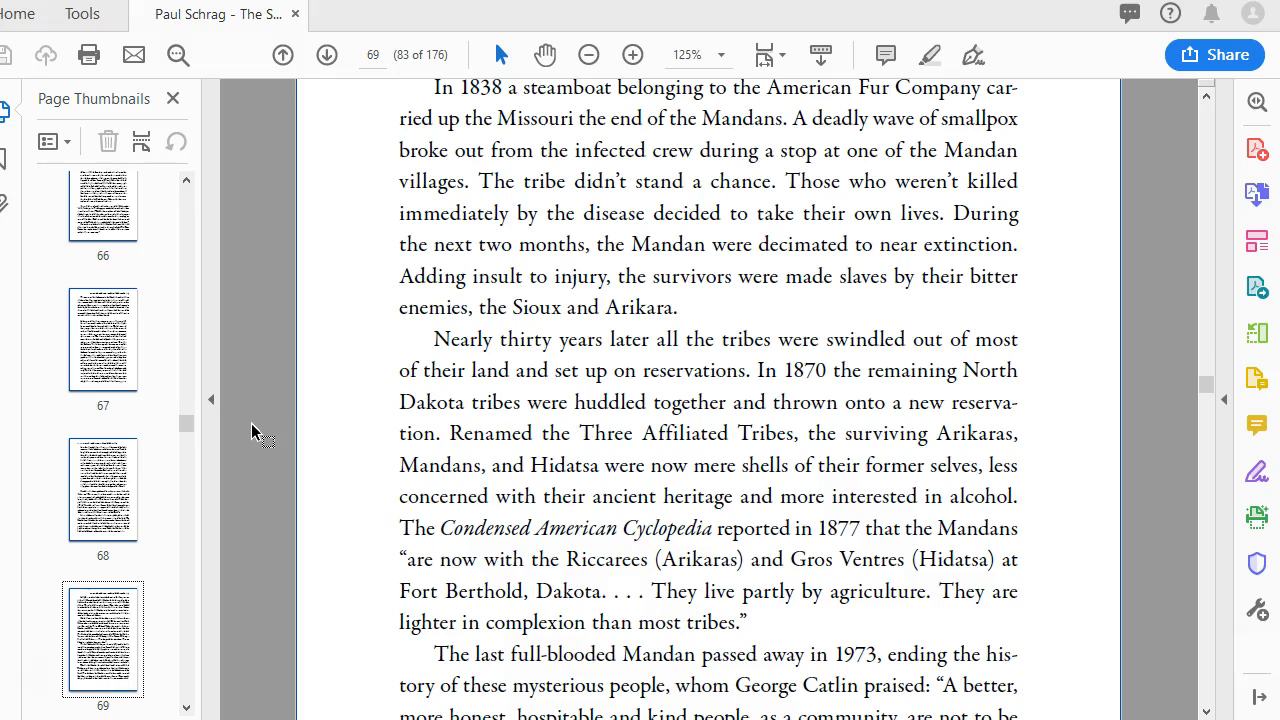
pyautogui.scroll(-3)
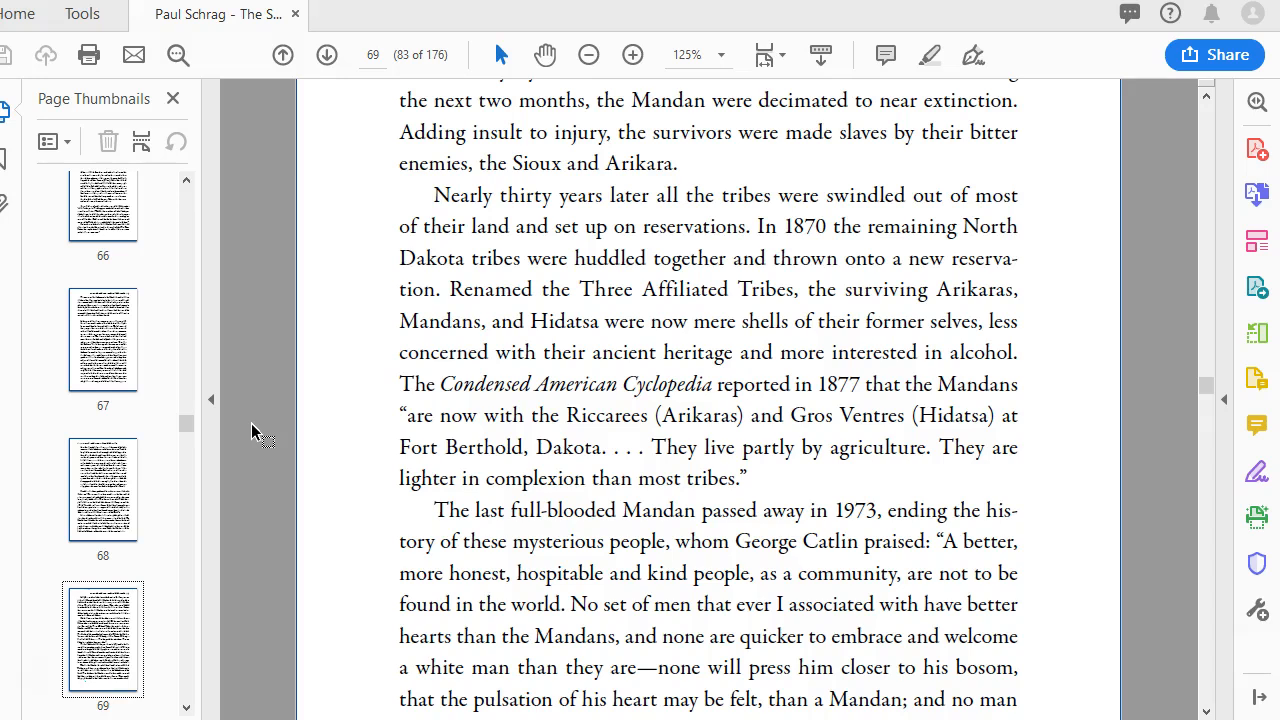
pyautogui.scroll(-3)
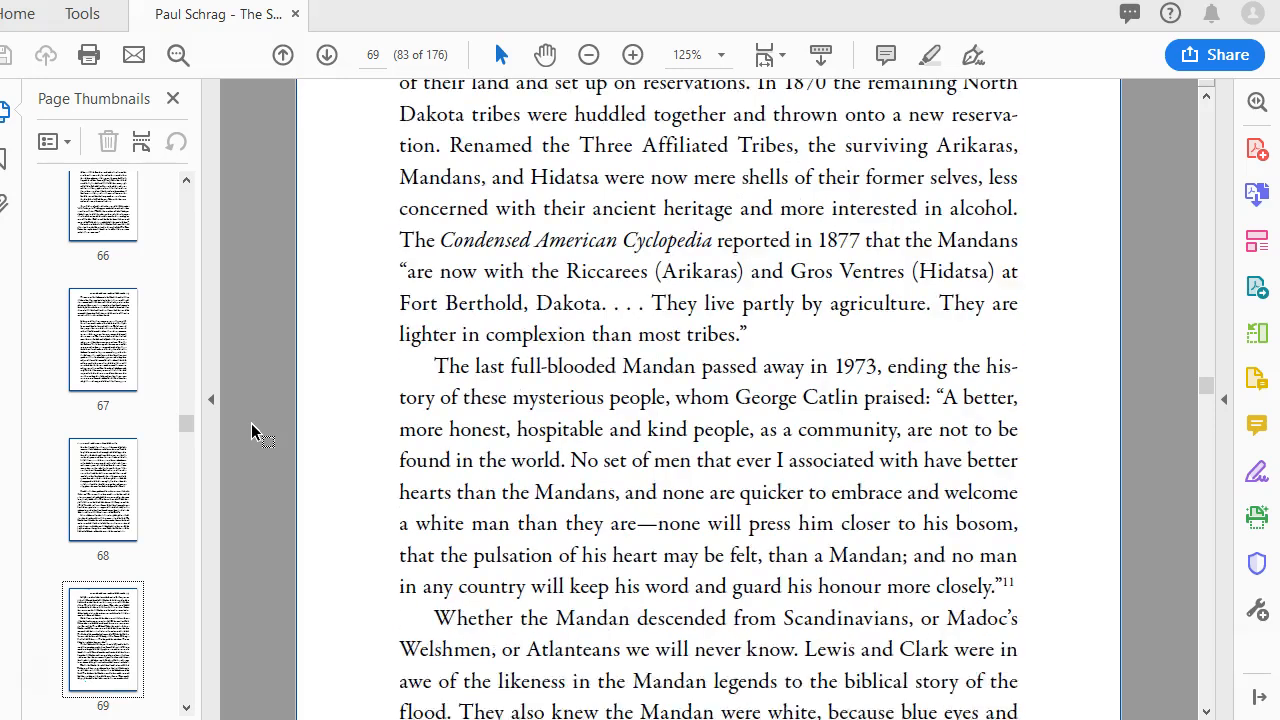
pyautogui.scroll(-3)
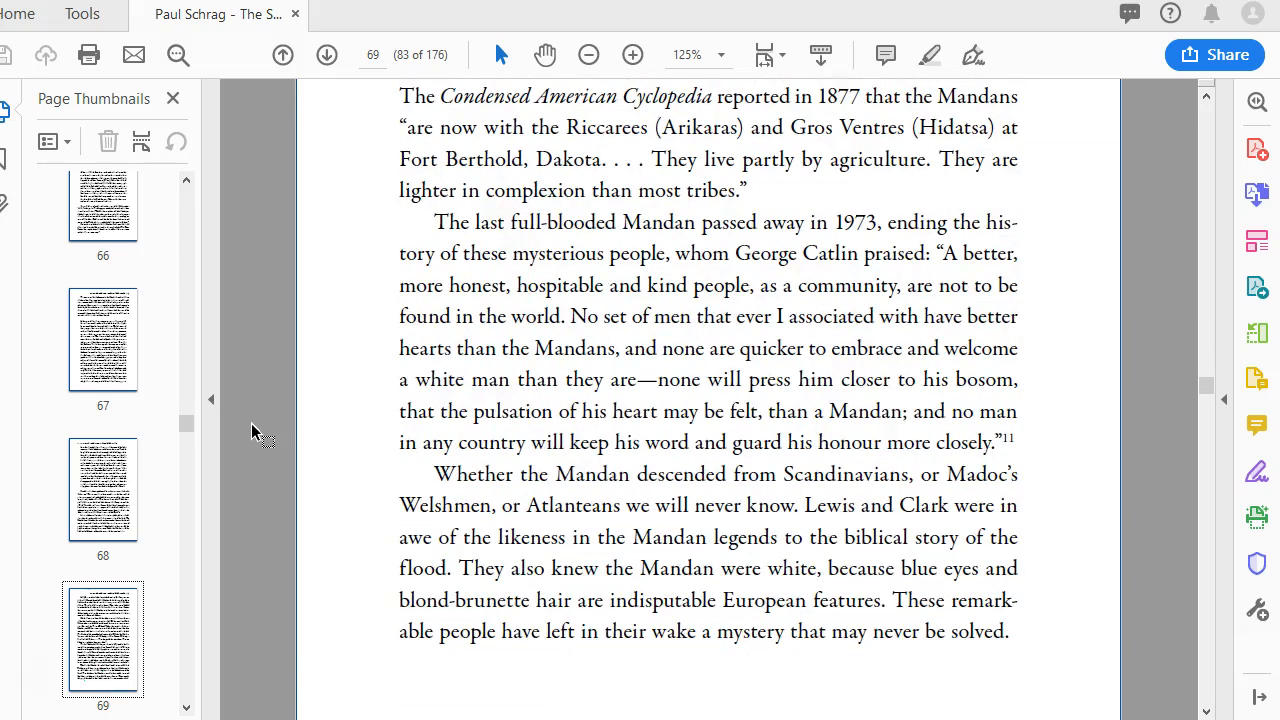
pyautogui.scroll(-3)
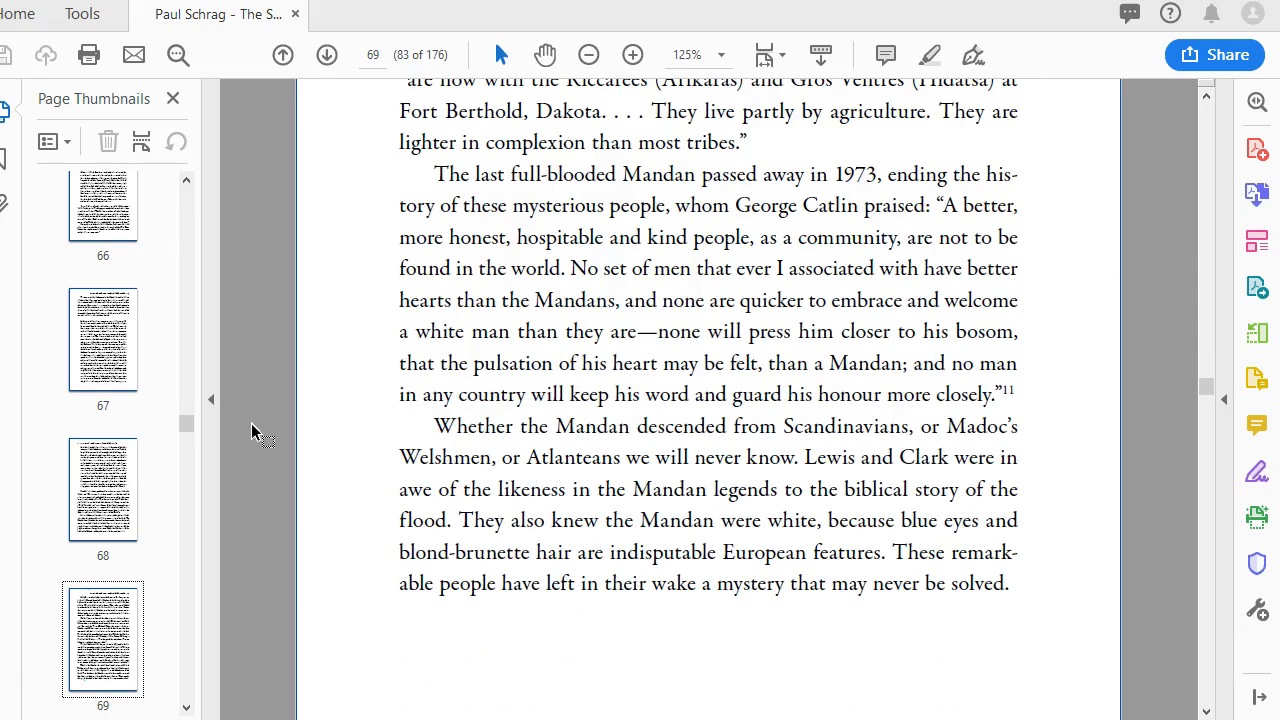
pyautogui.scroll(-3)
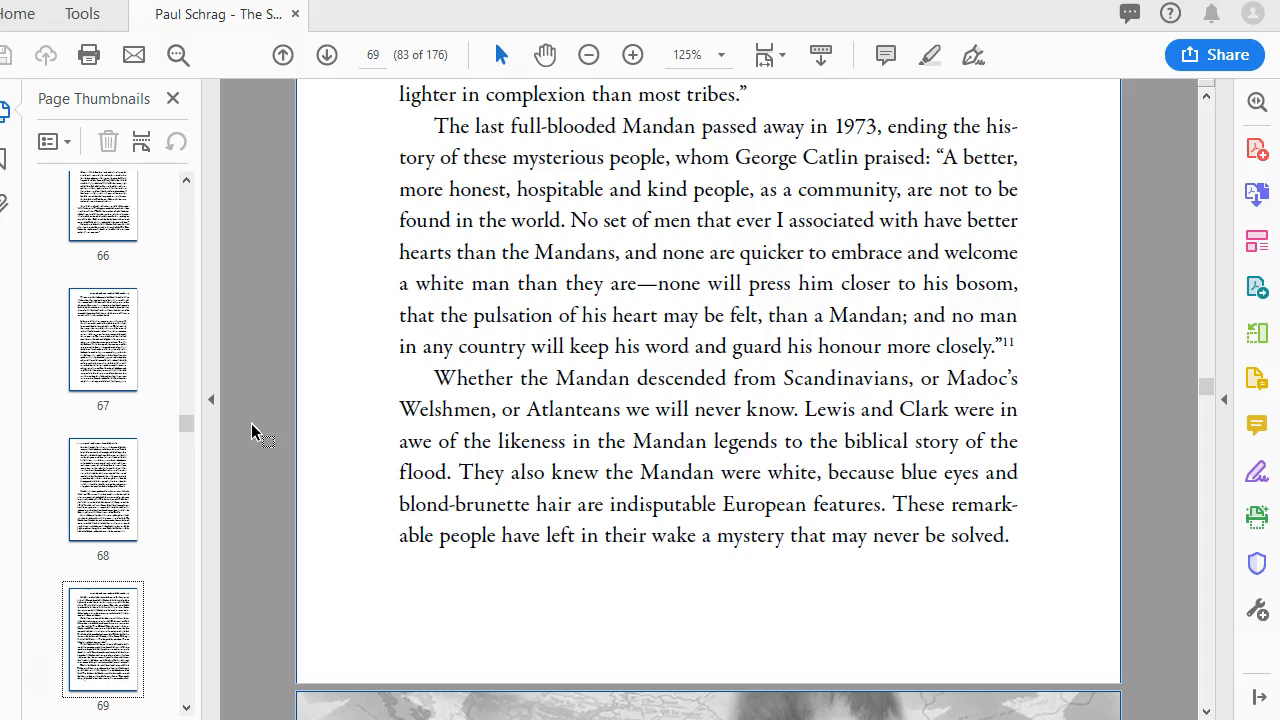
pyautogui.scroll(-3)
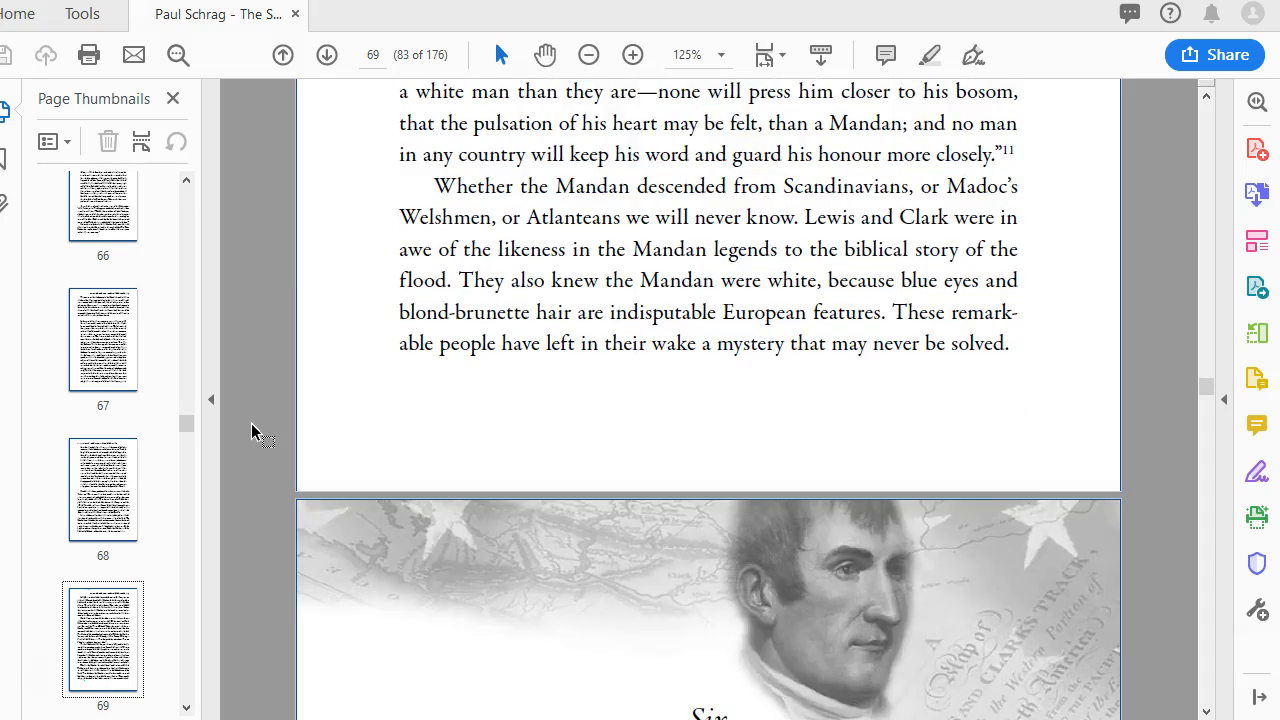
pyautogui.scroll(-3)
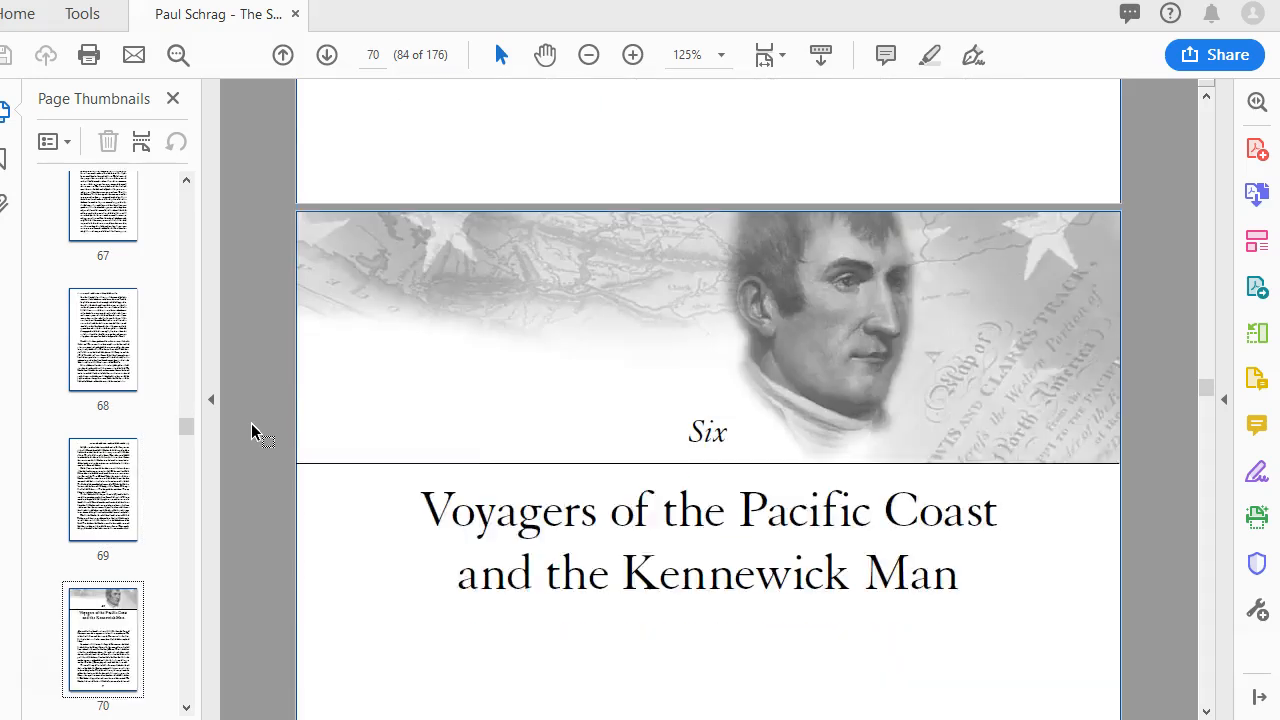
pyautogui.scroll(-3)
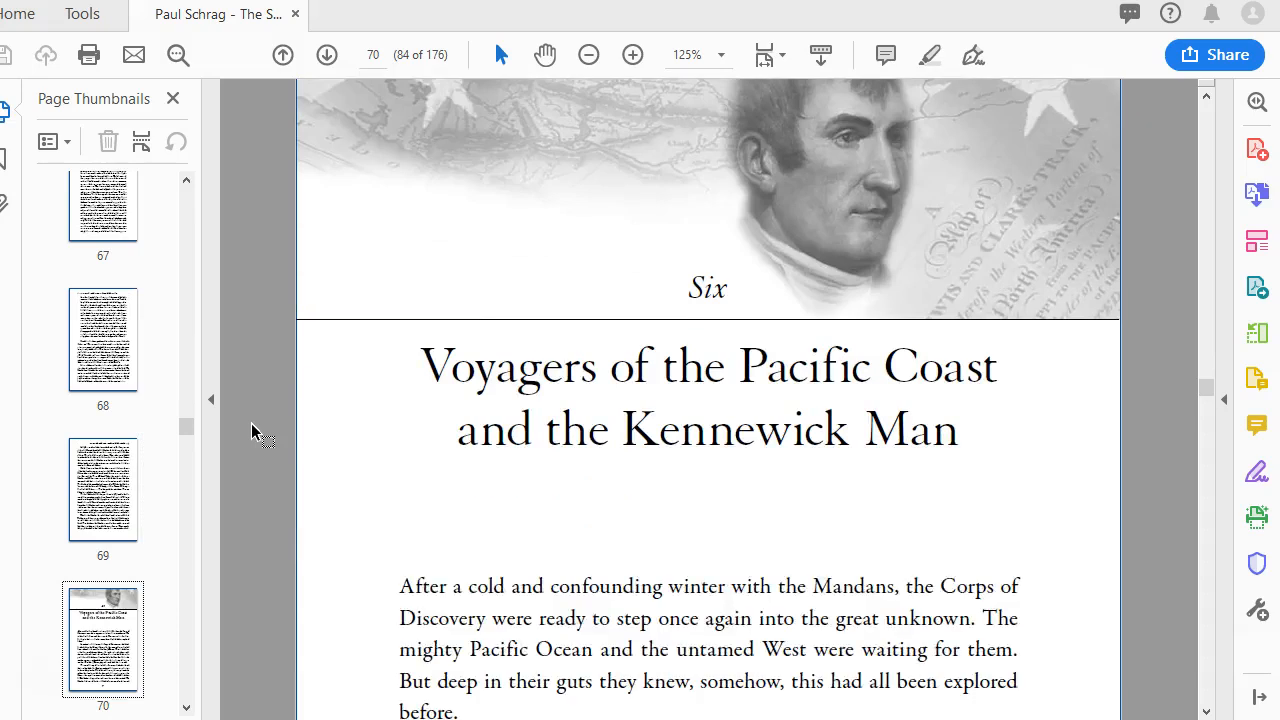
pyautogui.scroll(-3)
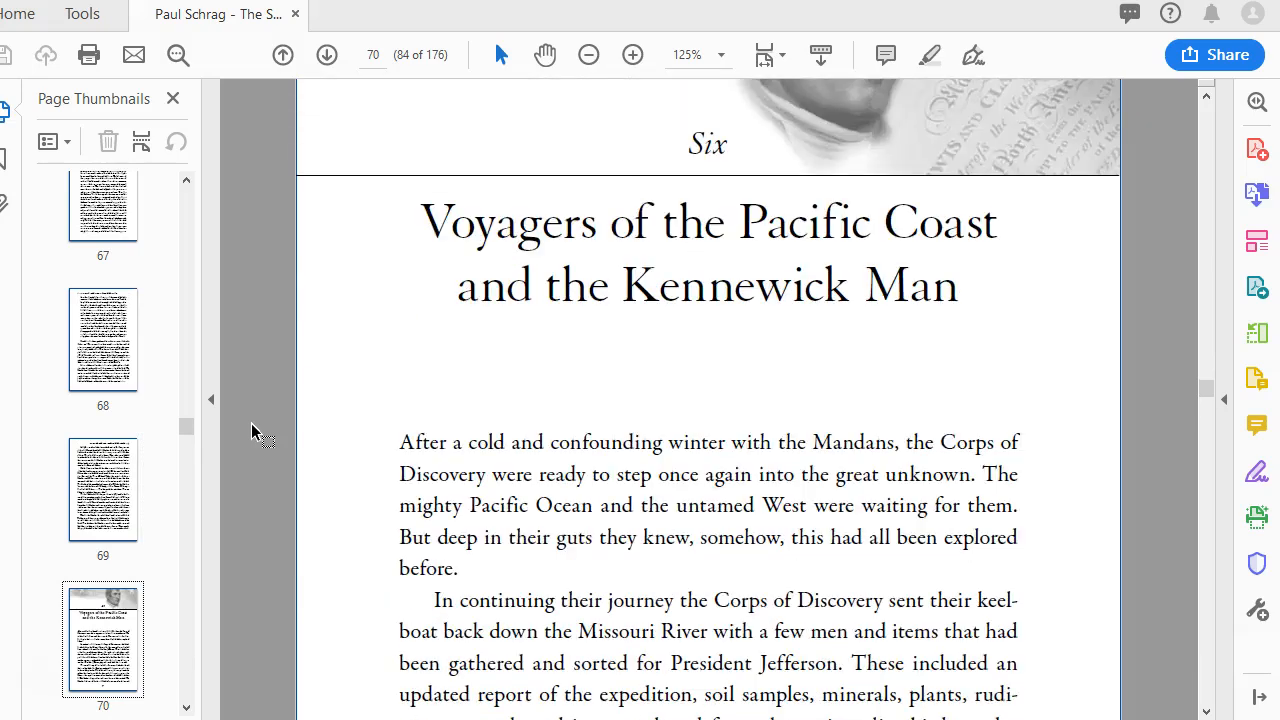
pyautogui.scroll(-3)
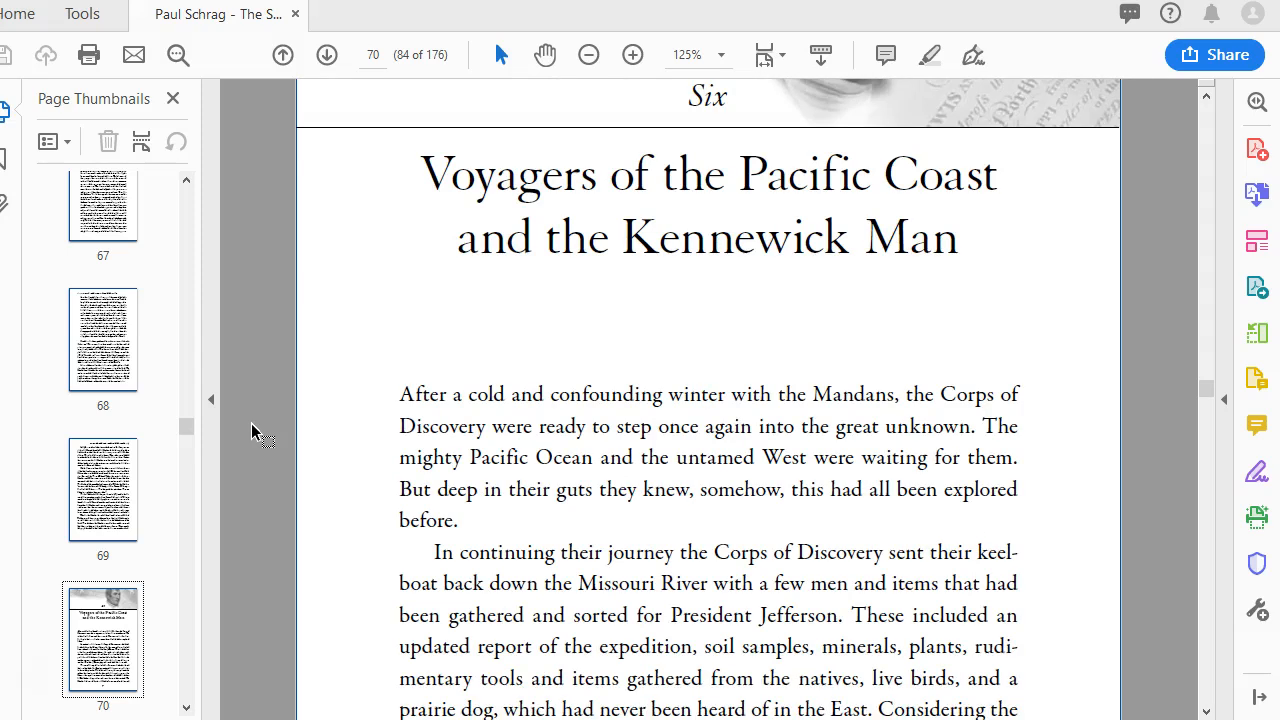
pyautogui.scroll(-3)
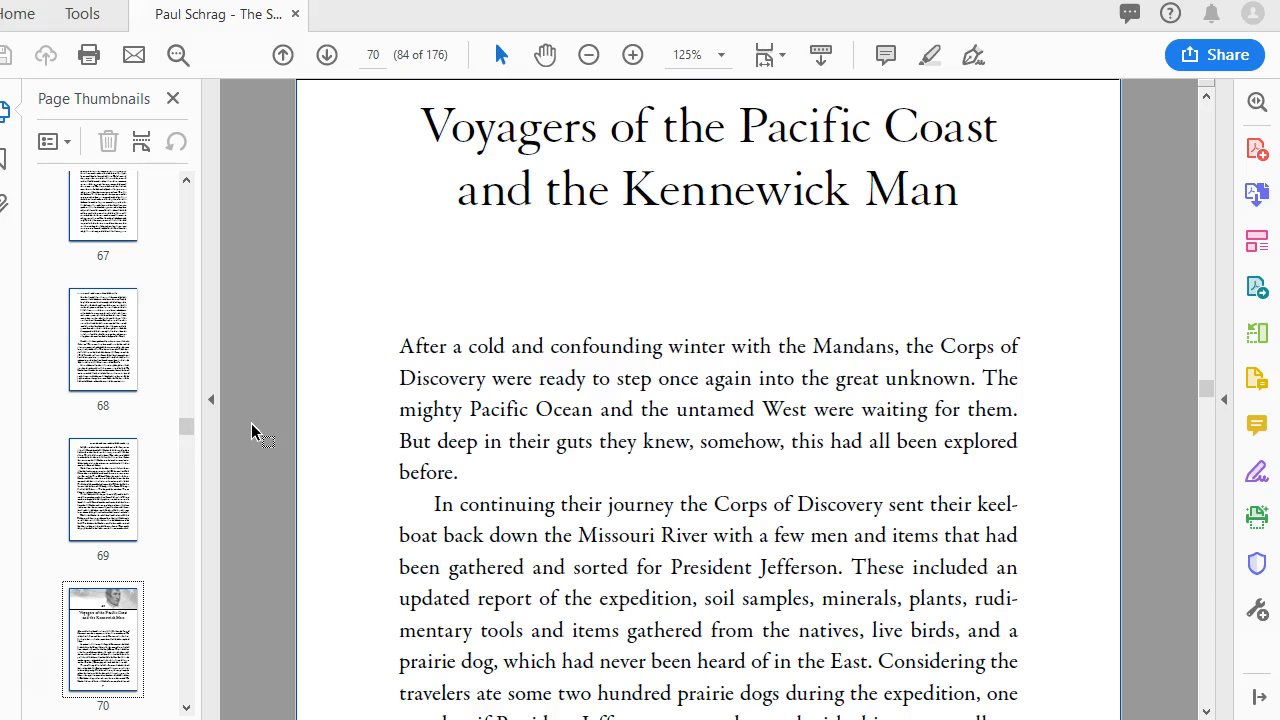
pyautogui.moveTo(180, 470)
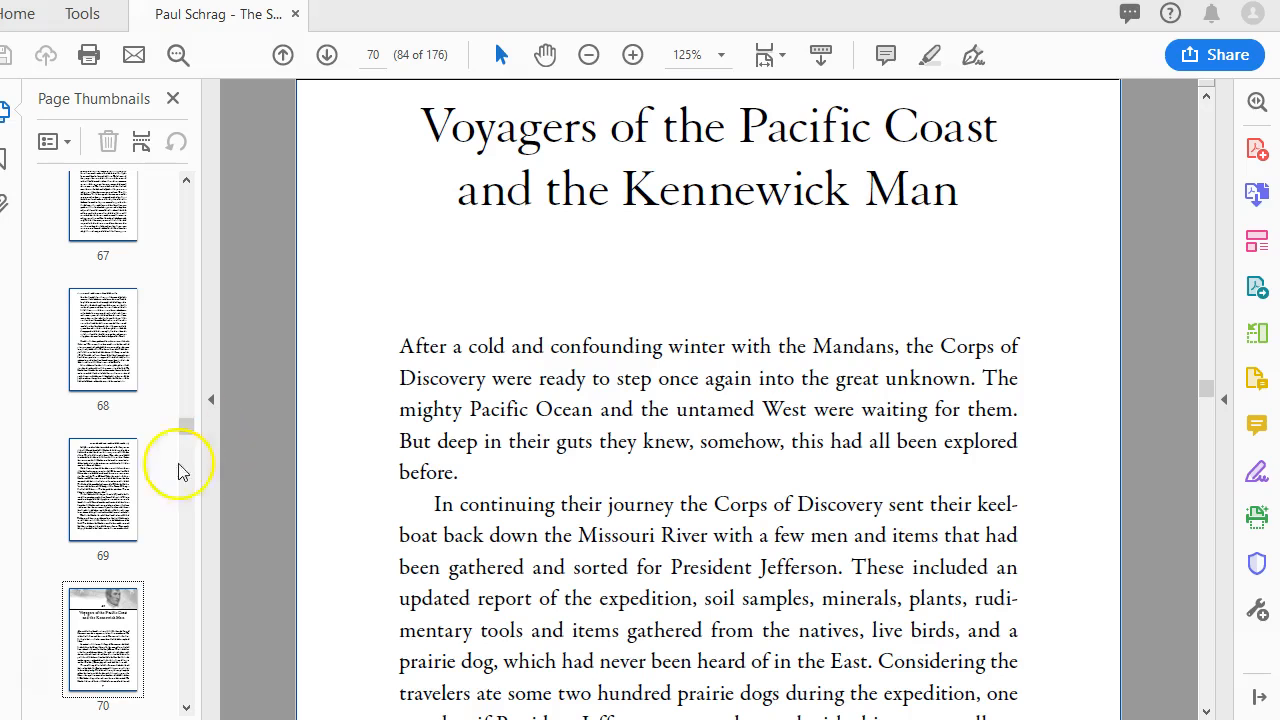